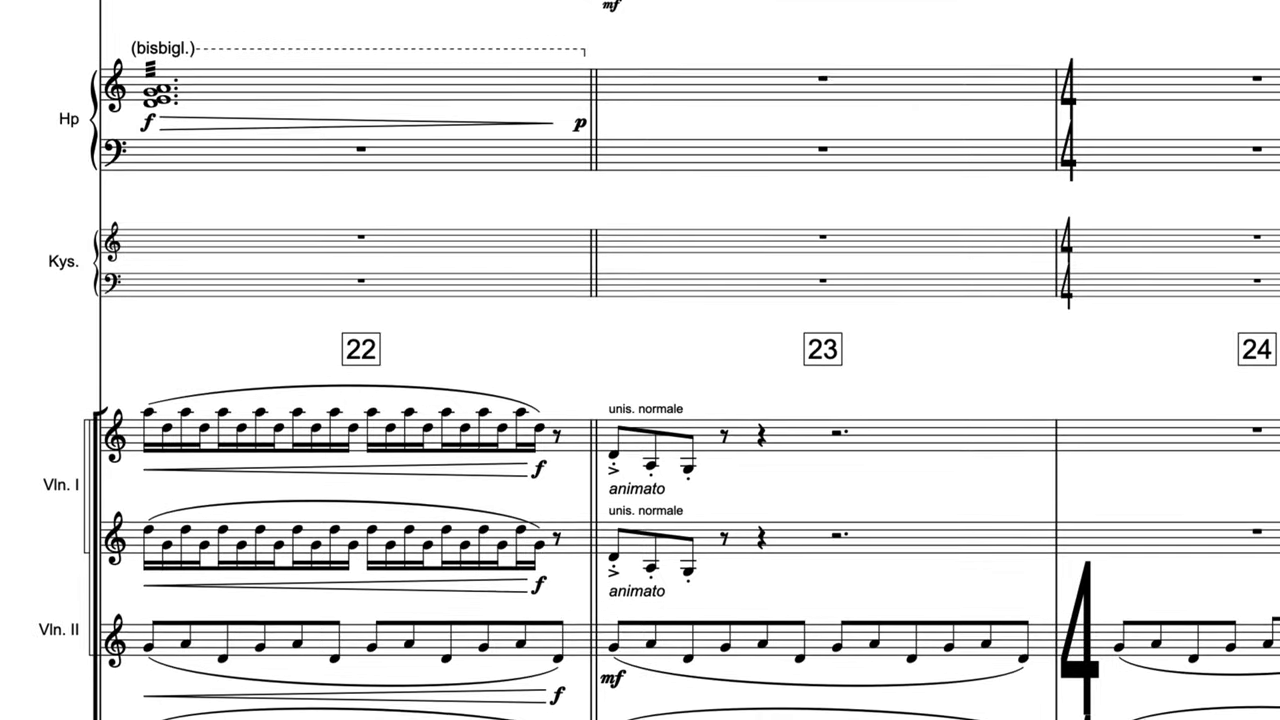
# - Review the HALion Sonic SE endpoint setup's channel and expression map assignments, then close it
pyautogui.scroll(-3)
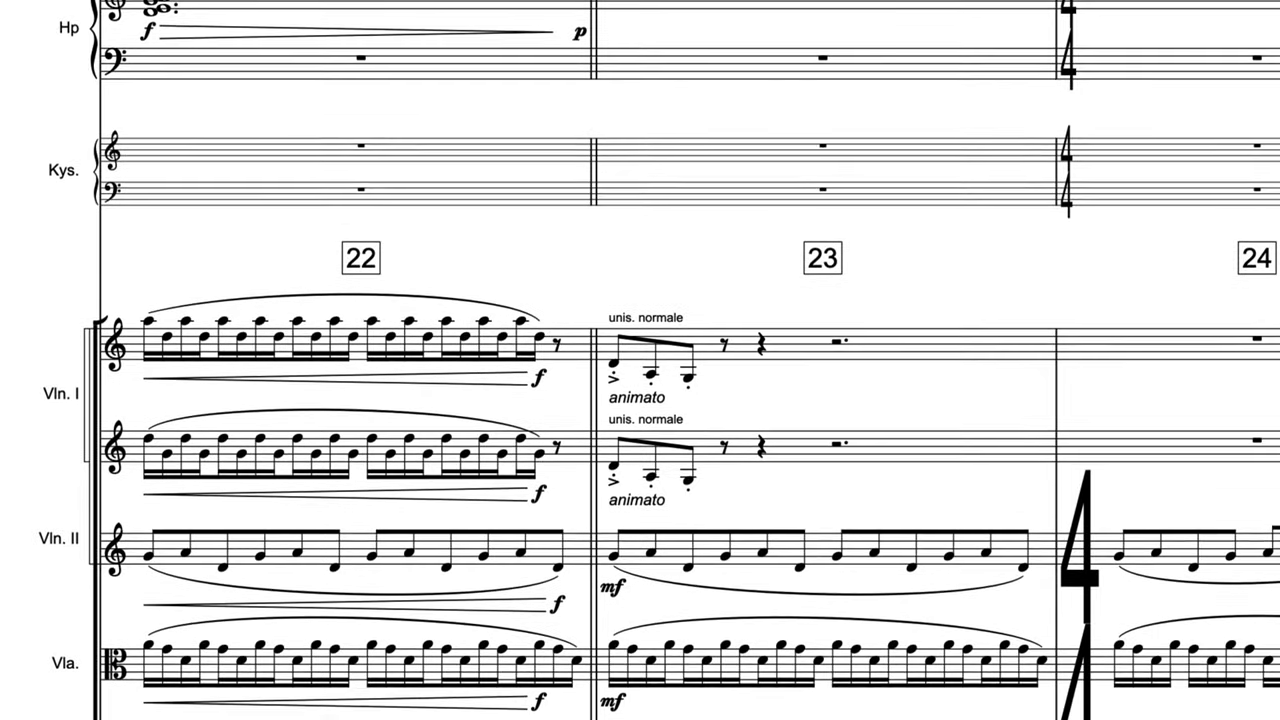
pyautogui.scroll(-3)
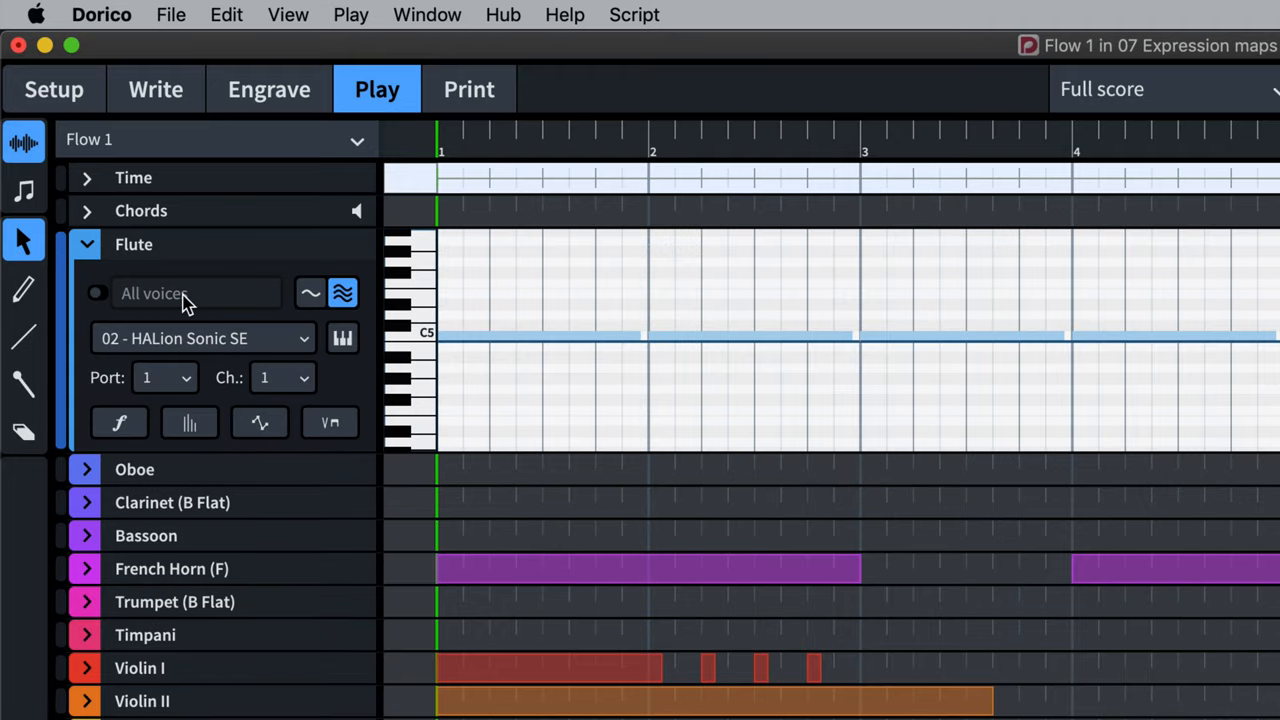
pyautogui.moveTo(570, 358)
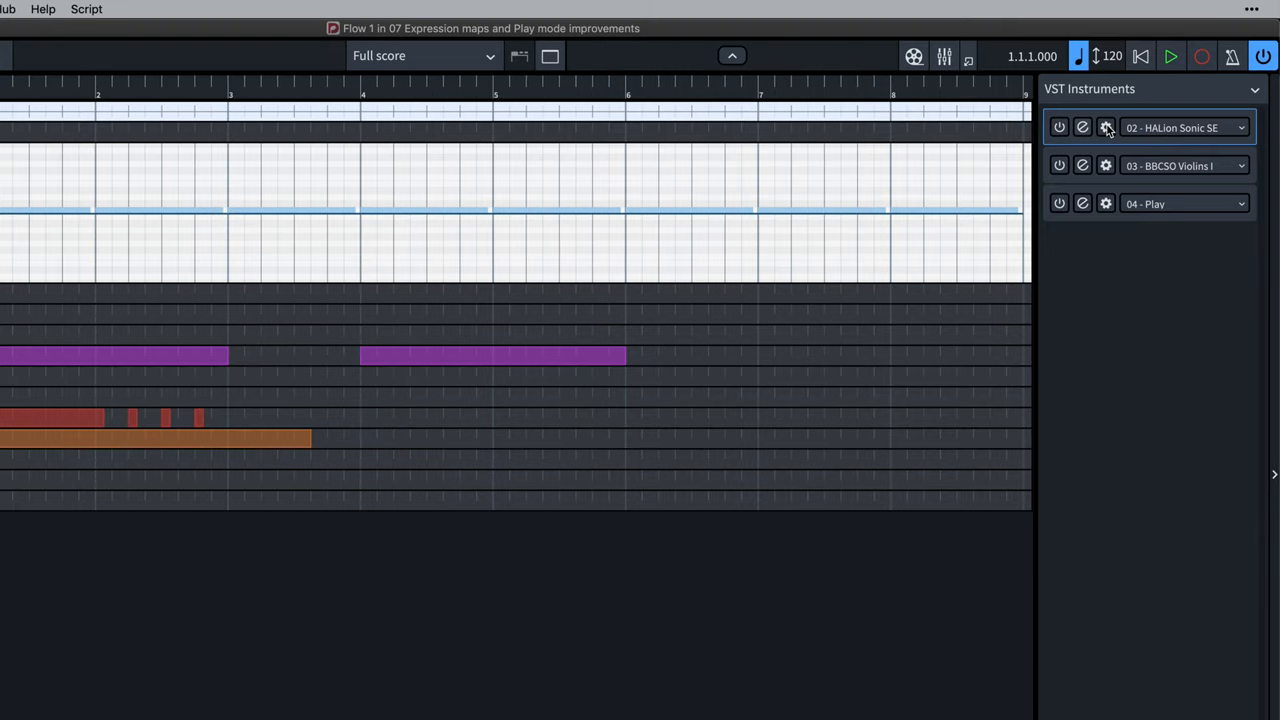
pyautogui.click(1104, 128)
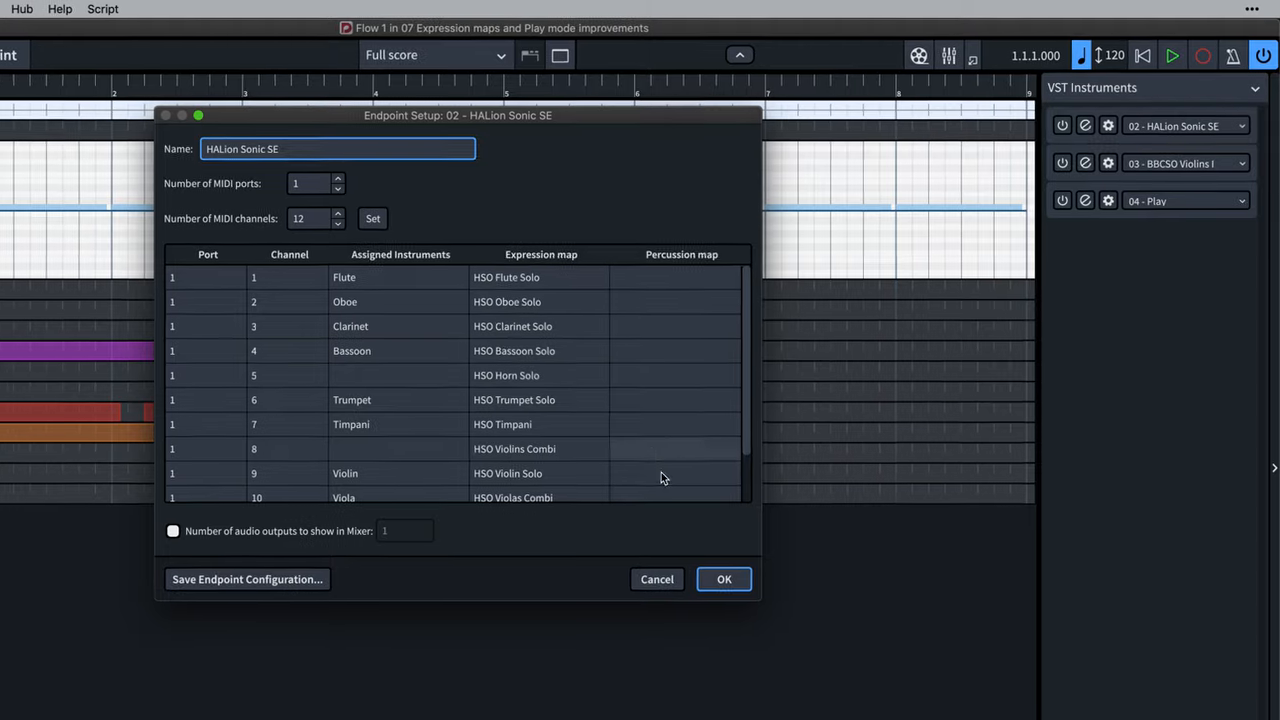
pyautogui.click(176, 8)
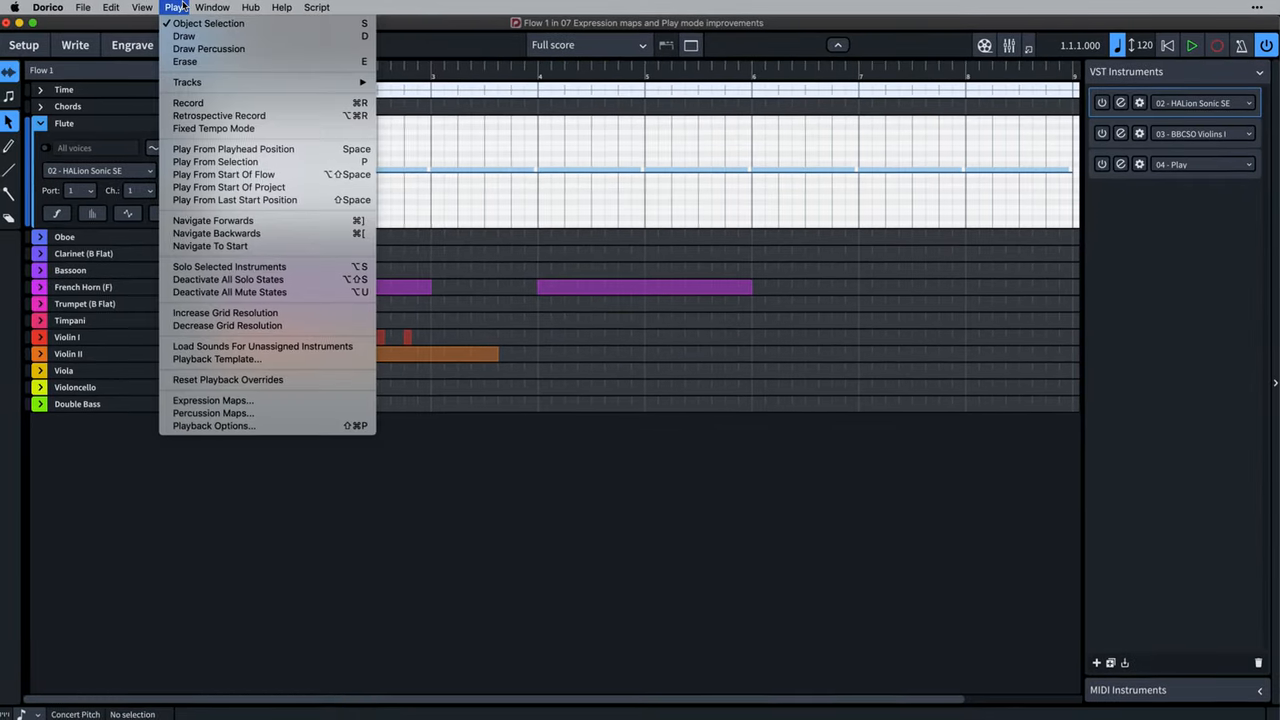
# - In Expression Maps, inspect the HSO Violins Combi map's Pizzicato switch and its key switch action
pyautogui.click(320, 400)
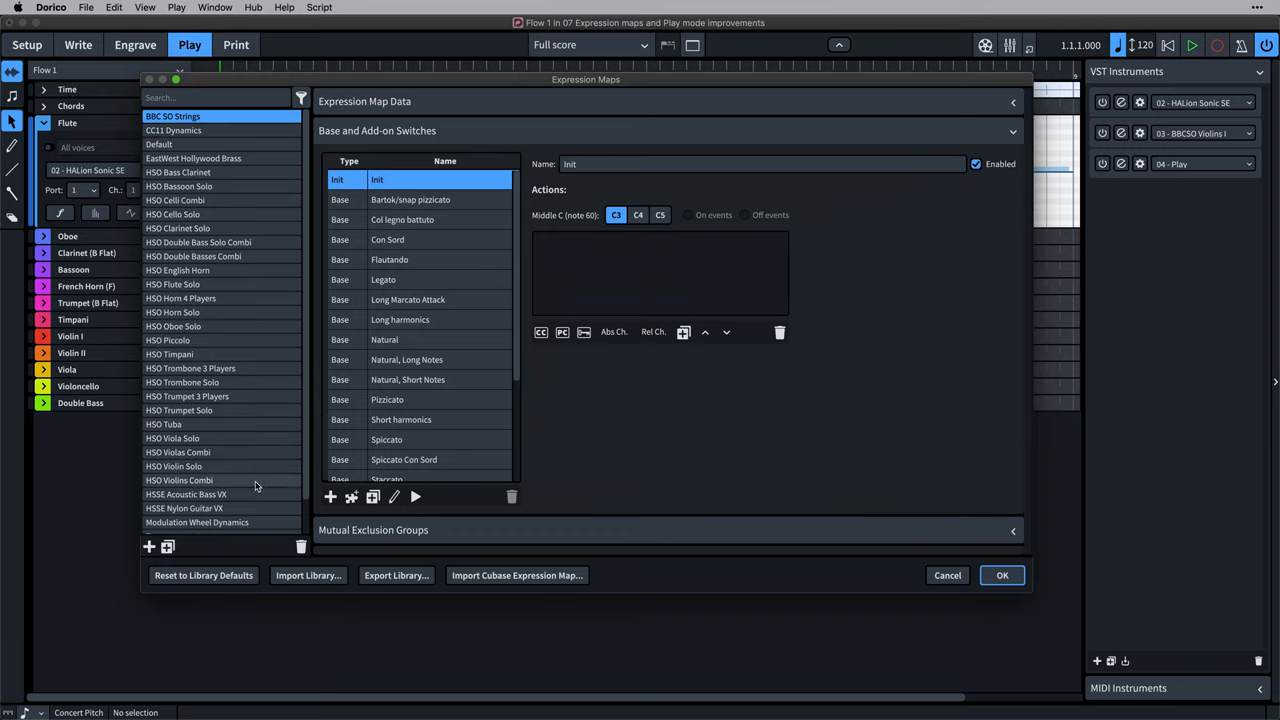
pyautogui.click(180, 480)
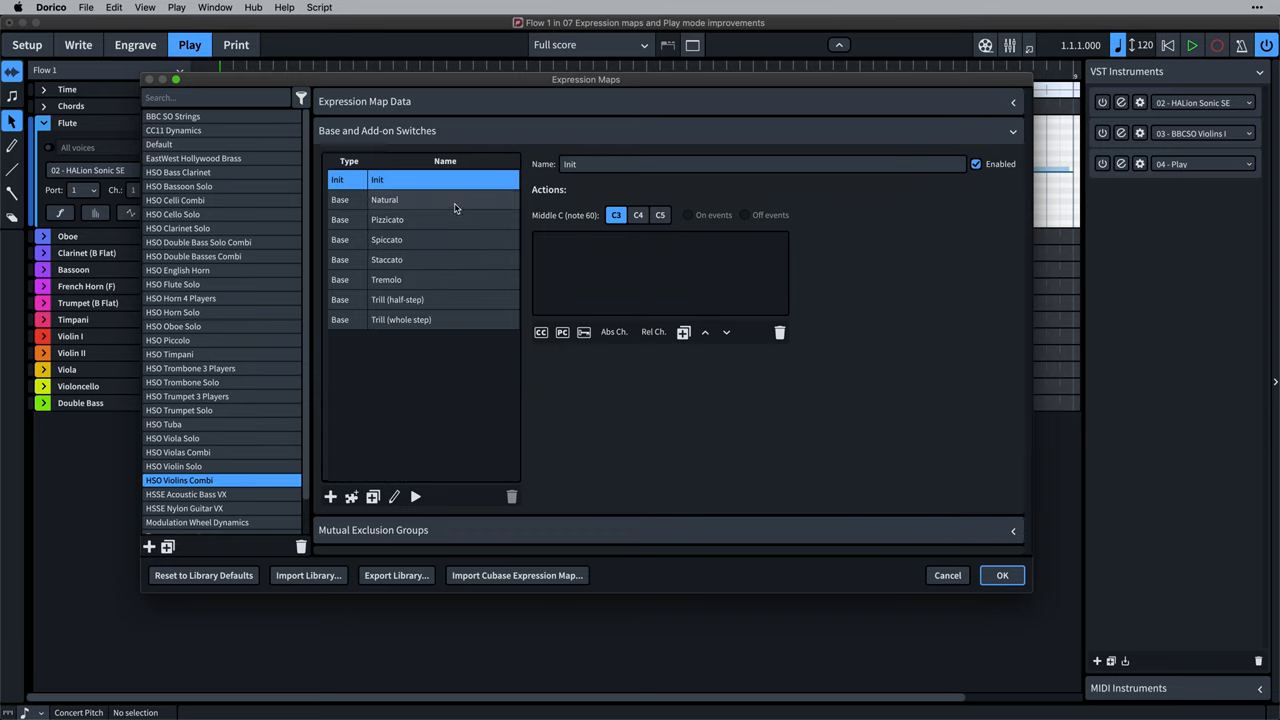
pyautogui.click(388, 218)
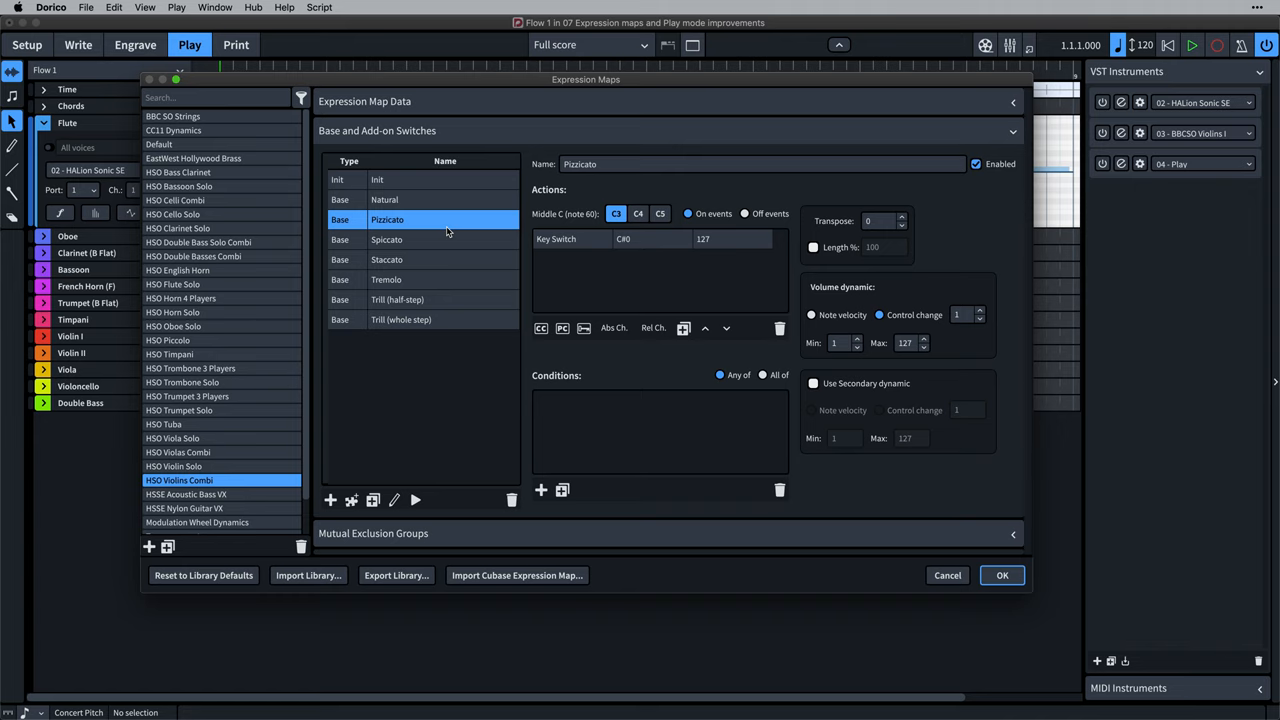
pyautogui.click(388, 240)
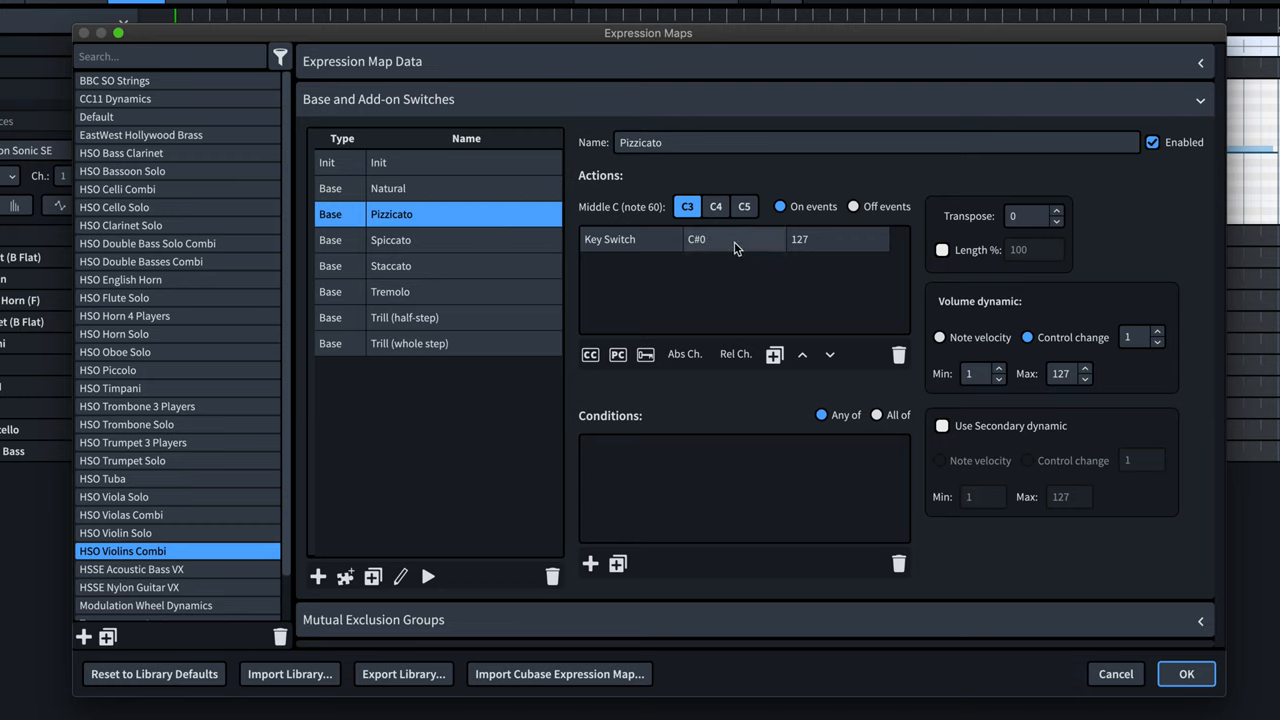
pyautogui.click(700, 240)
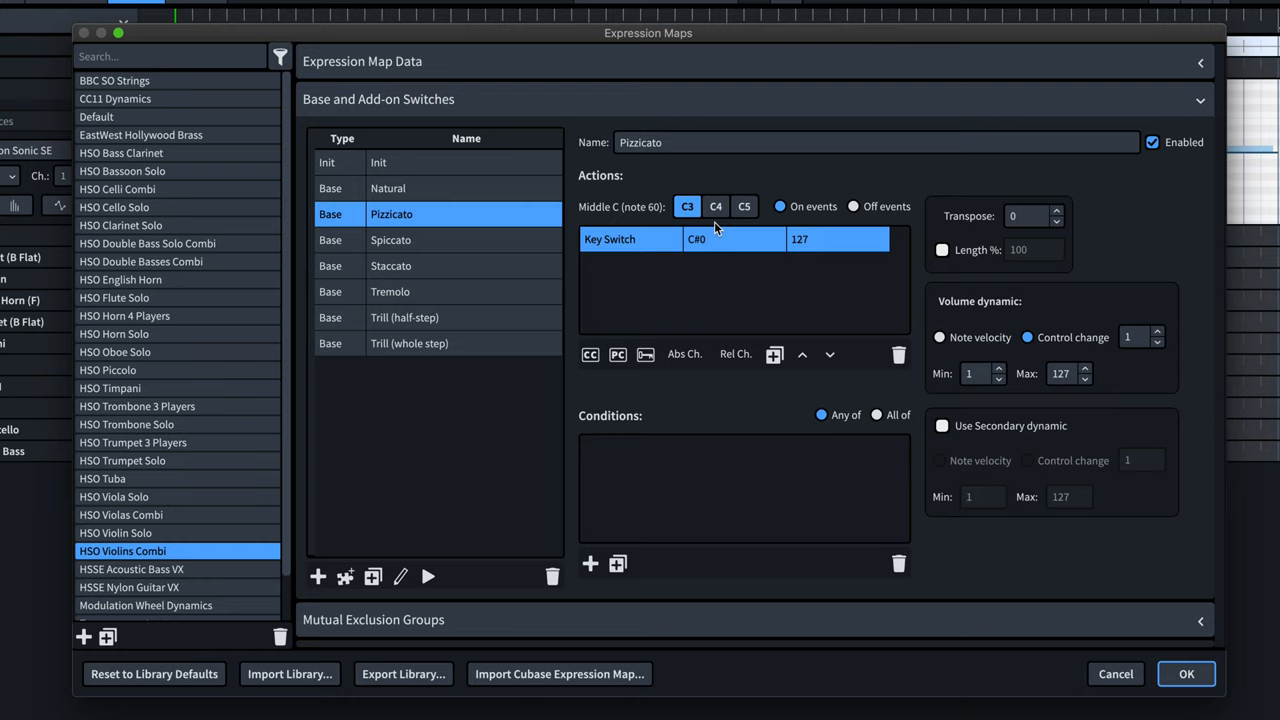
pyautogui.moveTo(744, 280)
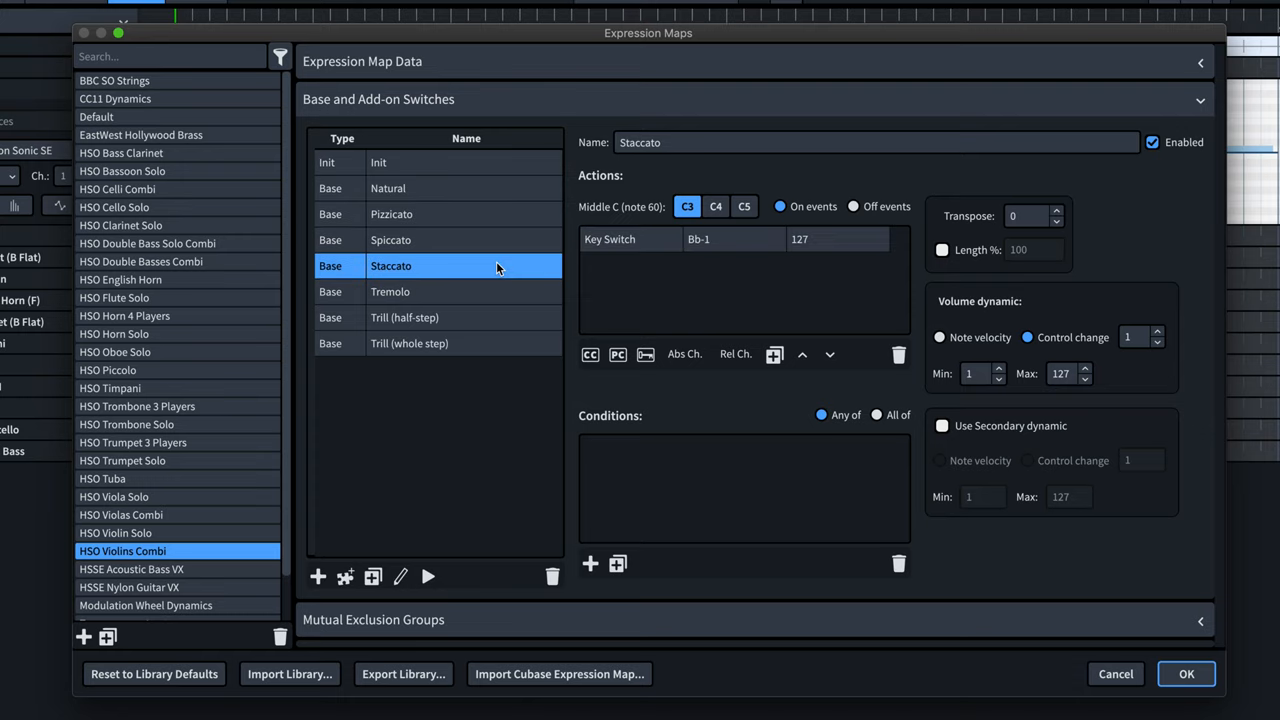
# - Inspect the Trill (half-step) and Natural, Note Length <= Medium switches, then show EastWest Hollywood Brass
pyautogui.click(440, 316)
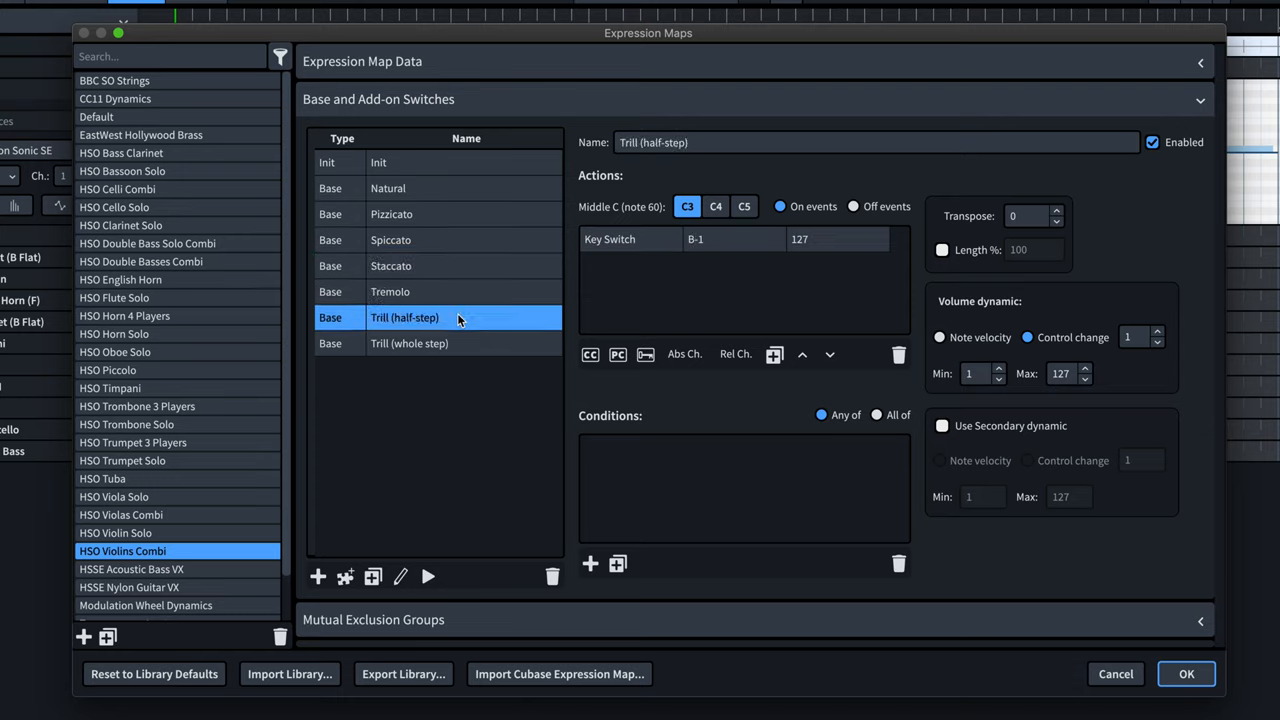
pyautogui.moveTo(266, 540)
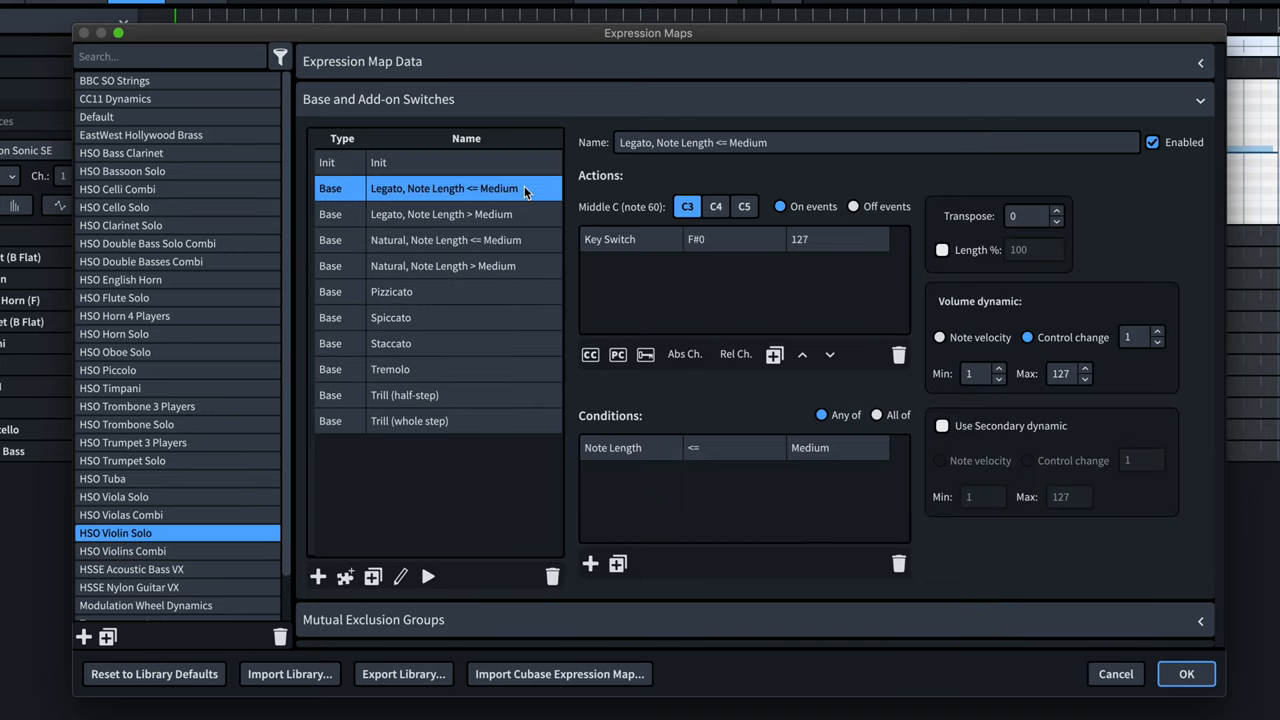
pyautogui.click(444, 240)
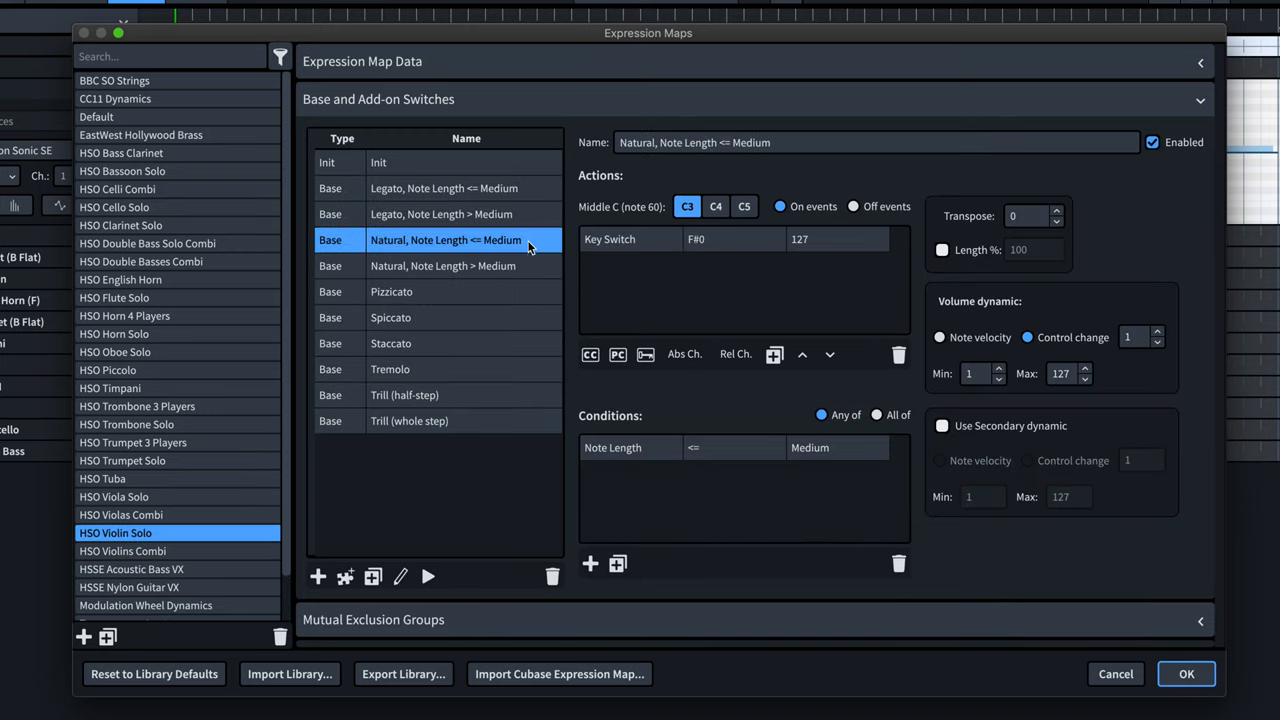
pyautogui.click(736, 448)
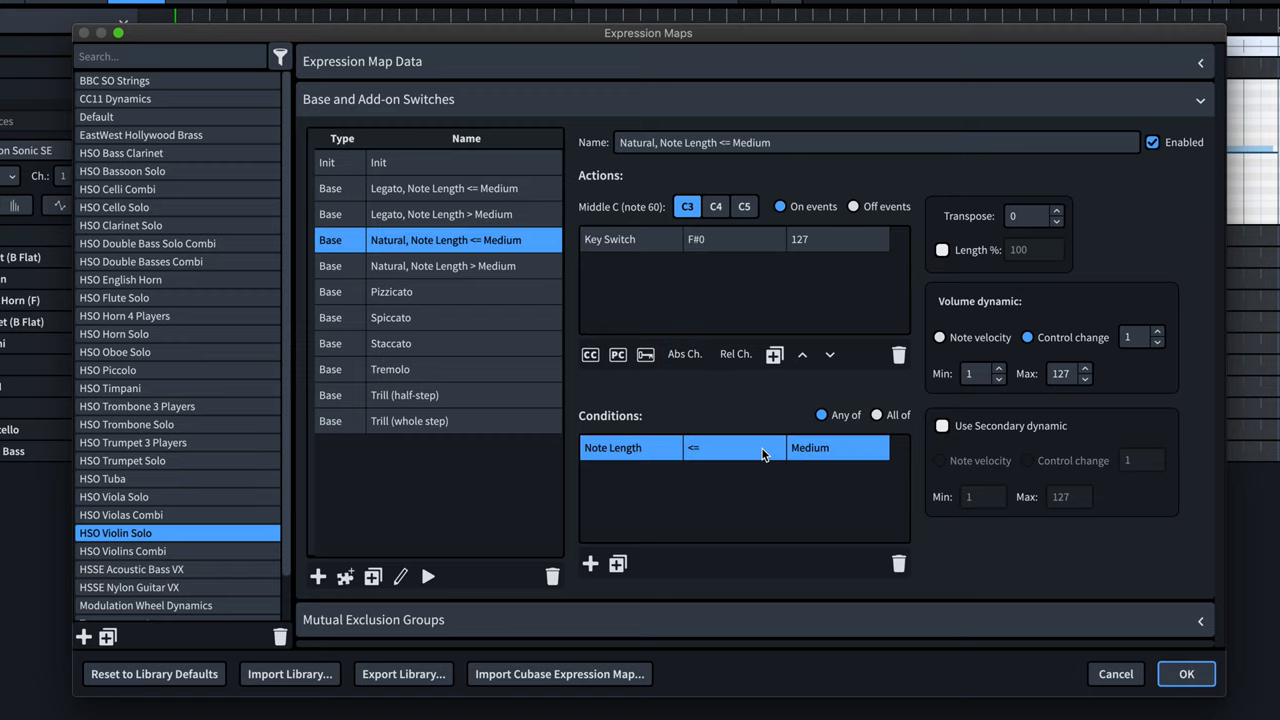
pyautogui.click(140, 134)
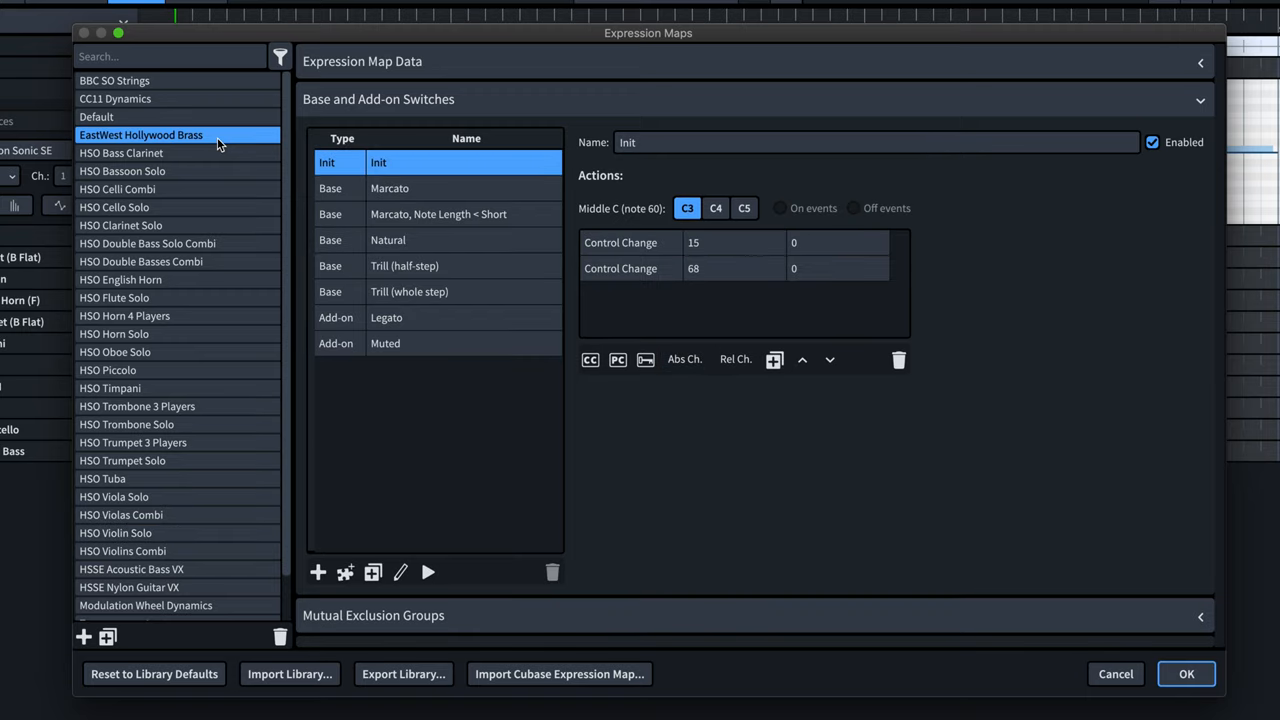
# - Show the BBC SO Strings map and scroll through its long list of technique switches
pyautogui.click(114, 80)
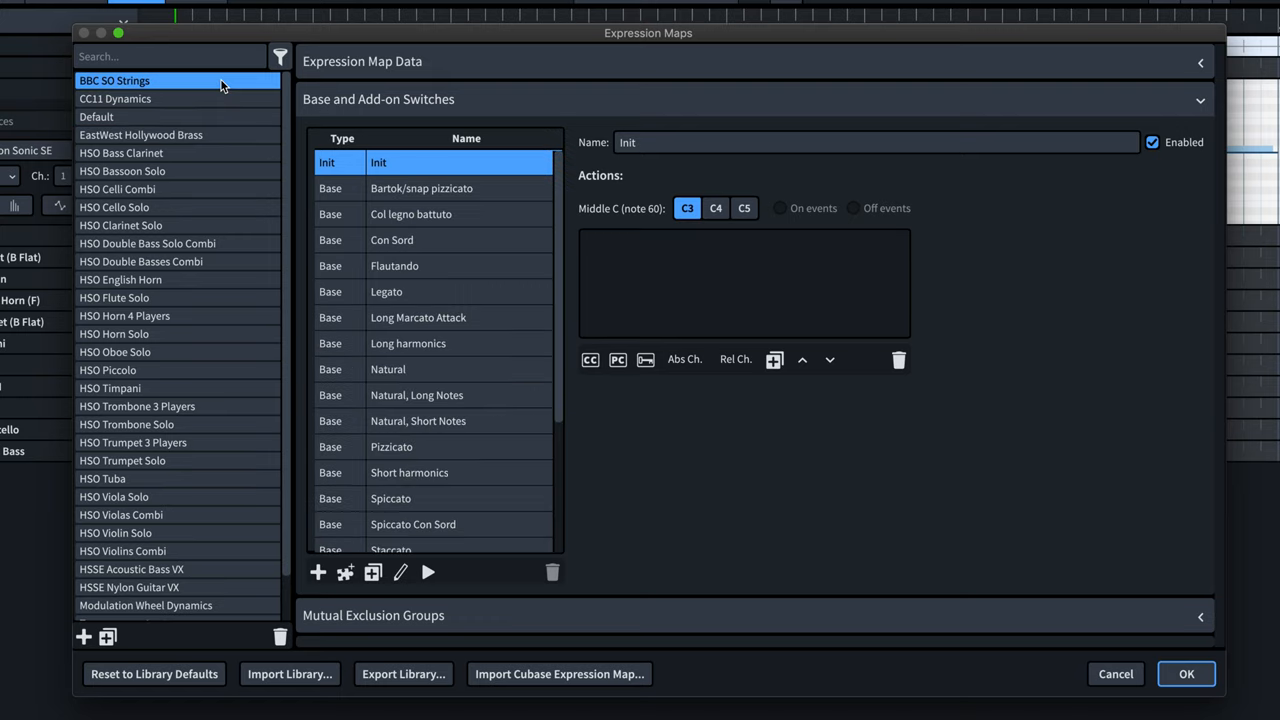
pyautogui.moveTo(560, 250)
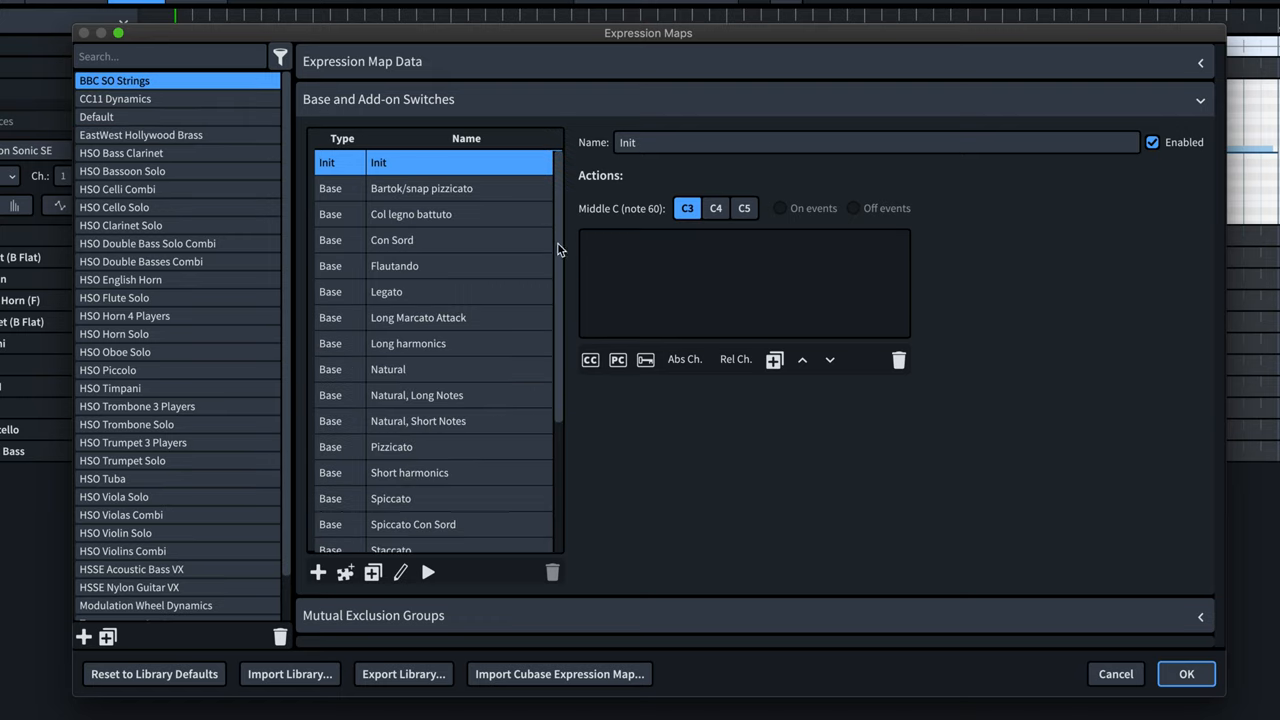
pyautogui.scroll(-3)
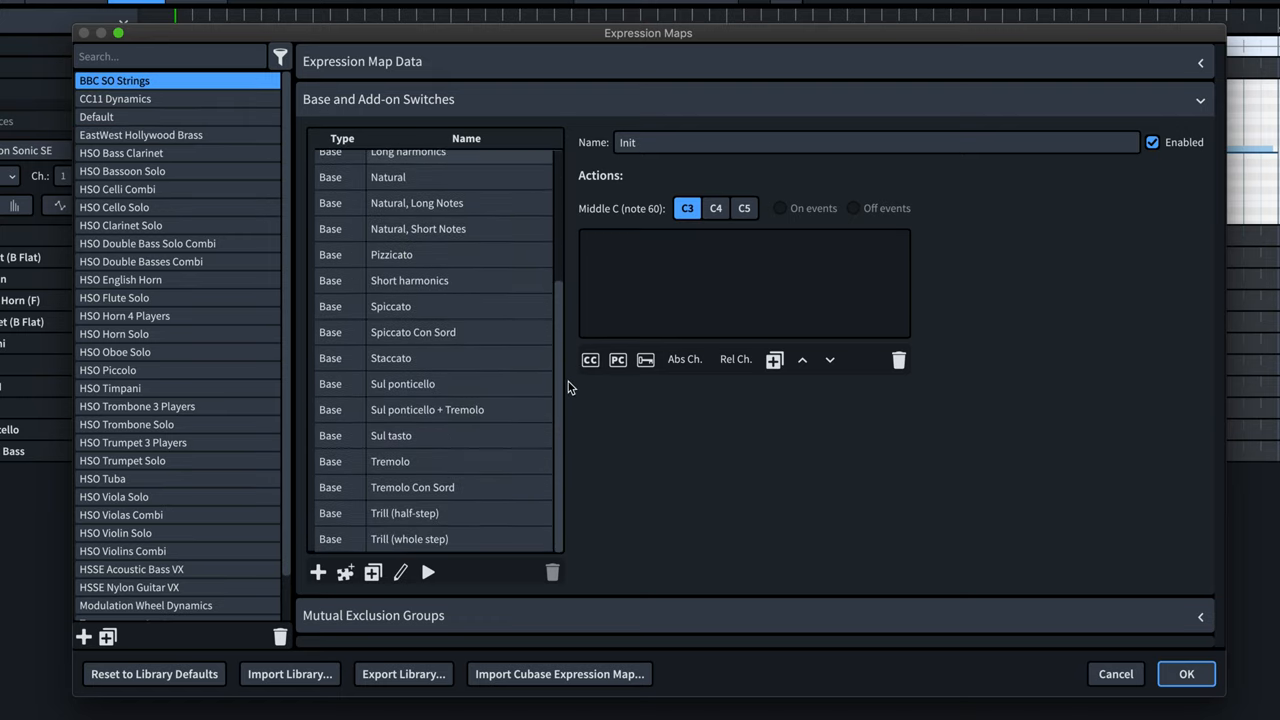
pyautogui.scroll(3)
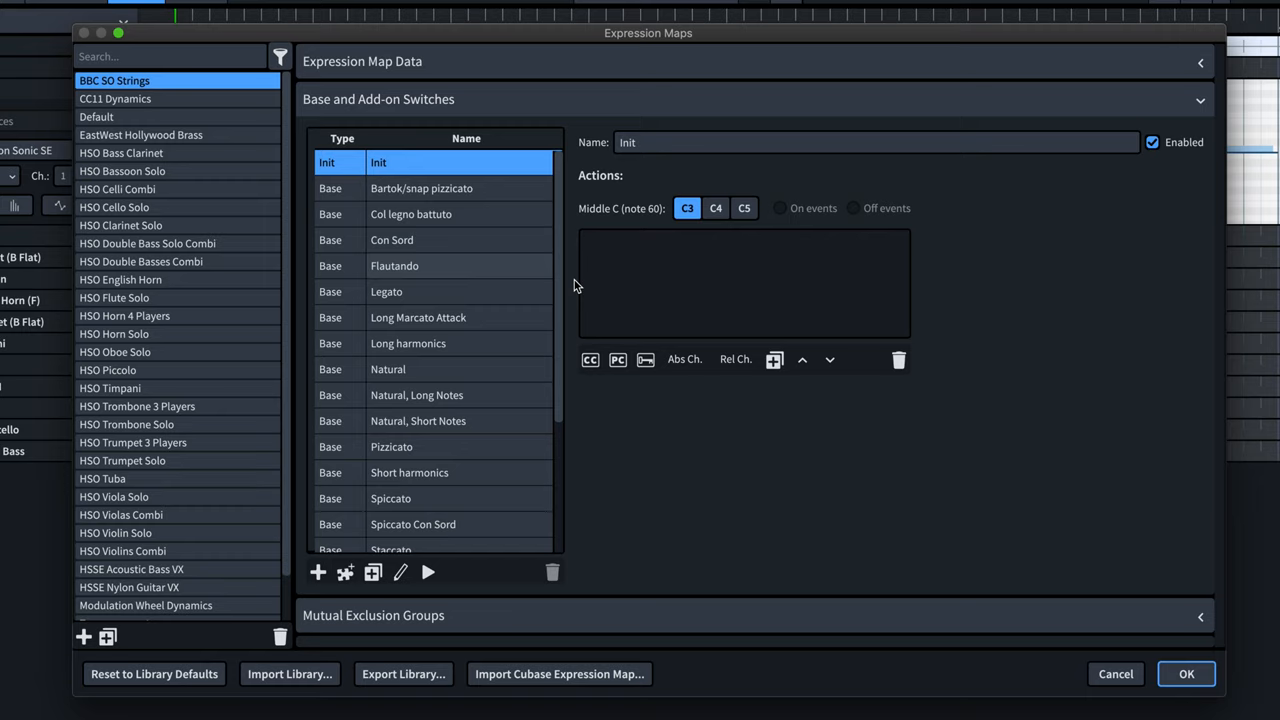
pyautogui.moveTo(558, 302)
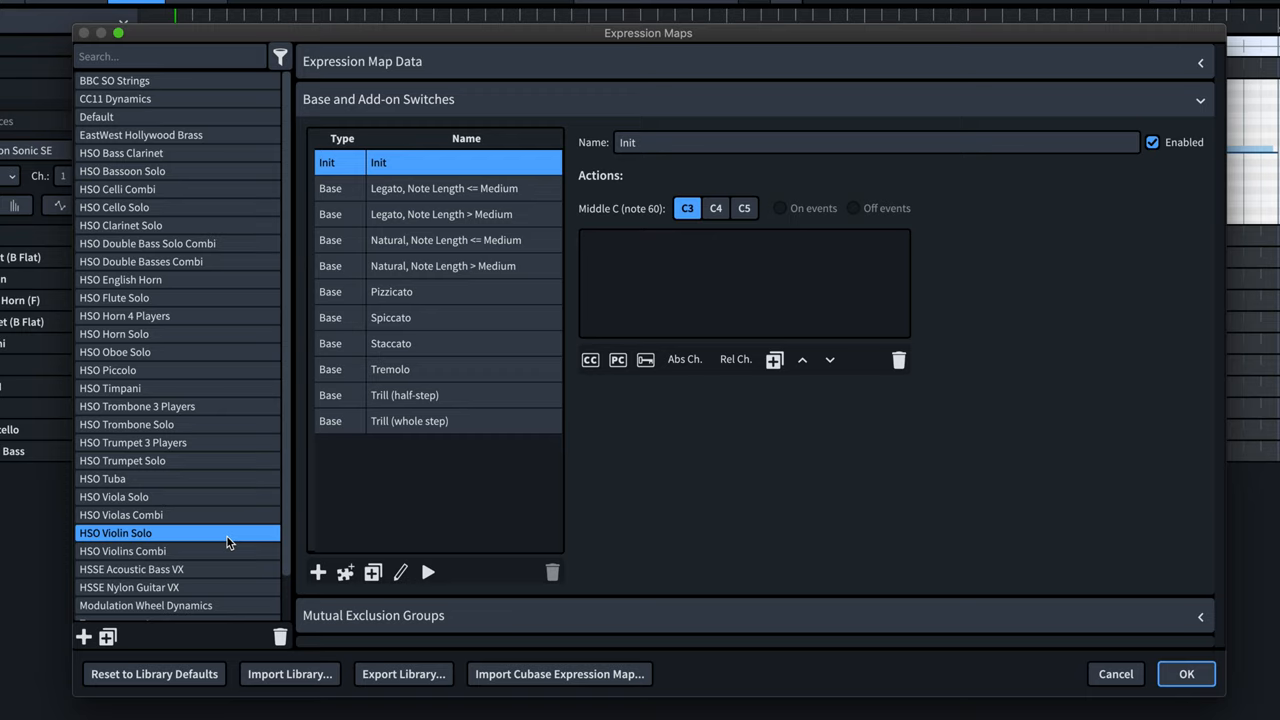
pyautogui.moveTo(200, 532)
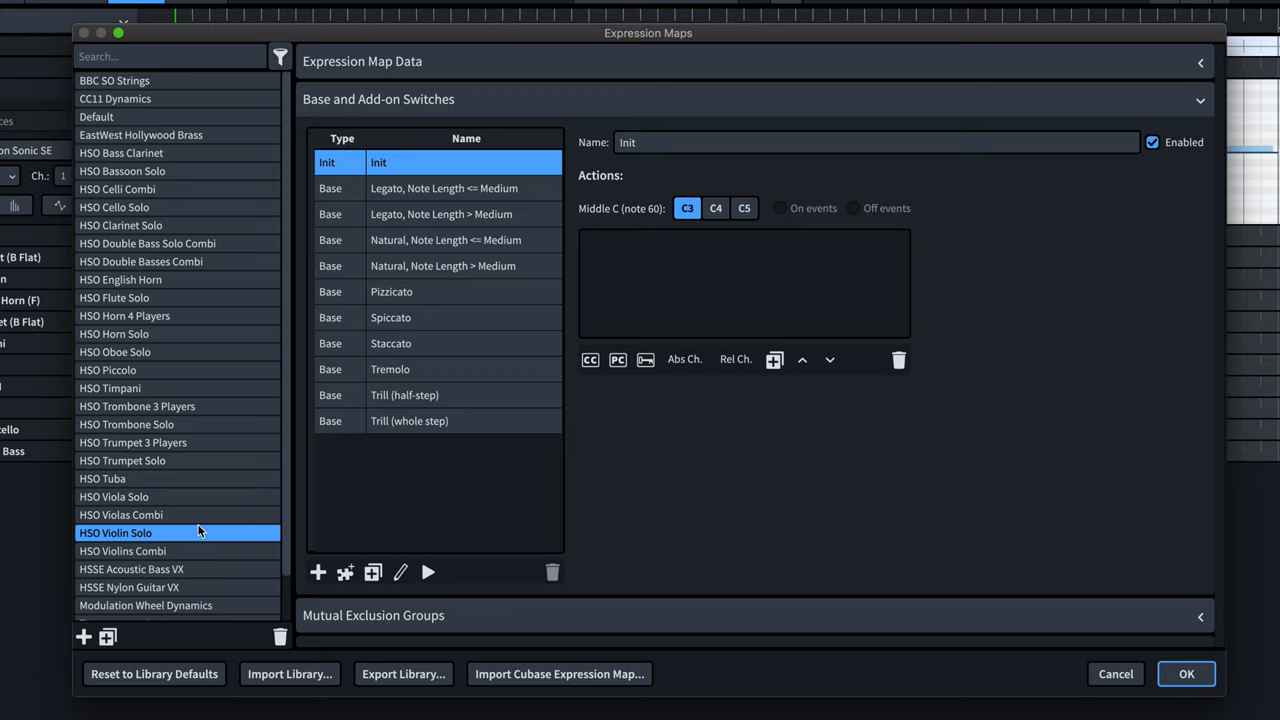
pyautogui.moveTo(160, 544)
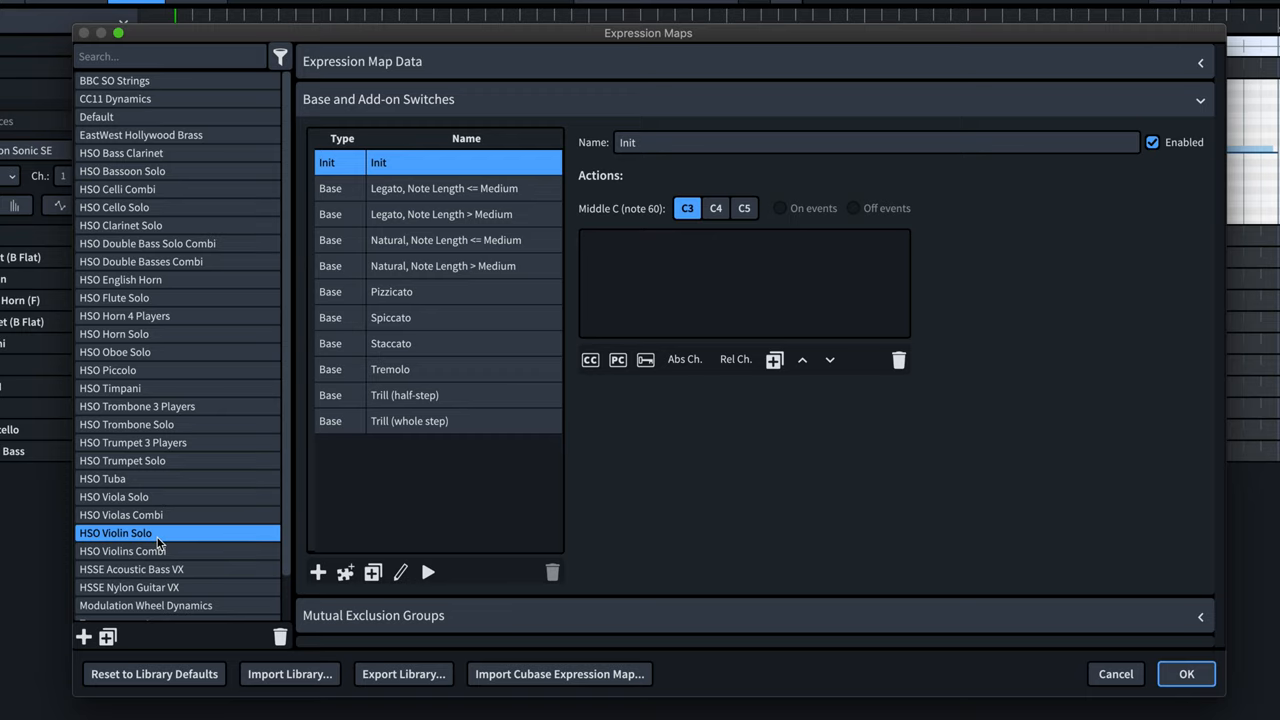
pyautogui.click(444, 188)
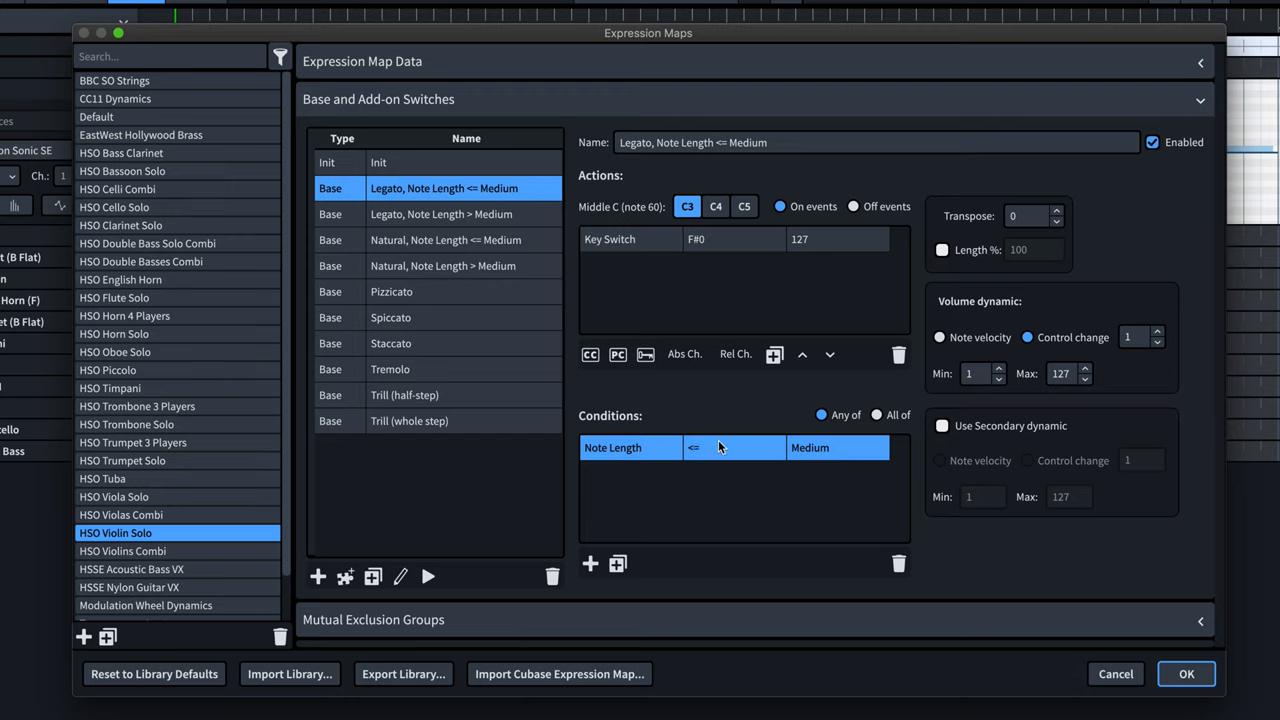
pyautogui.moveTo(756, 480)
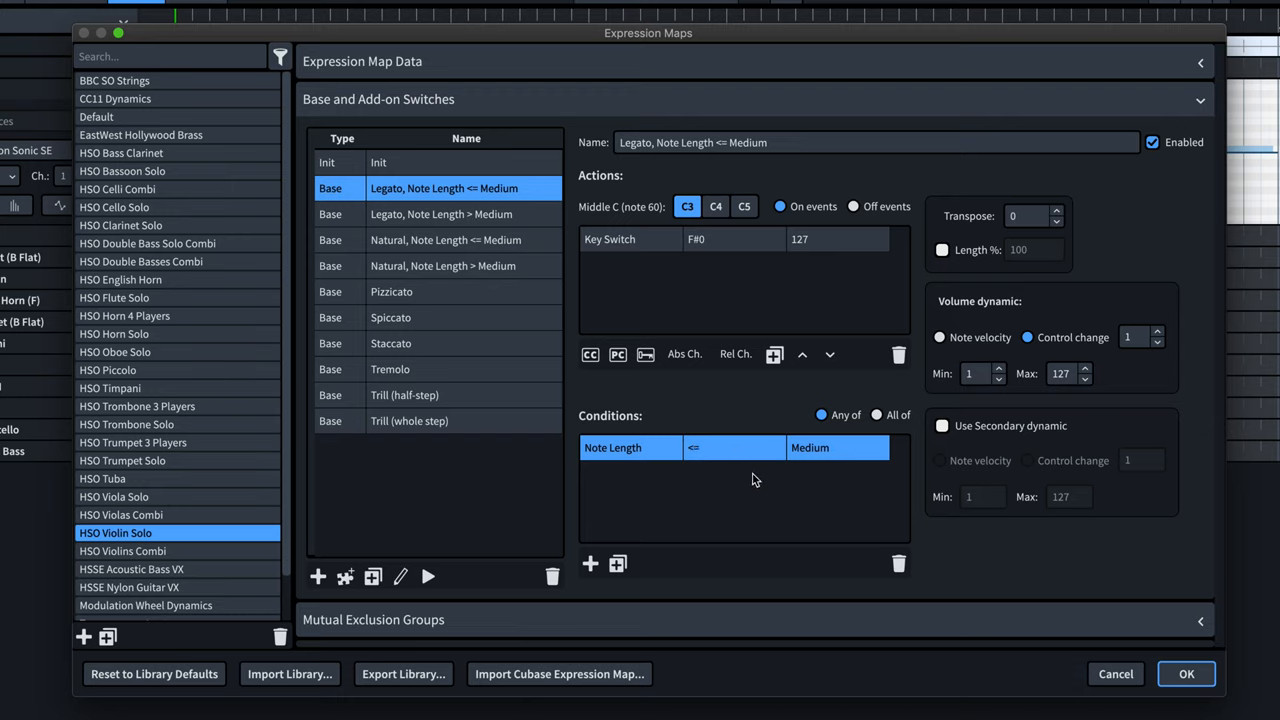
pyautogui.click(444, 214)
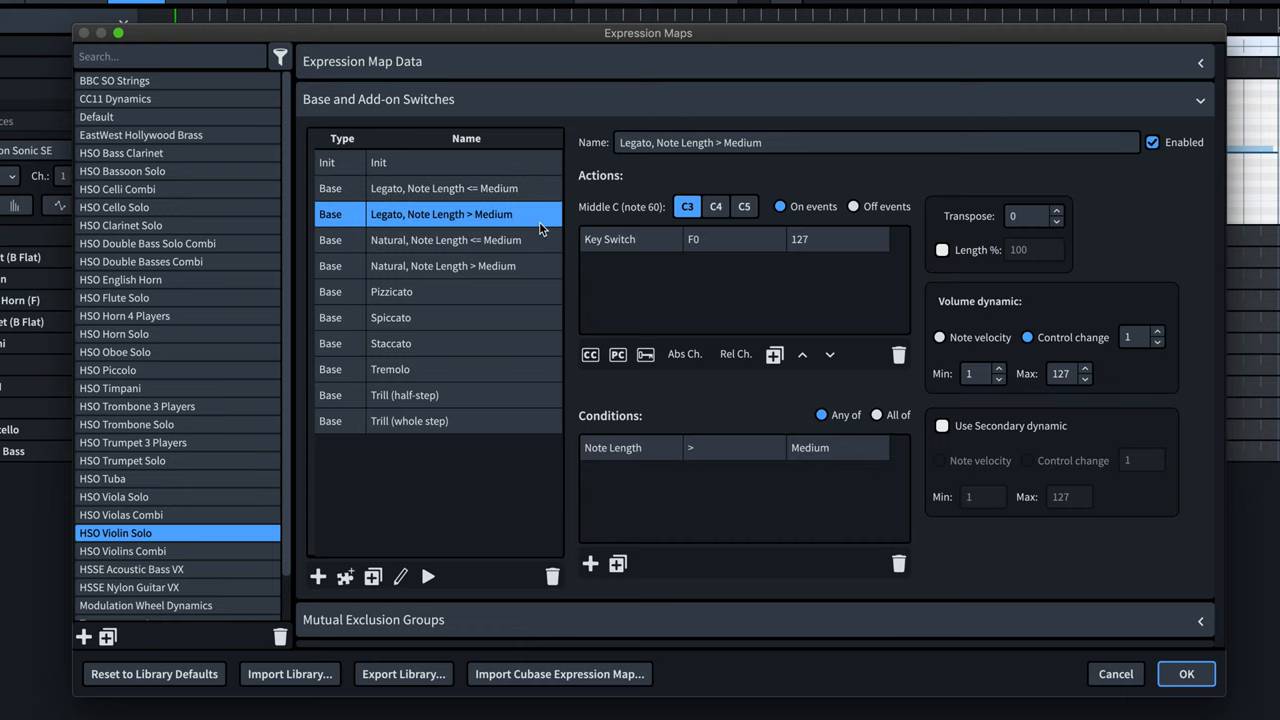
pyautogui.click(444, 264)
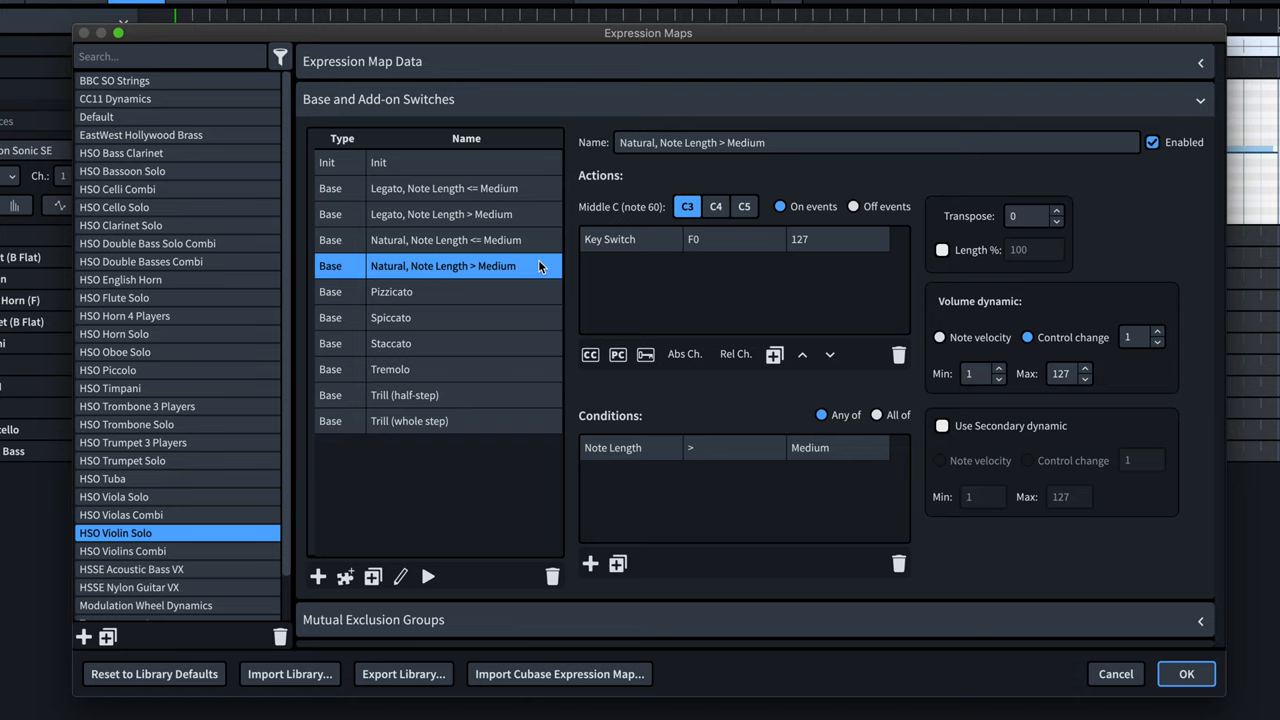
pyautogui.click(724, 448)
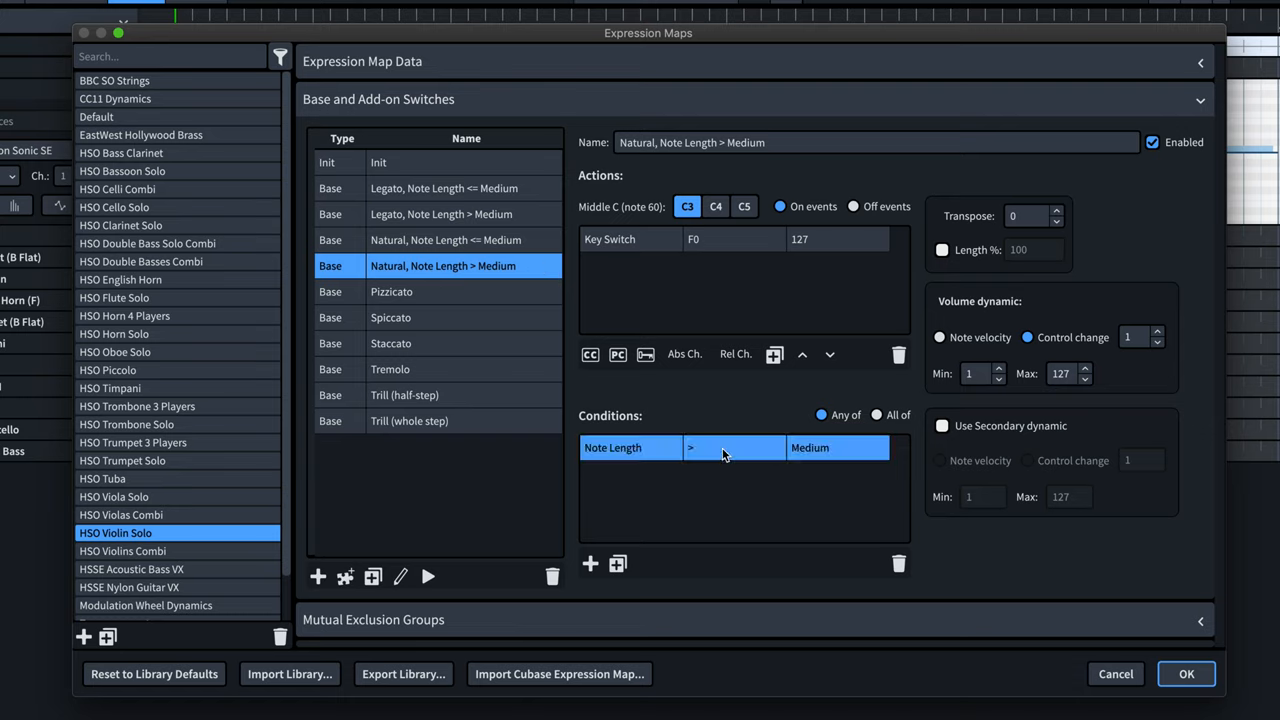
pyautogui.moveTo(808, 488)
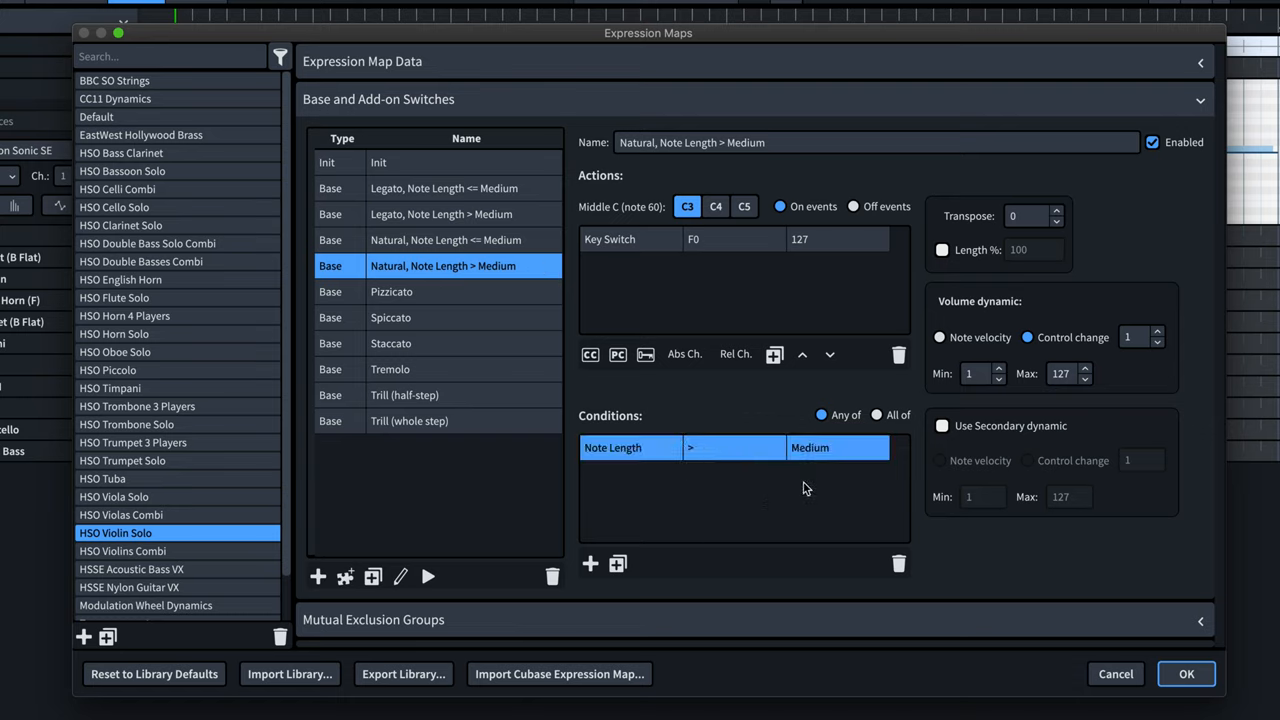
# - Close Expression Maps and bring up the BBCSO Violins I instrument window
pyautogui.click(1186, 672)
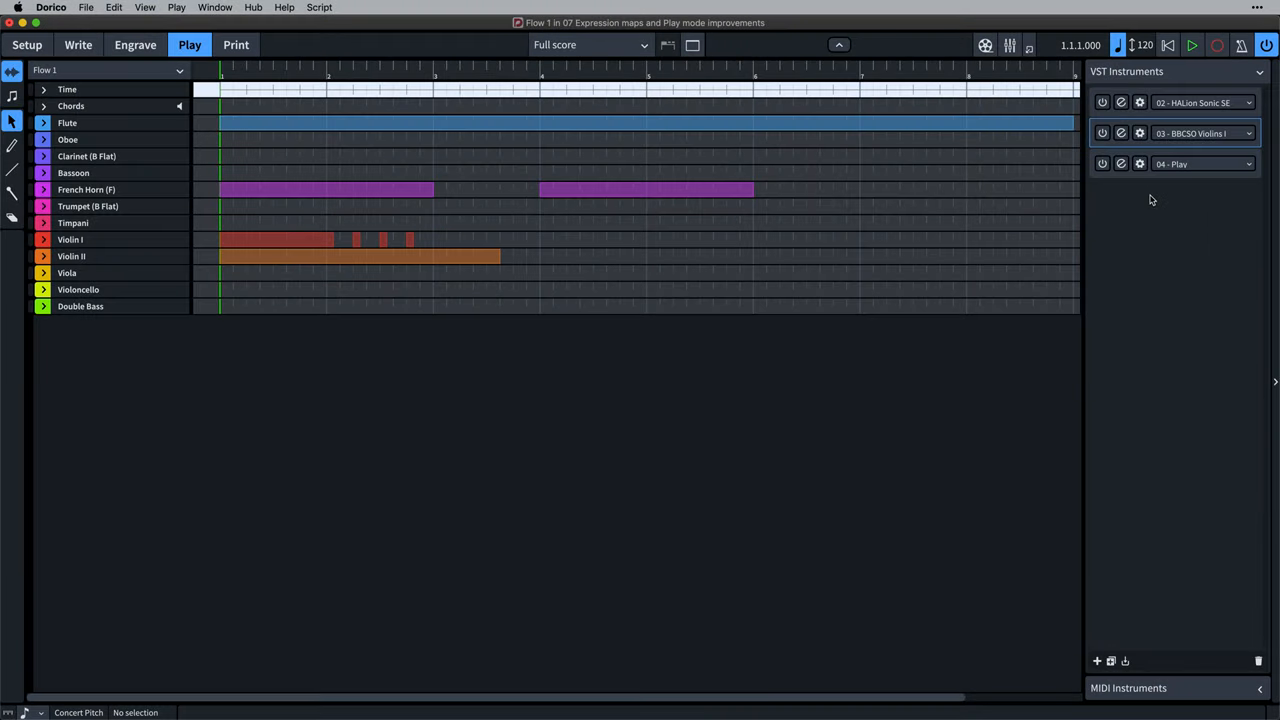
pyautogui.moveTo(1120, 132)
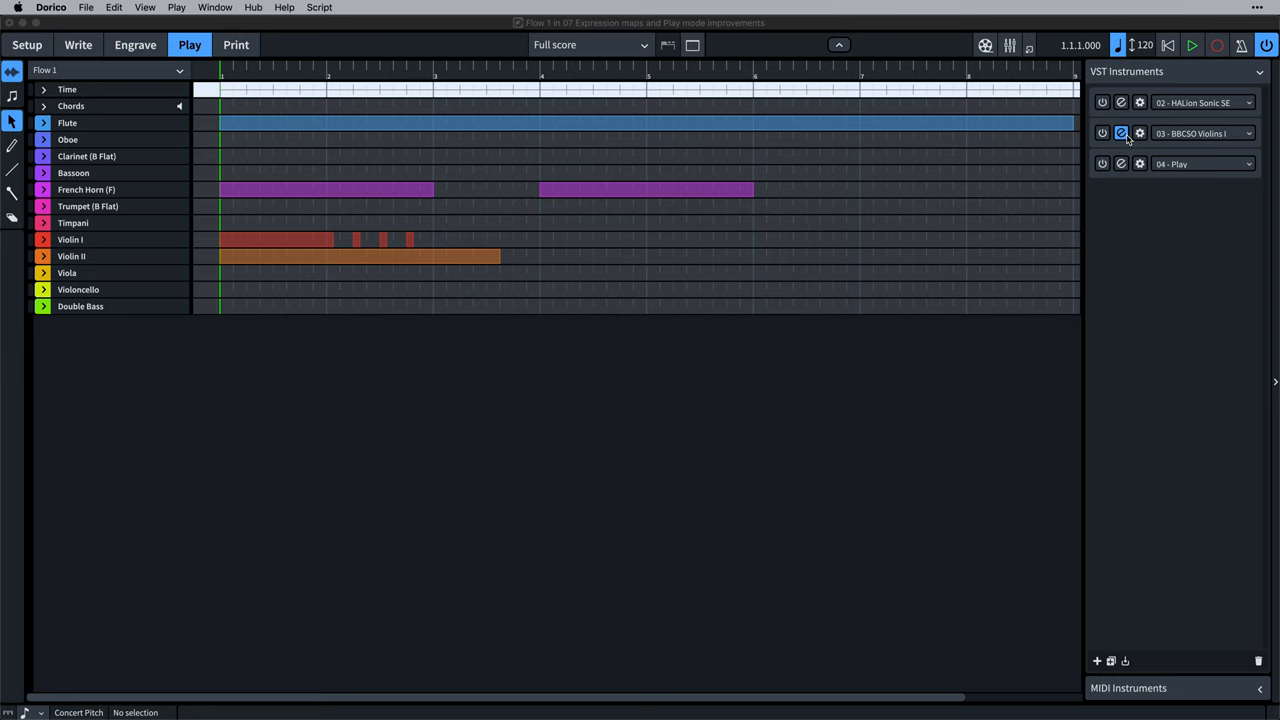
pyautogui.click(1120, 132)
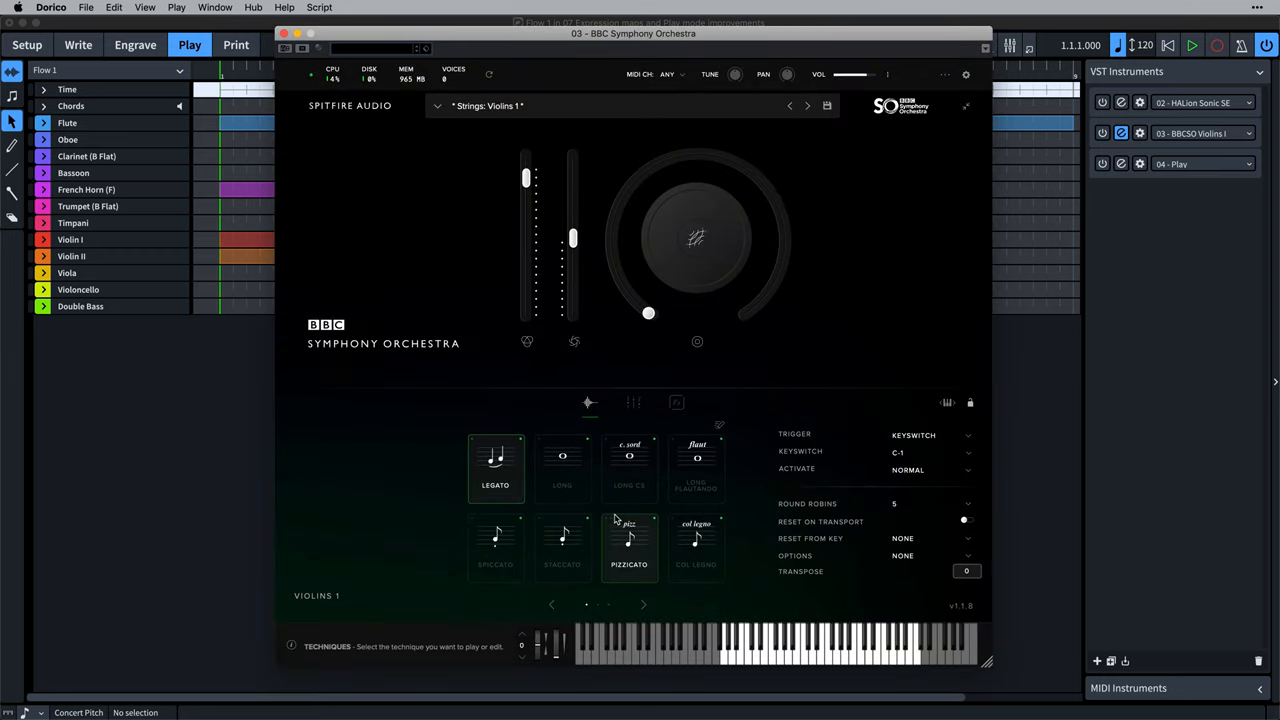
# - Switch the Violins I articulation to Long and close the plugin window
pyautogui.click(562, 468)
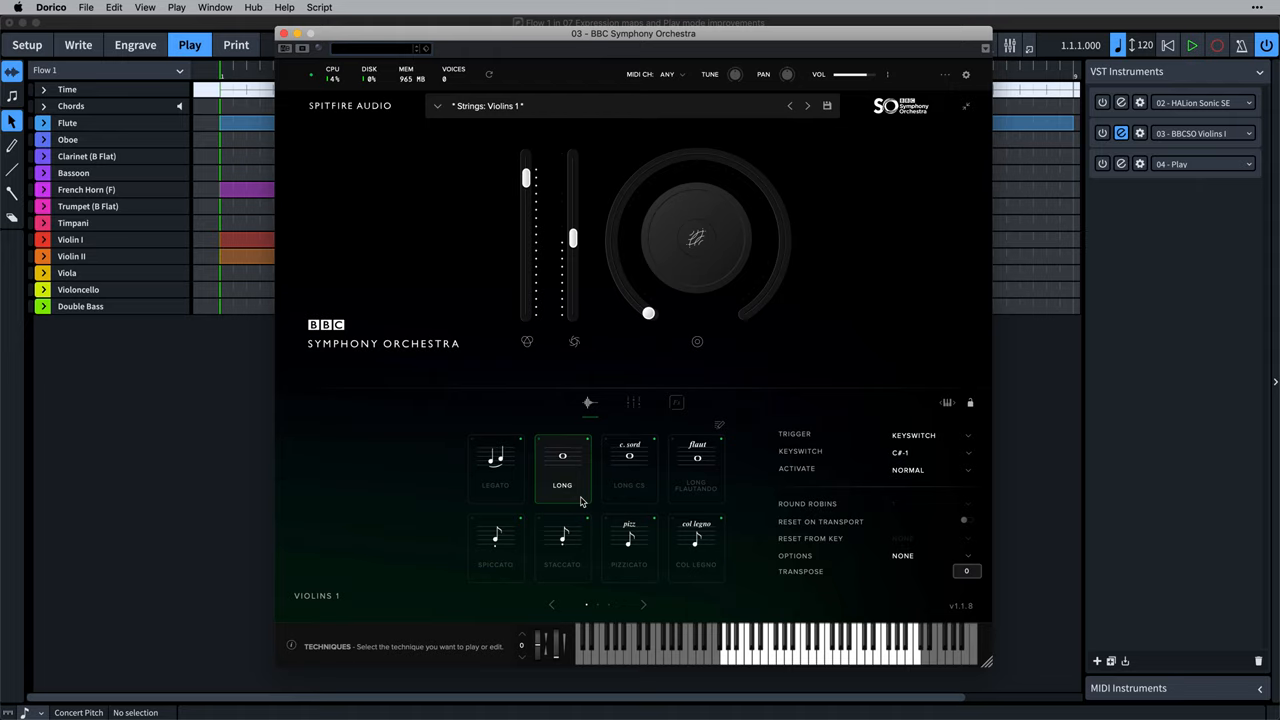
pyautogui.click(78, 44)
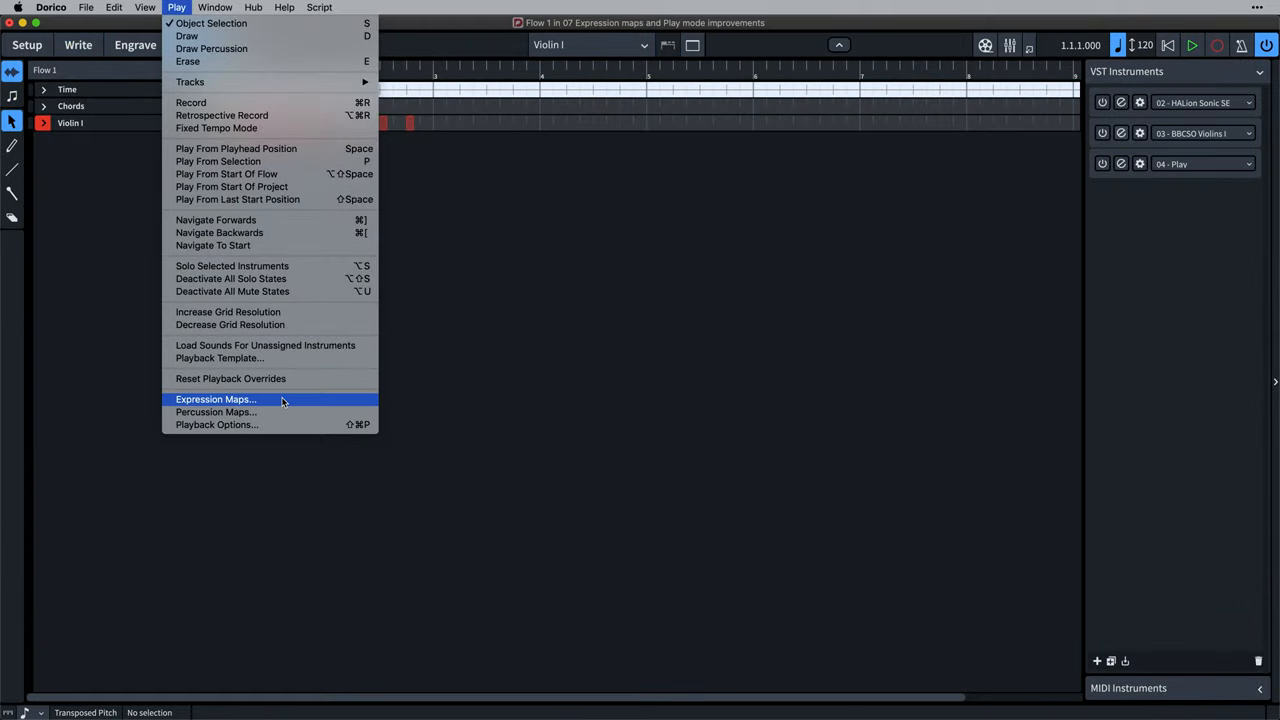
# - In the BBC SO Strings map, duplicate the Natural switch and select the copy
pyautogui.click(216, 400)
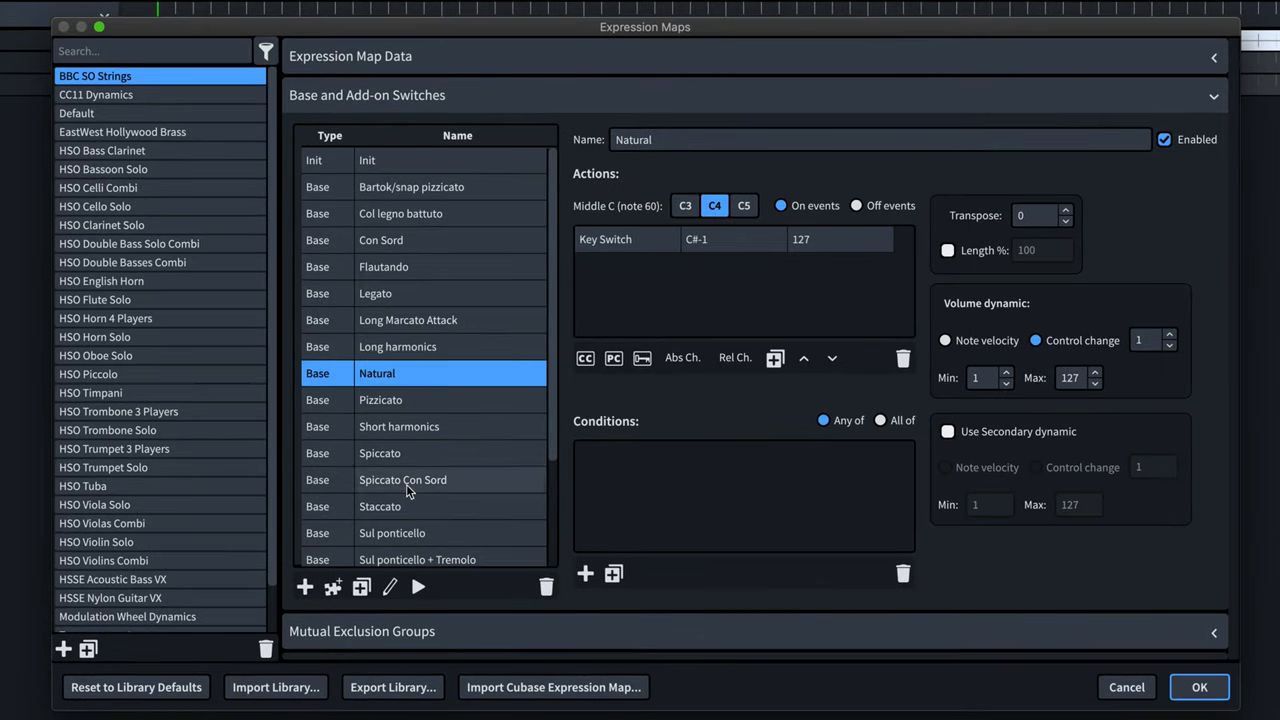
pyautogui.click(360, 588)
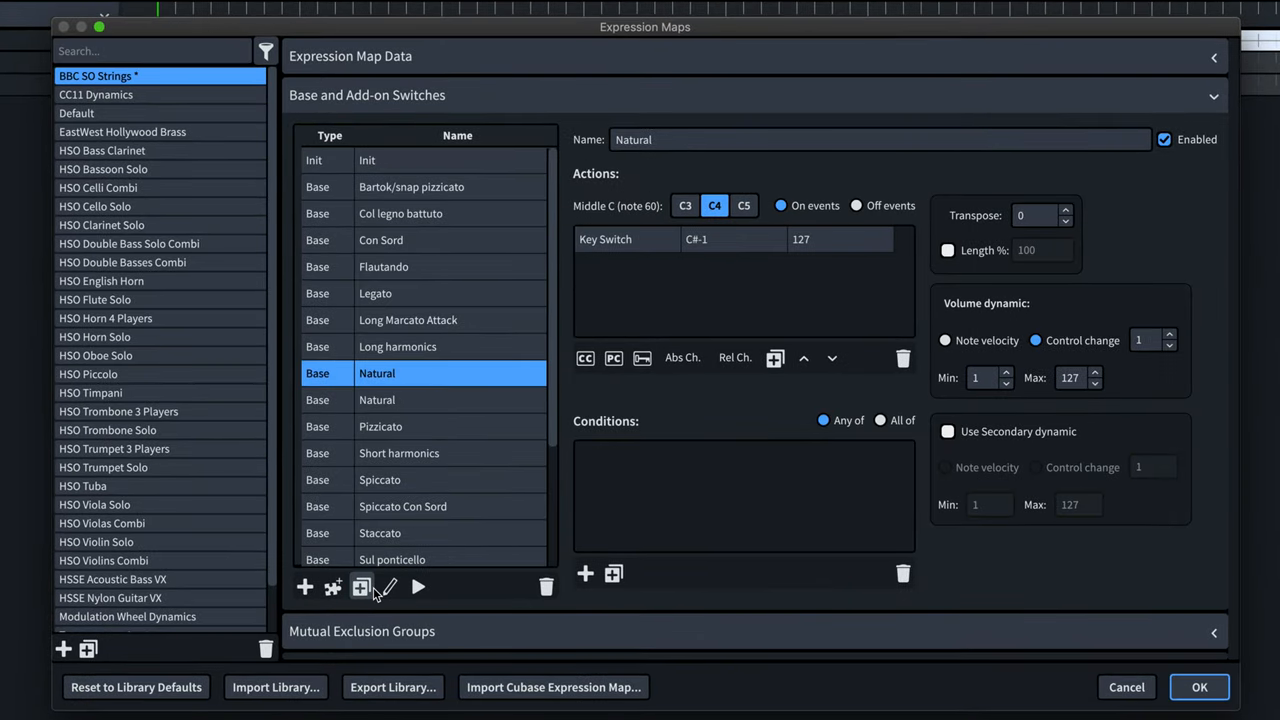
pyautogui.click(1164, 140)
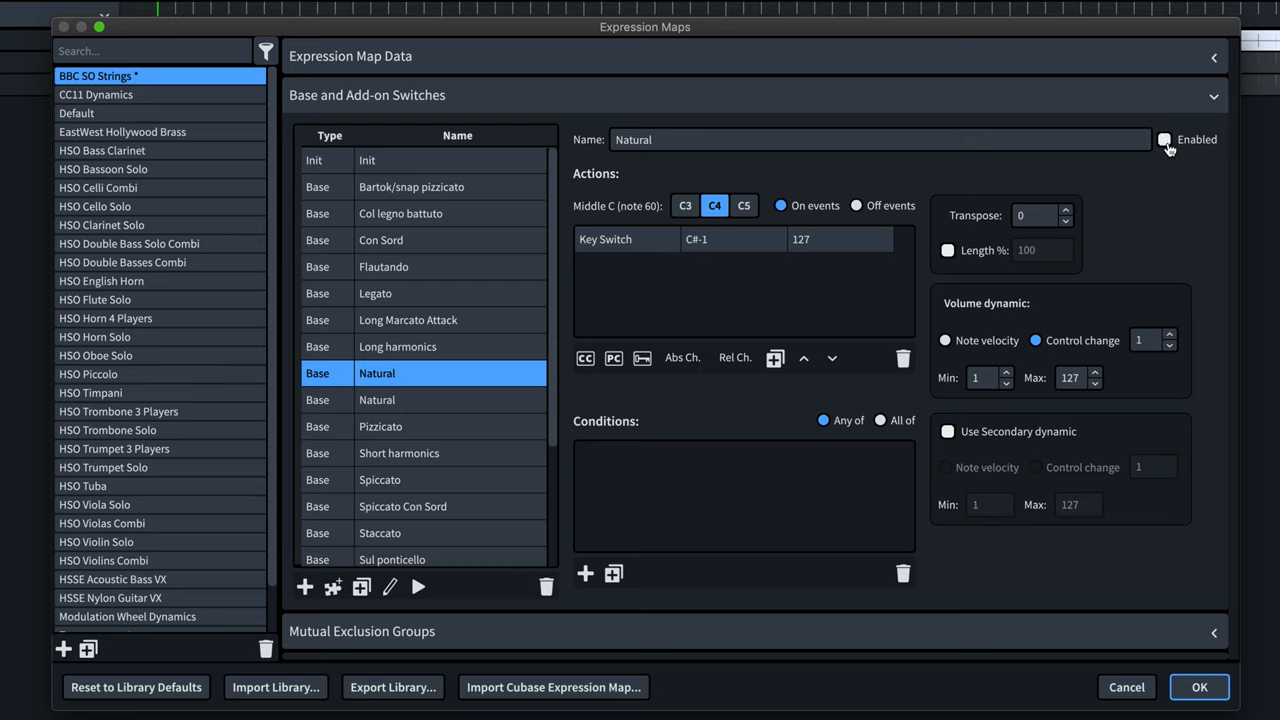
pyautogui.click(1164, 140)
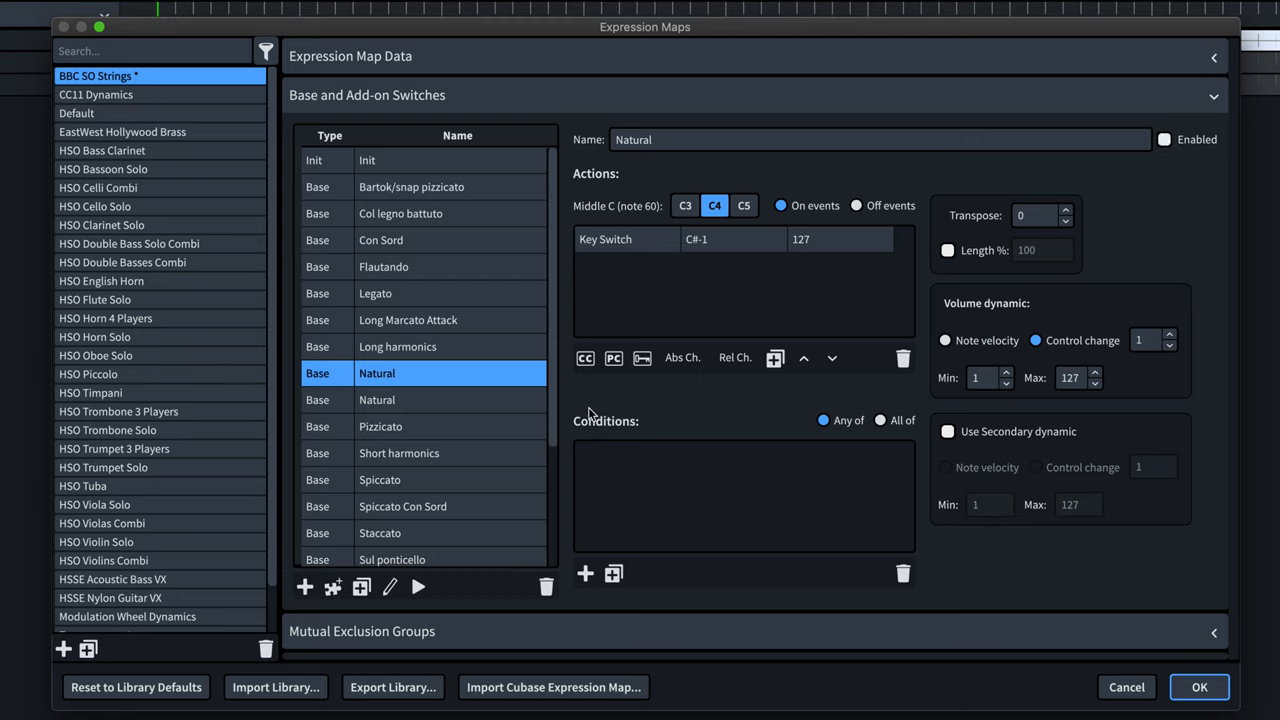
pyautogui.click(424, 400)
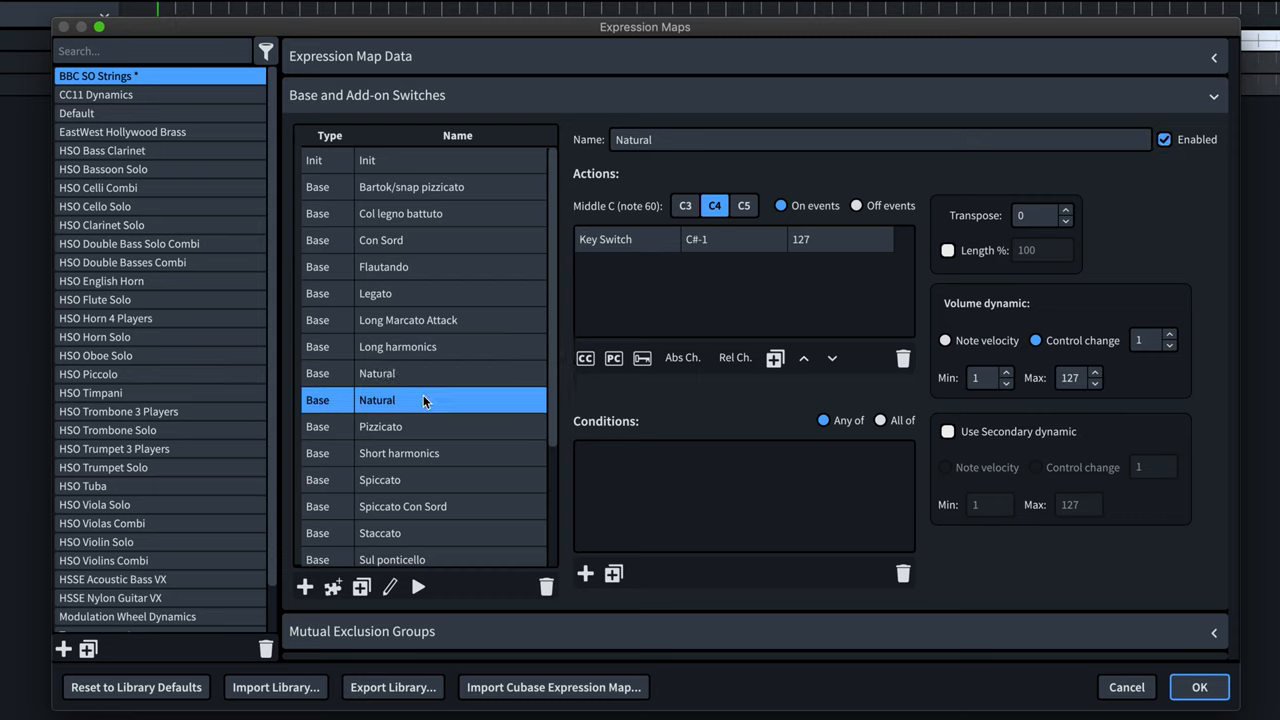
pyautogui.moveTo(560, 500)
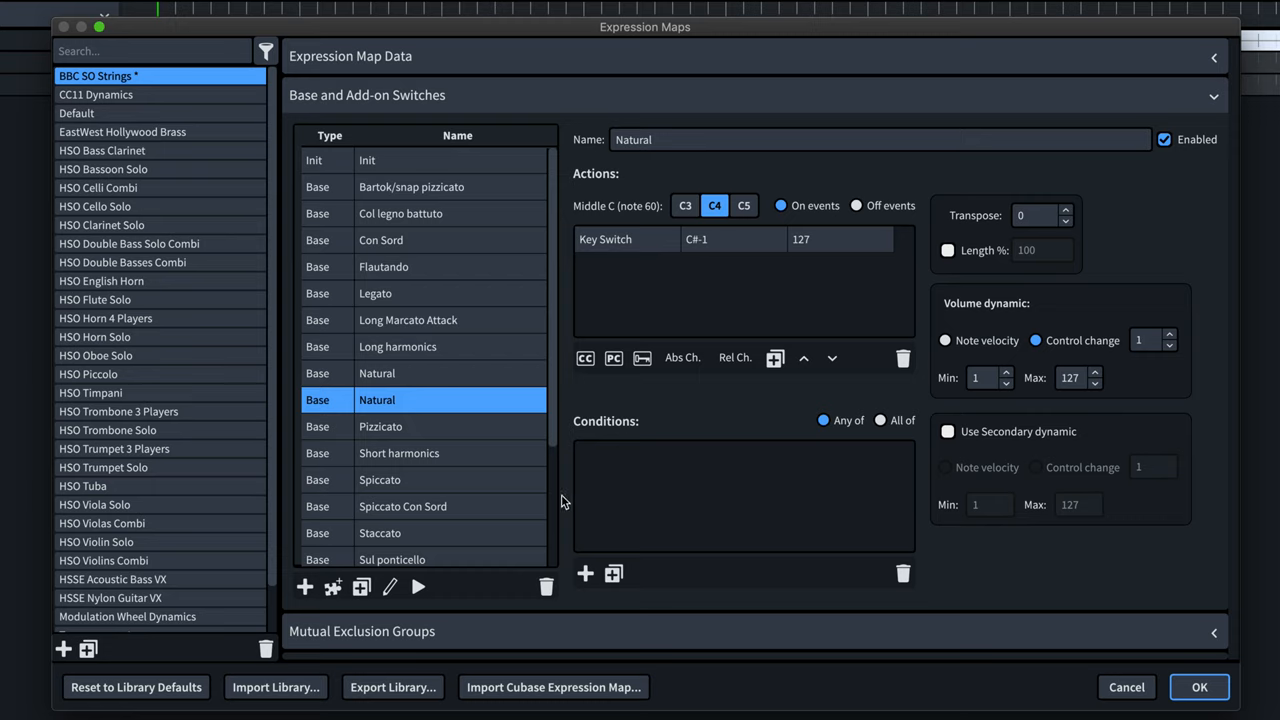
# - Give Natural a Note Length >= Medium condition and a 'Natural, Short notes' copy for shorter notes on F-1, then confirm
pyautogui.click(584, 572)
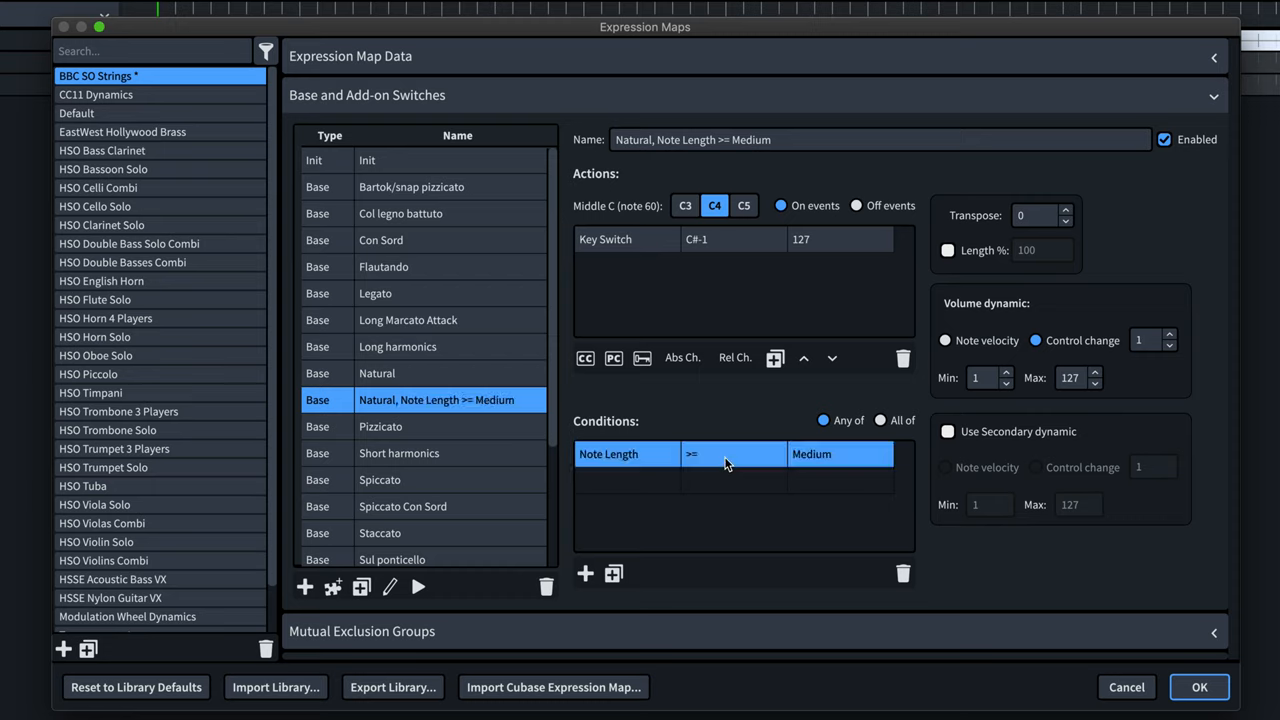
pyautogui.moveTo(710, 478)
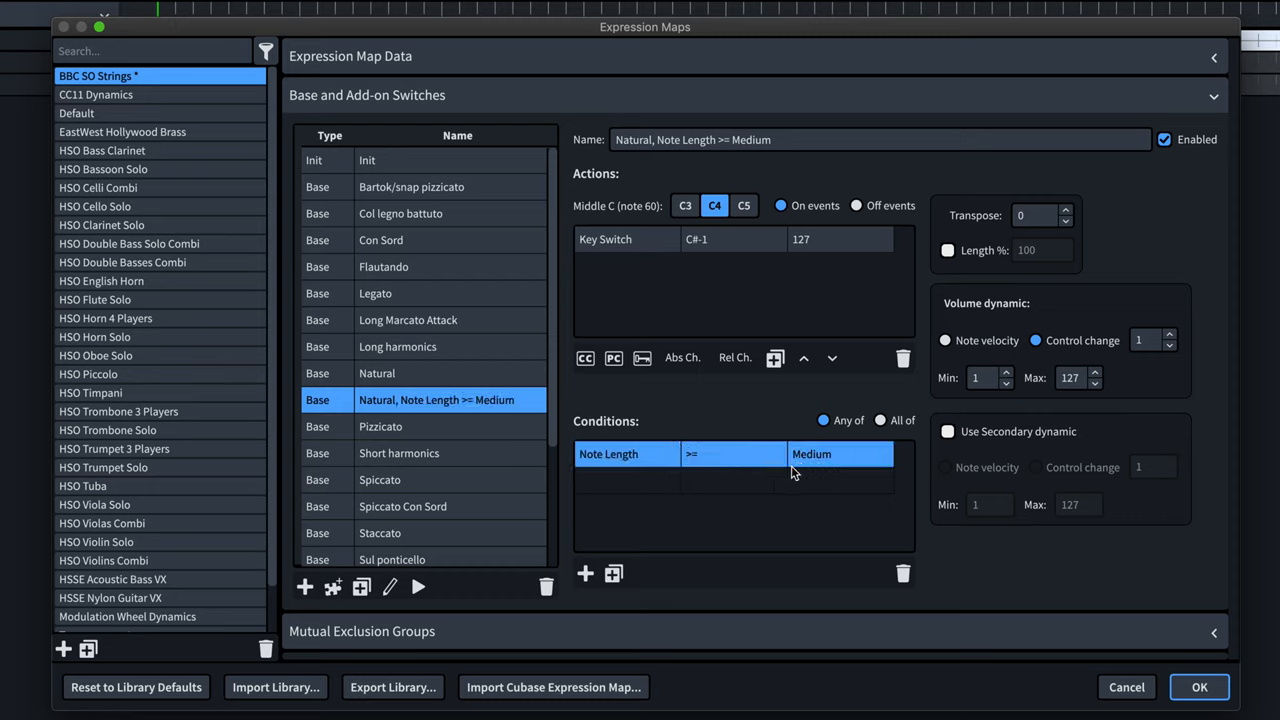
pyautogui.click(360, 588)
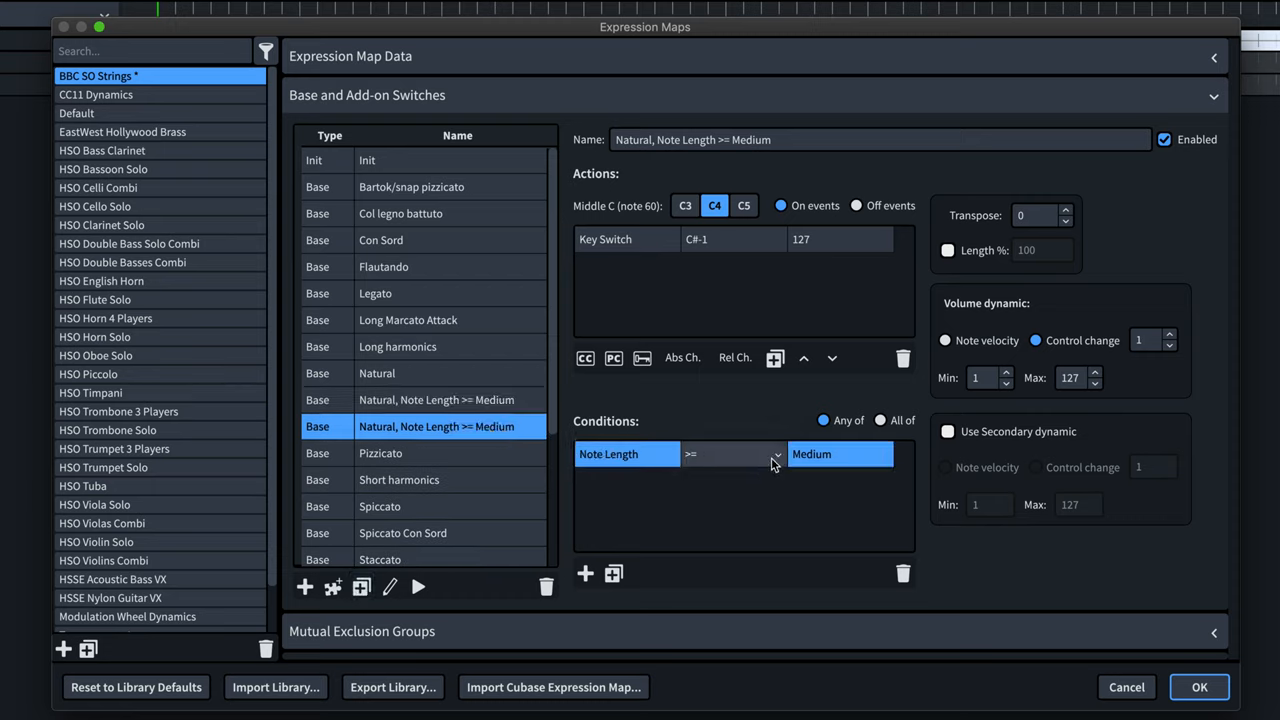
pyautogui.click(730, 454)
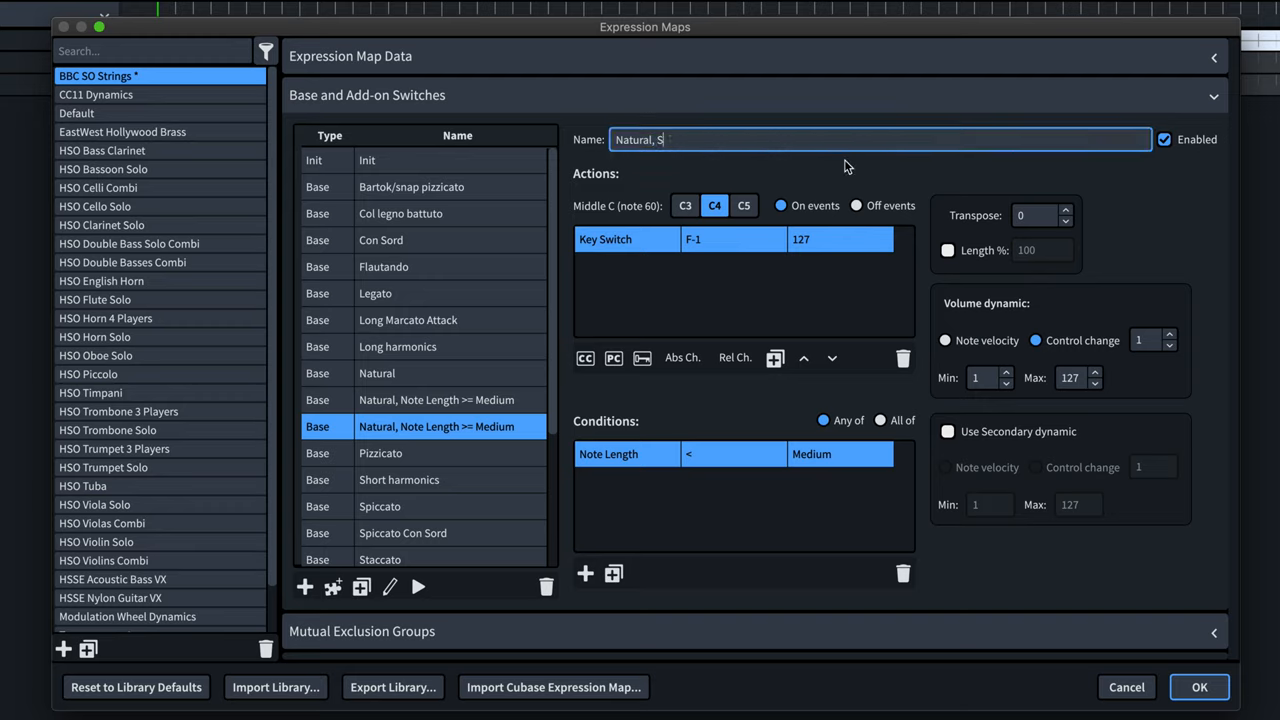
pyautogui.write('hort notes')
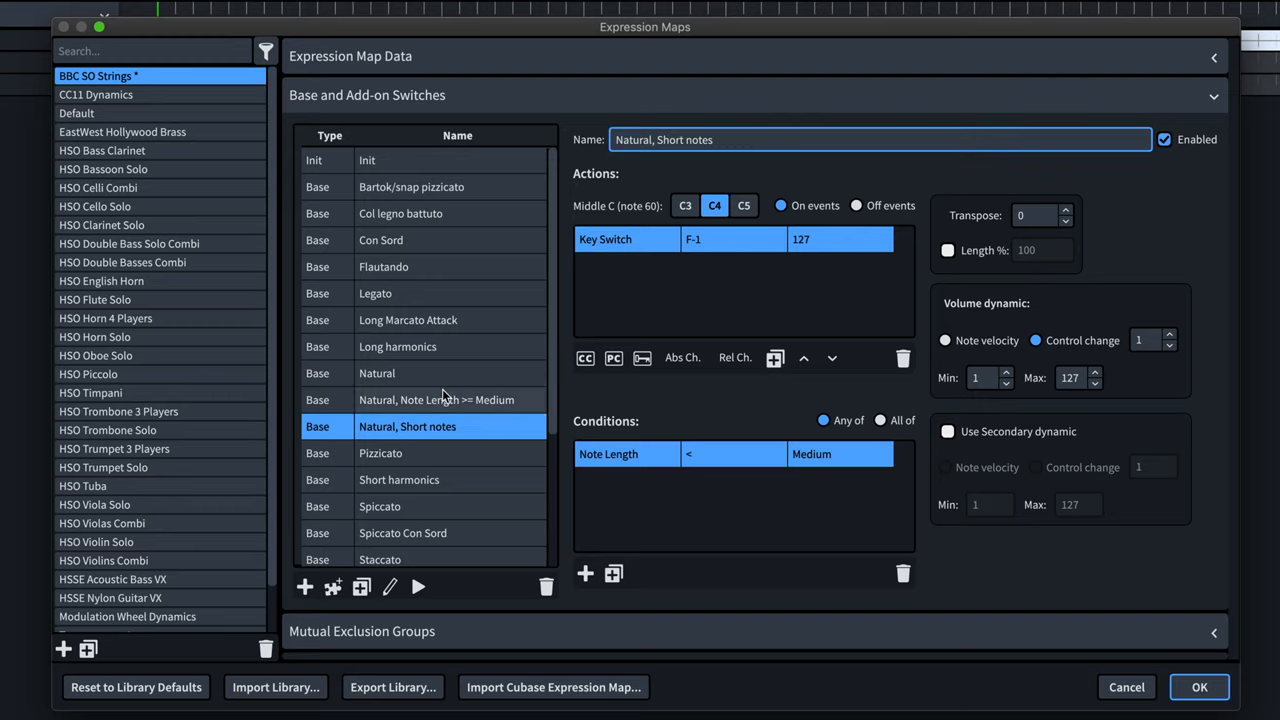
pyautogui.click(436, 400)
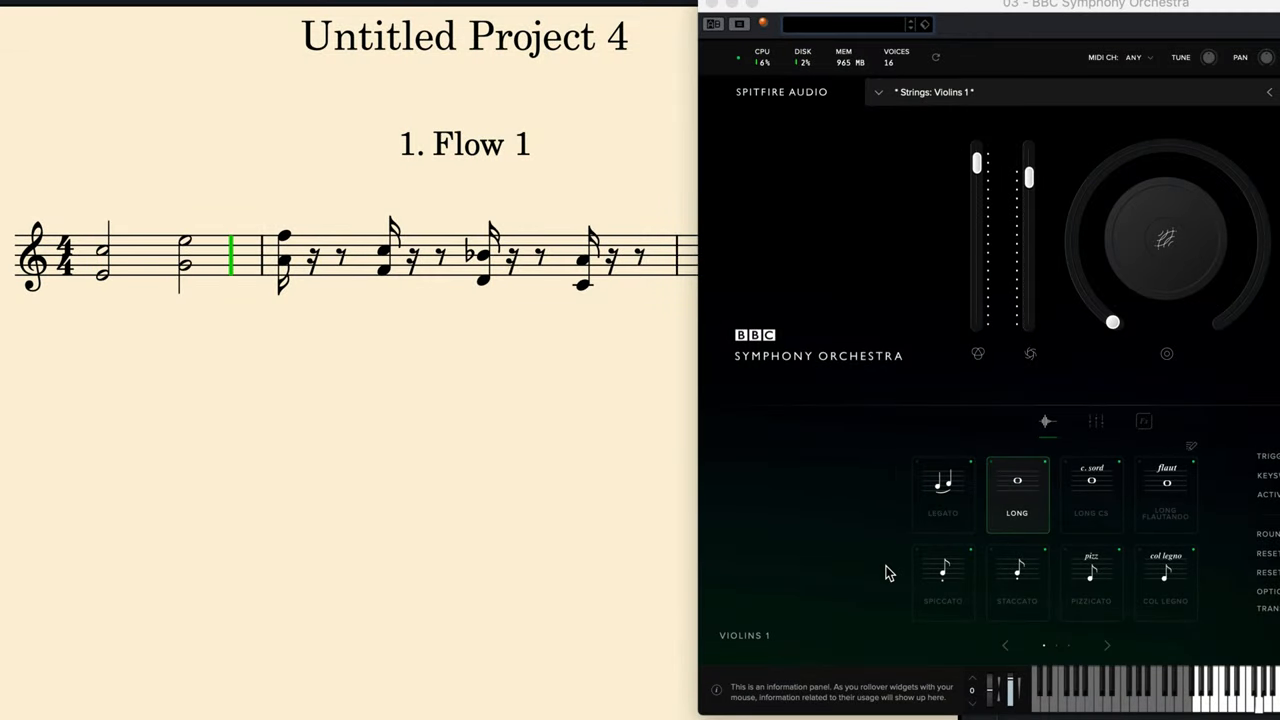
pyautogui.click(1016, 584)
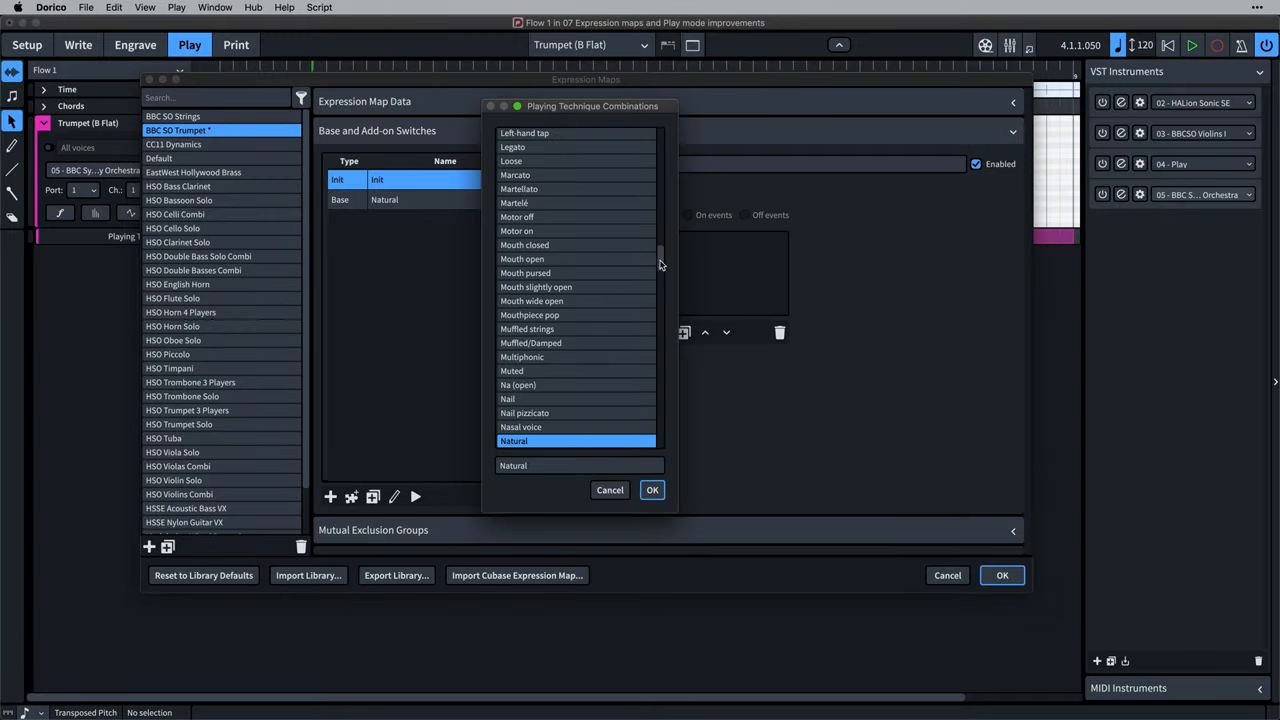
# - Add an sfz switch to the BBC SO Trumpet map with an F-1 key switch and confirm
pyautogui.scroll(-3)
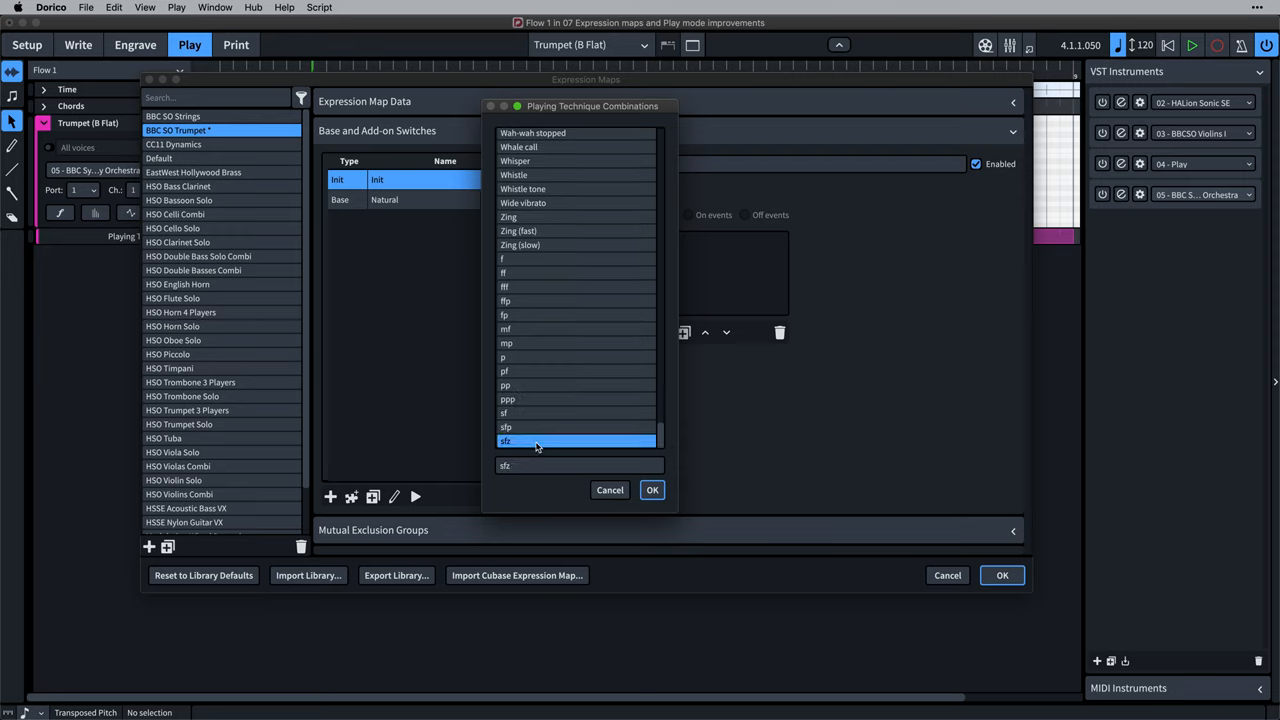
pyautogui.click(652, 488)
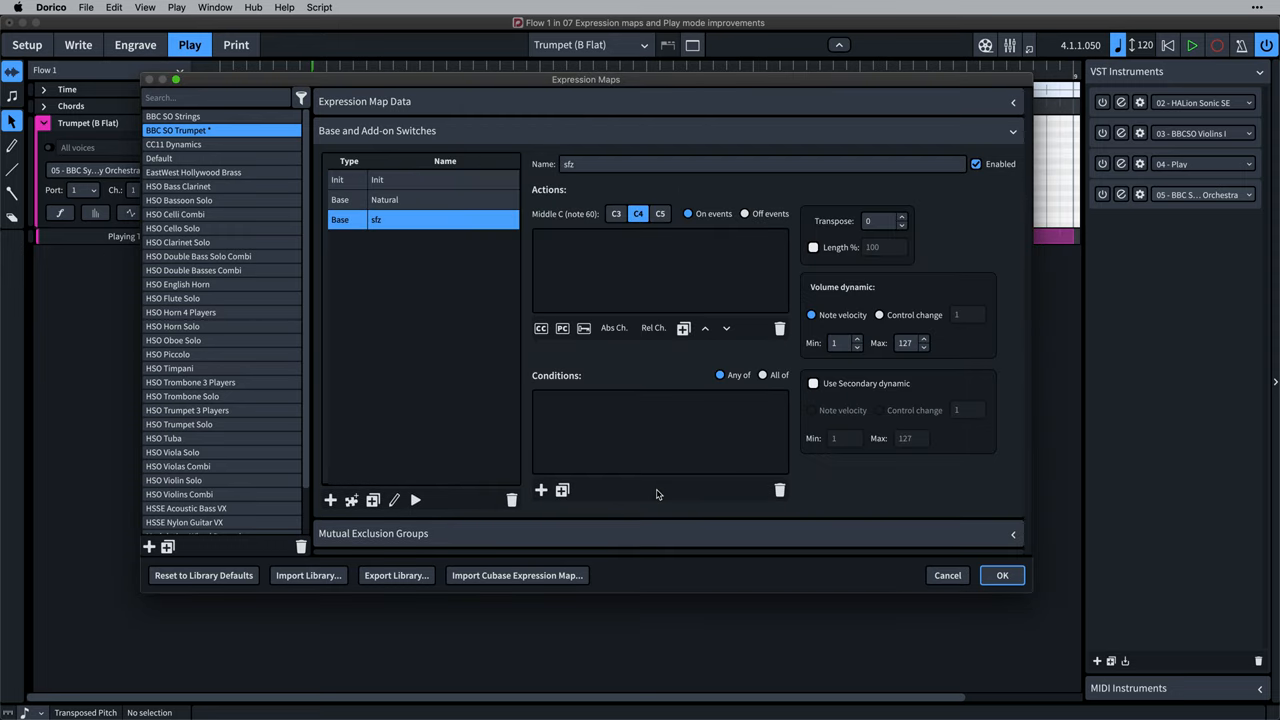
pyautogui.click(540, 490)
pyautogui.write('C')
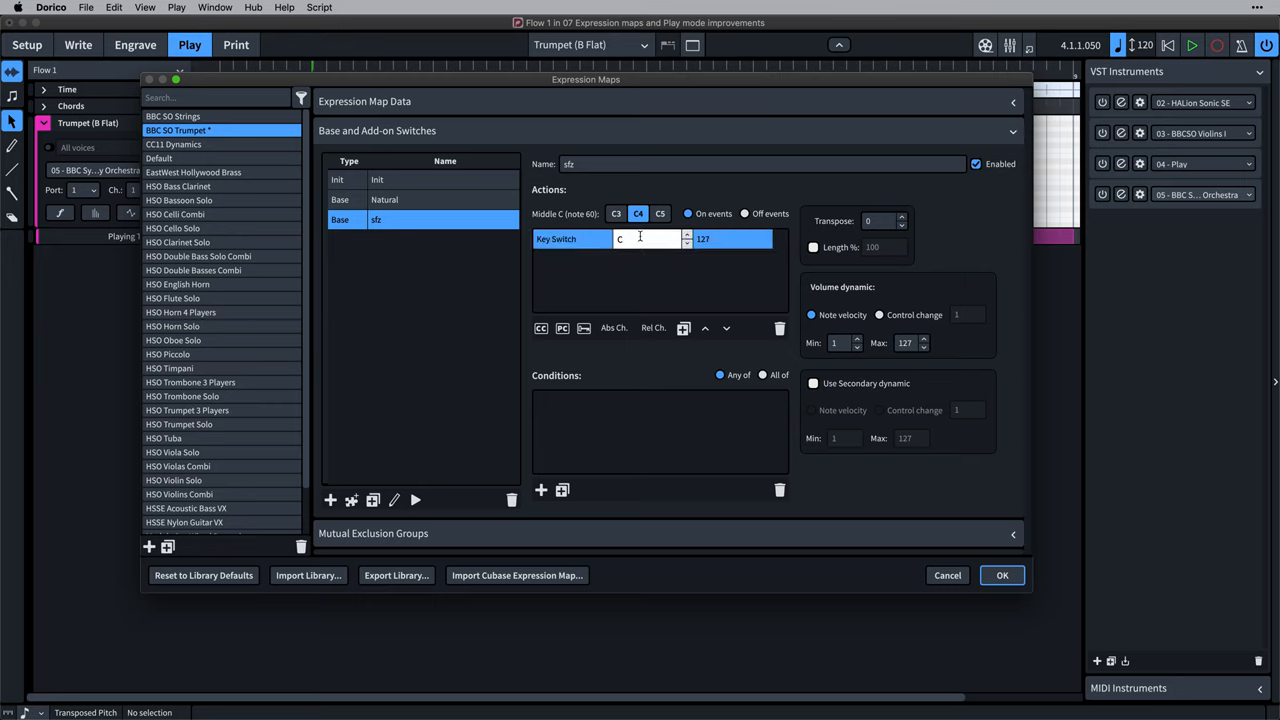
pyautogui.write('F-1')
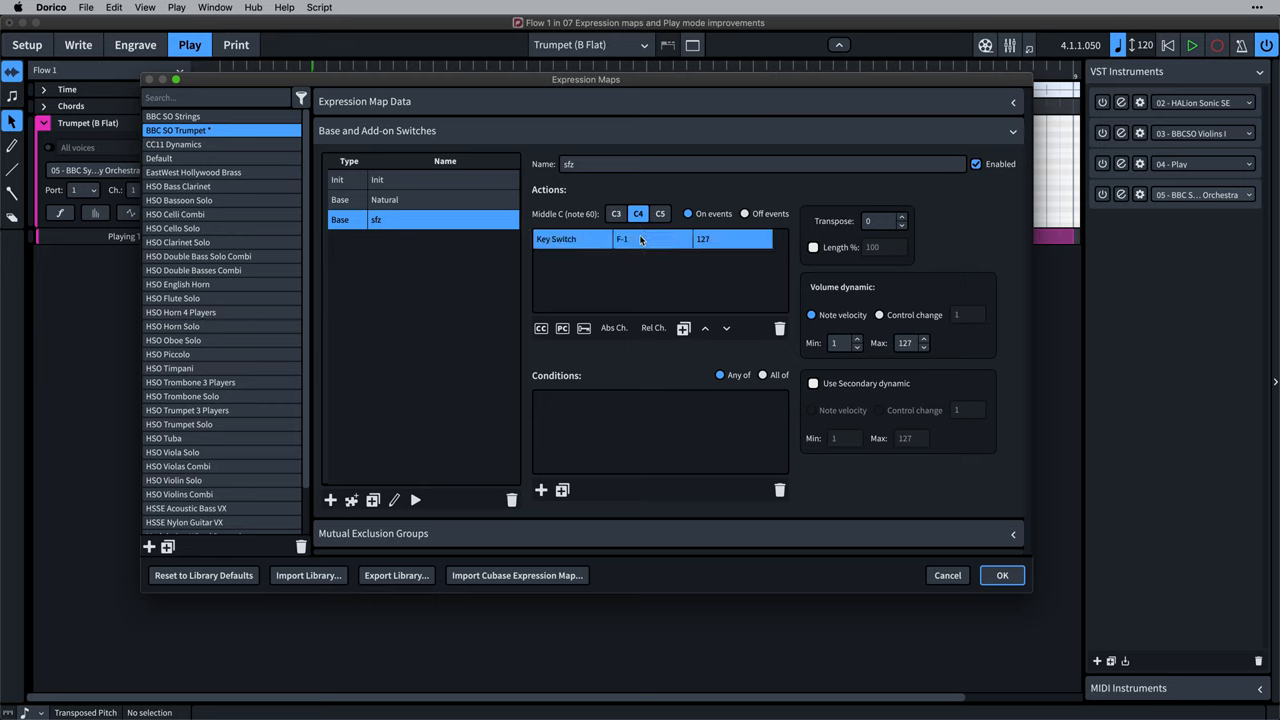
pyautogui.click(1000, 576)
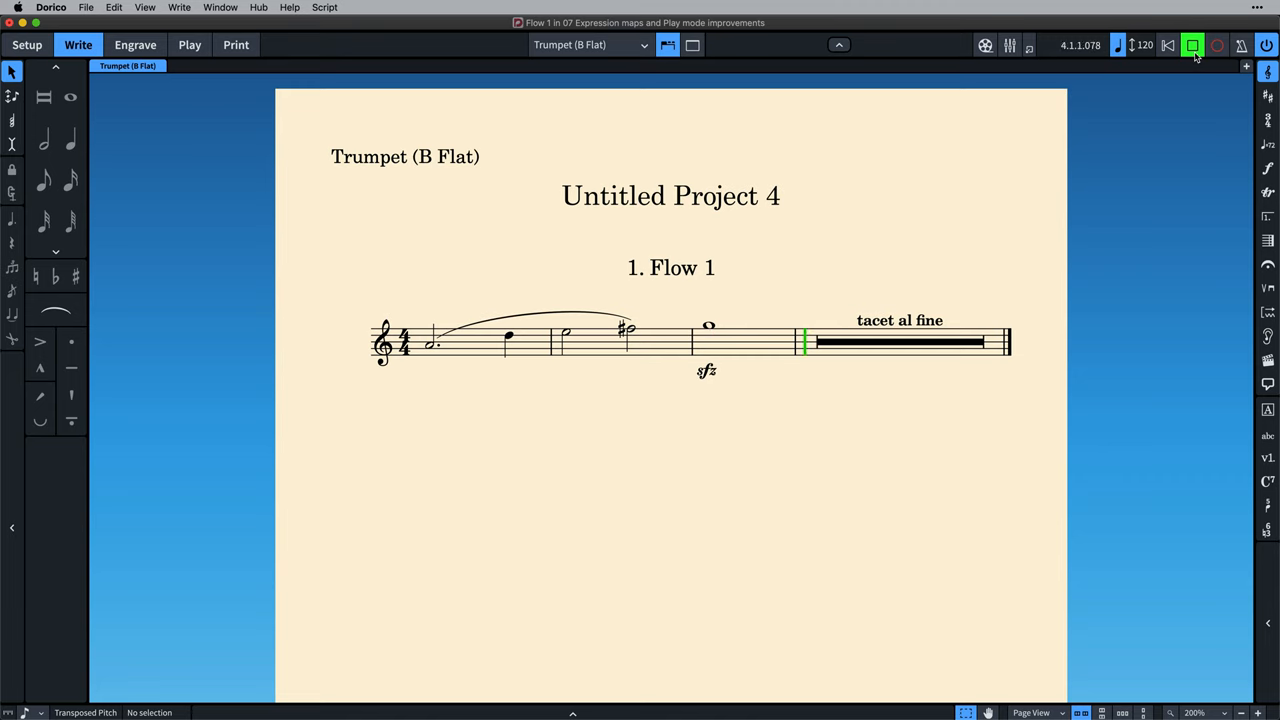
# - Switch to the French Horn project in Play mode and close the Hollywood Brass instrument window
pyautogui.click(188, 44)
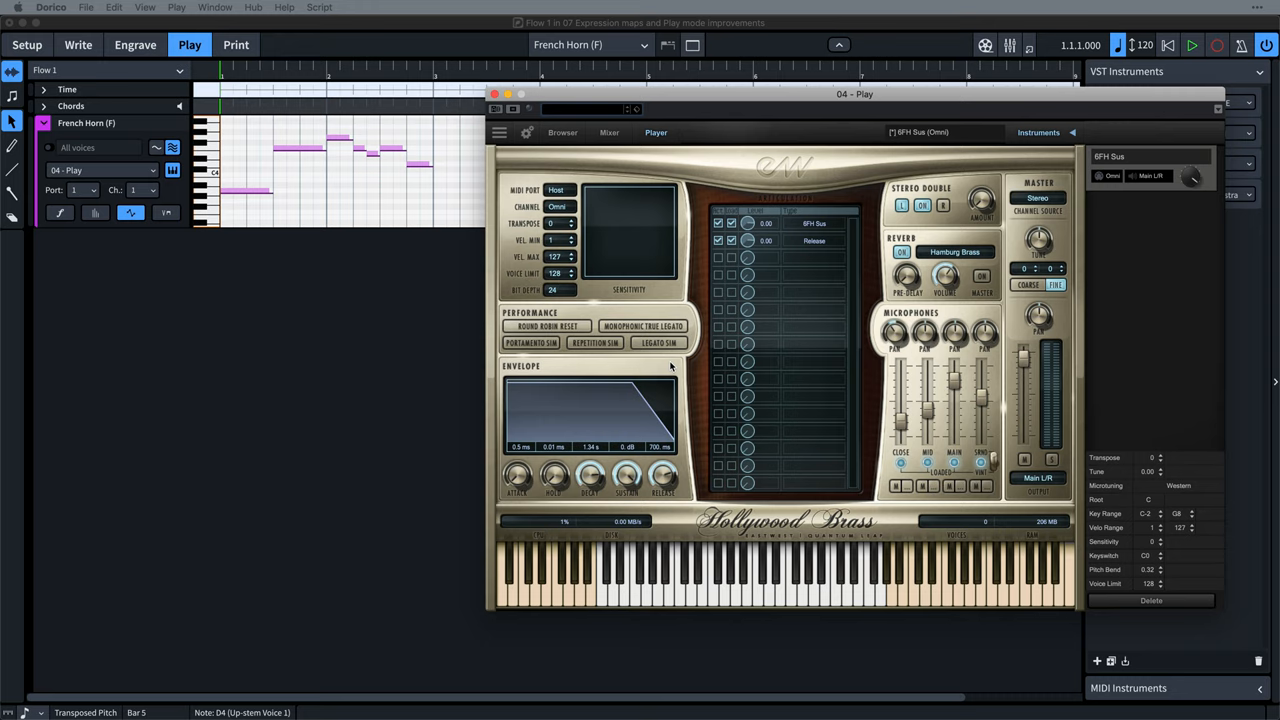
pyautogui.moveTo(662, 352)
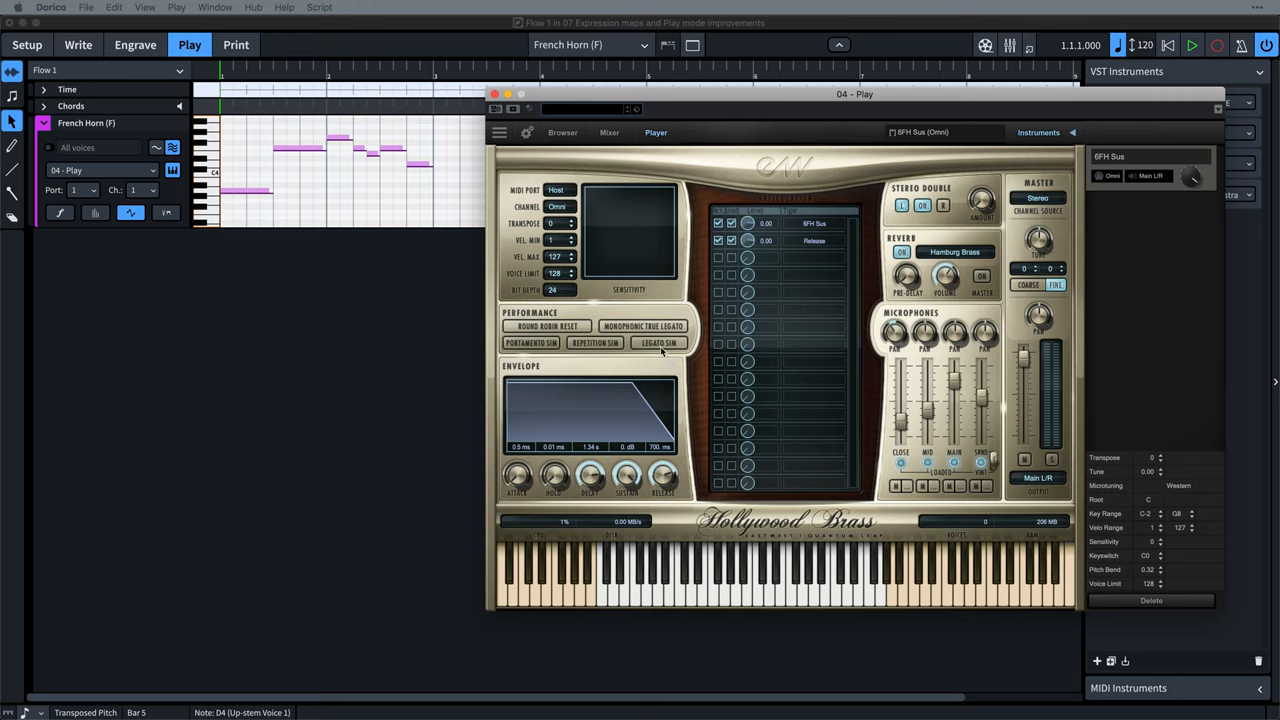
pyautogui.moveTo(604, 348)
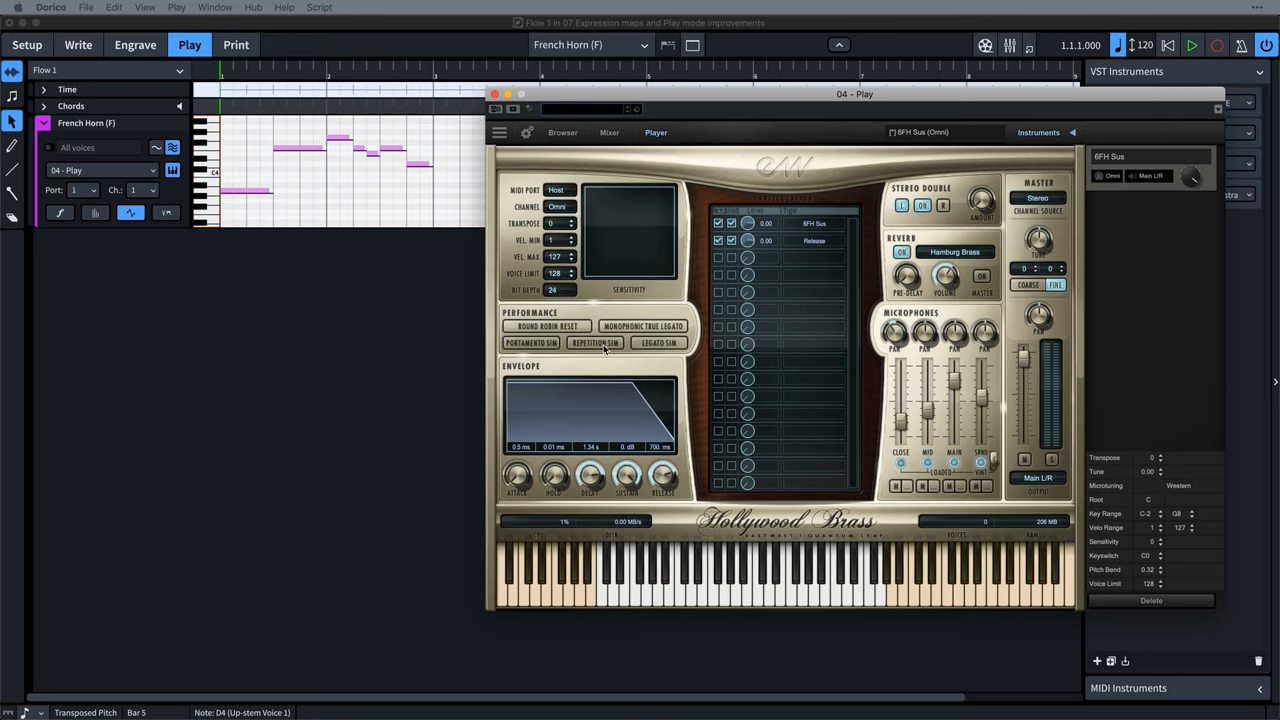
pyautogui.click(492, 94)
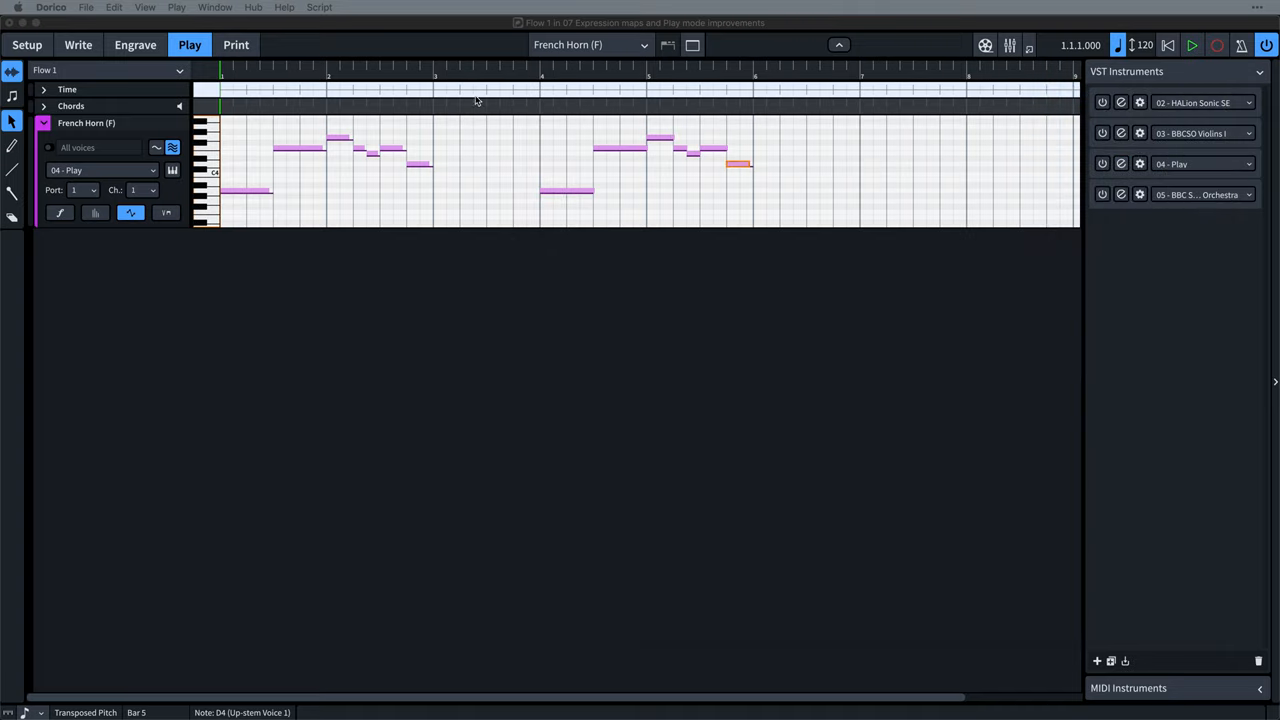
# - Add a Legato add-on switch to EastWest Hollywood Brass sending control change 68 at 127, then confirm
pyautogui.click(176, 8)
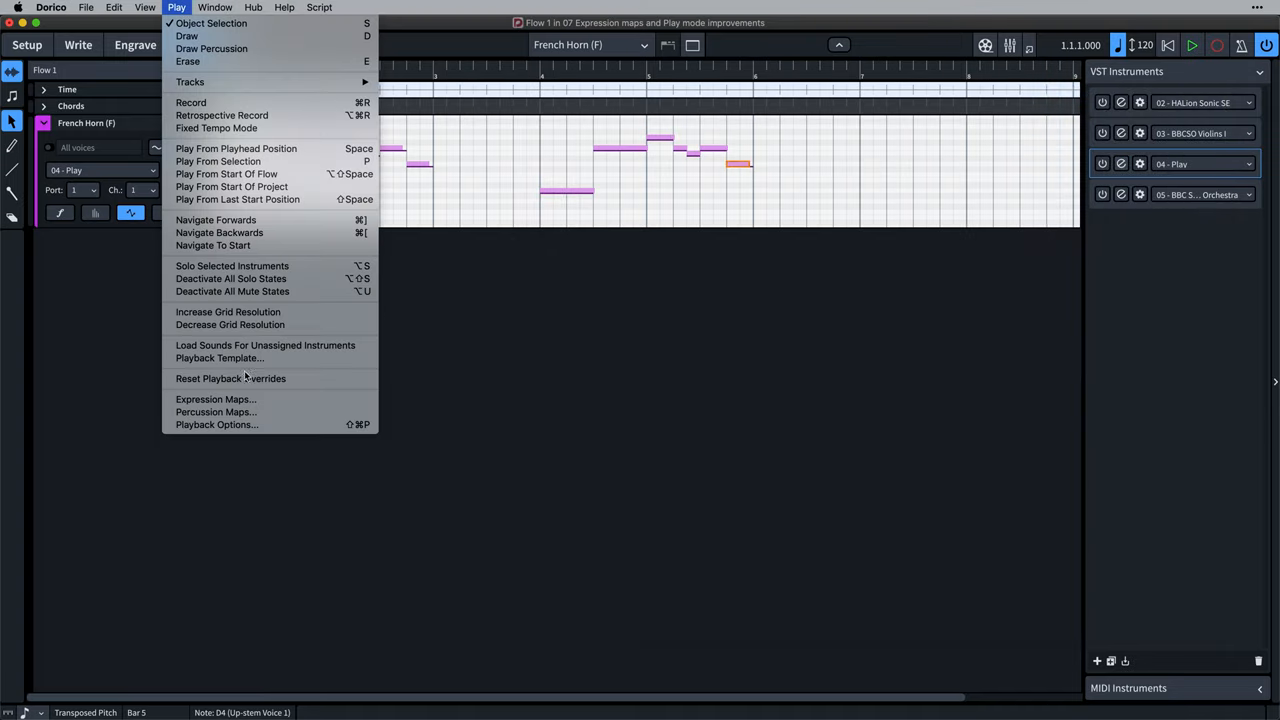
pyautogui.click(216, 400)
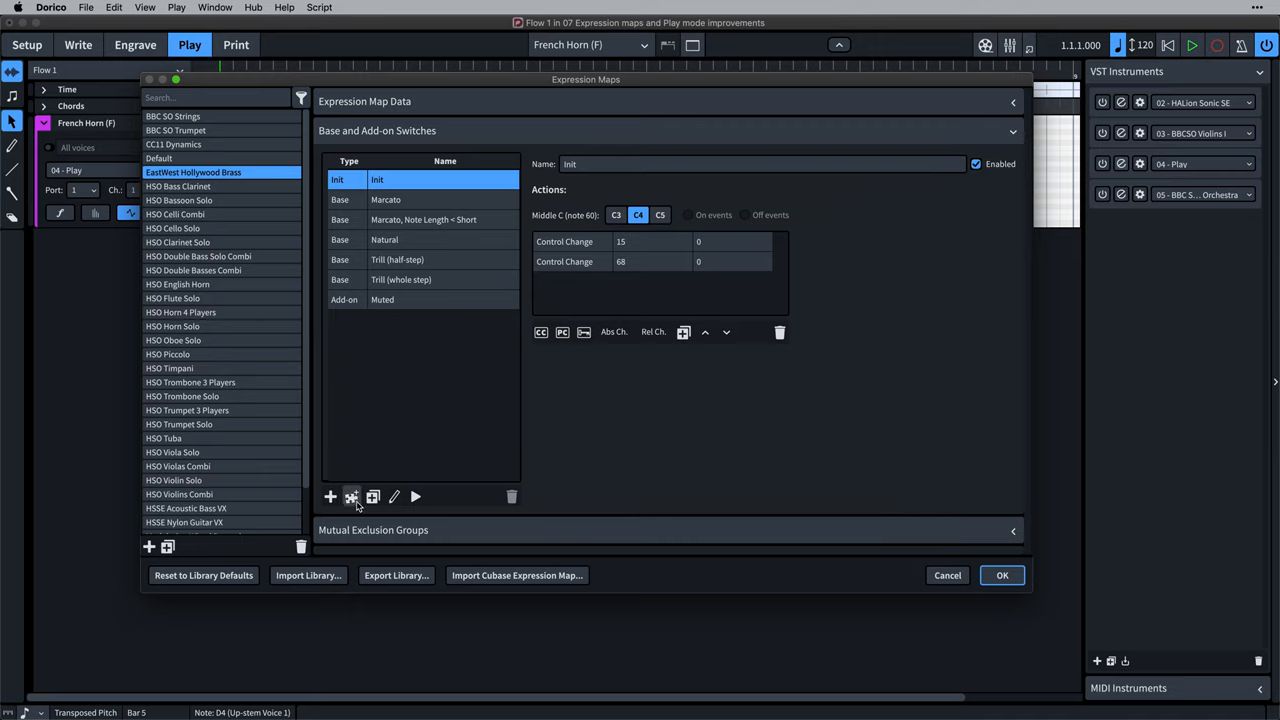
pyautogui.click(352, 496)
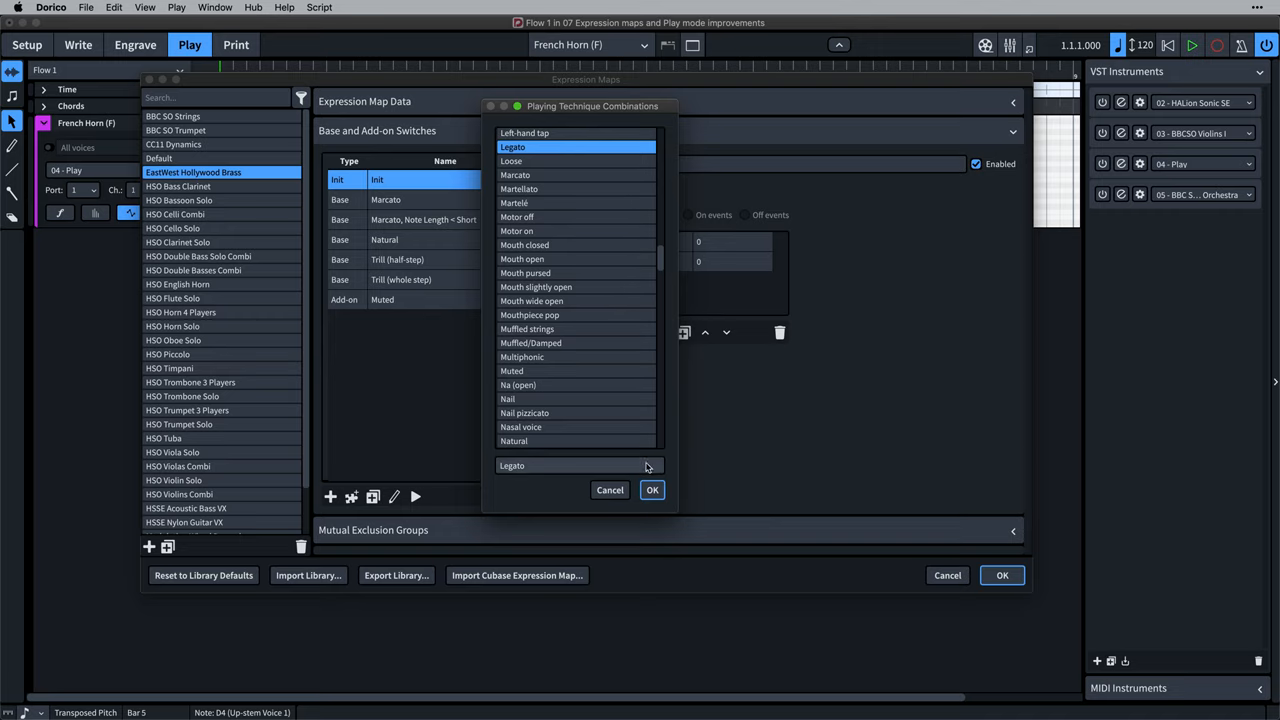
pyautogui.click(652, 488)
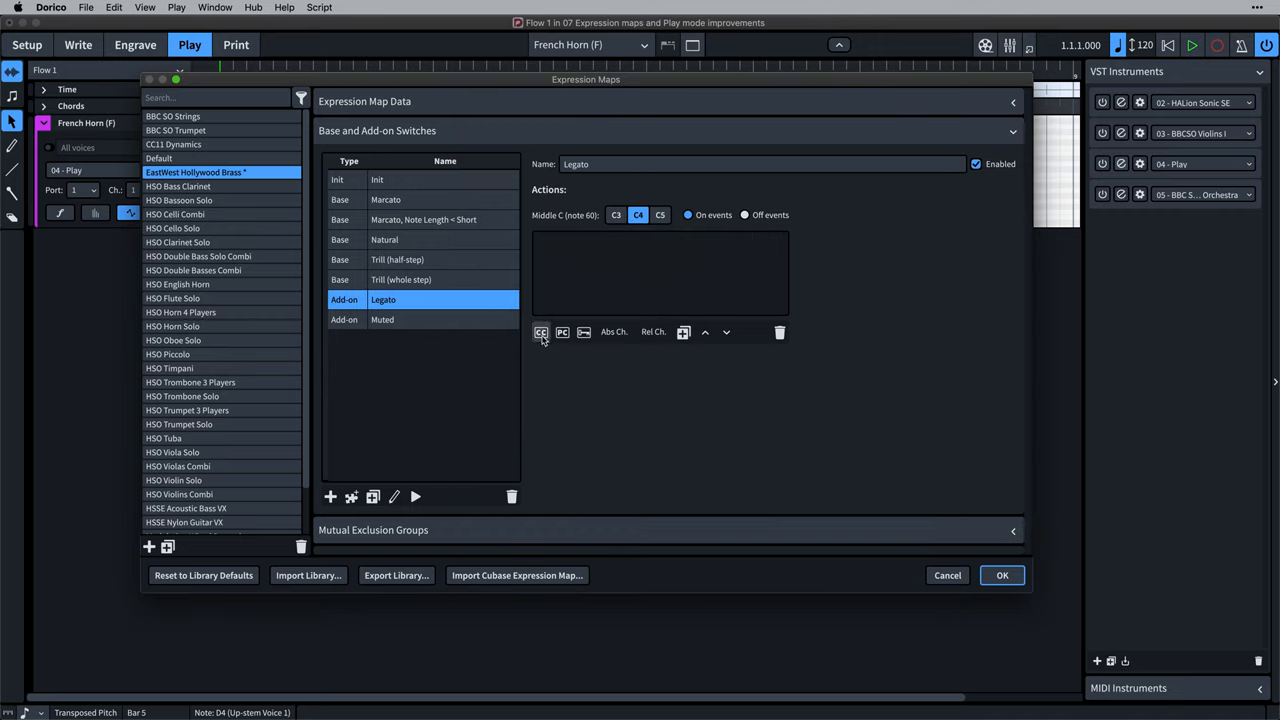
pyautogui.click(540, 332)
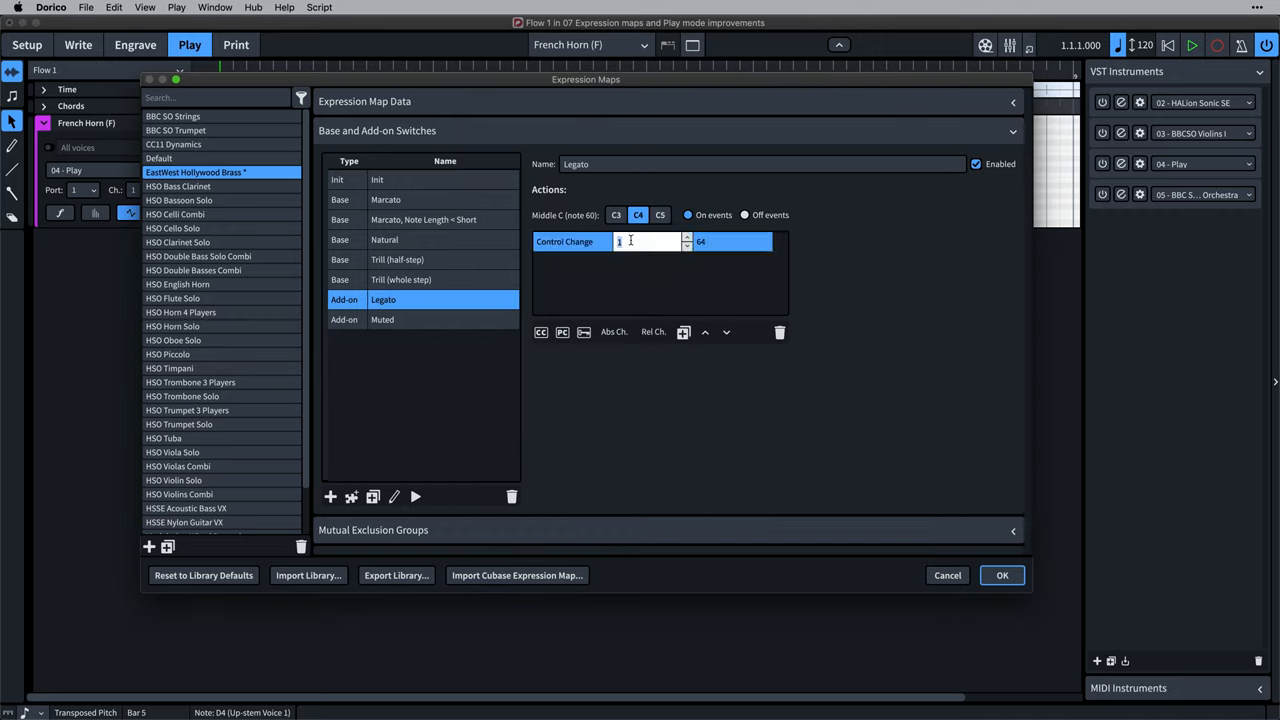
pyautogui.write('68')
pyautogui.click(732, 240)
pyautogui.write('127')
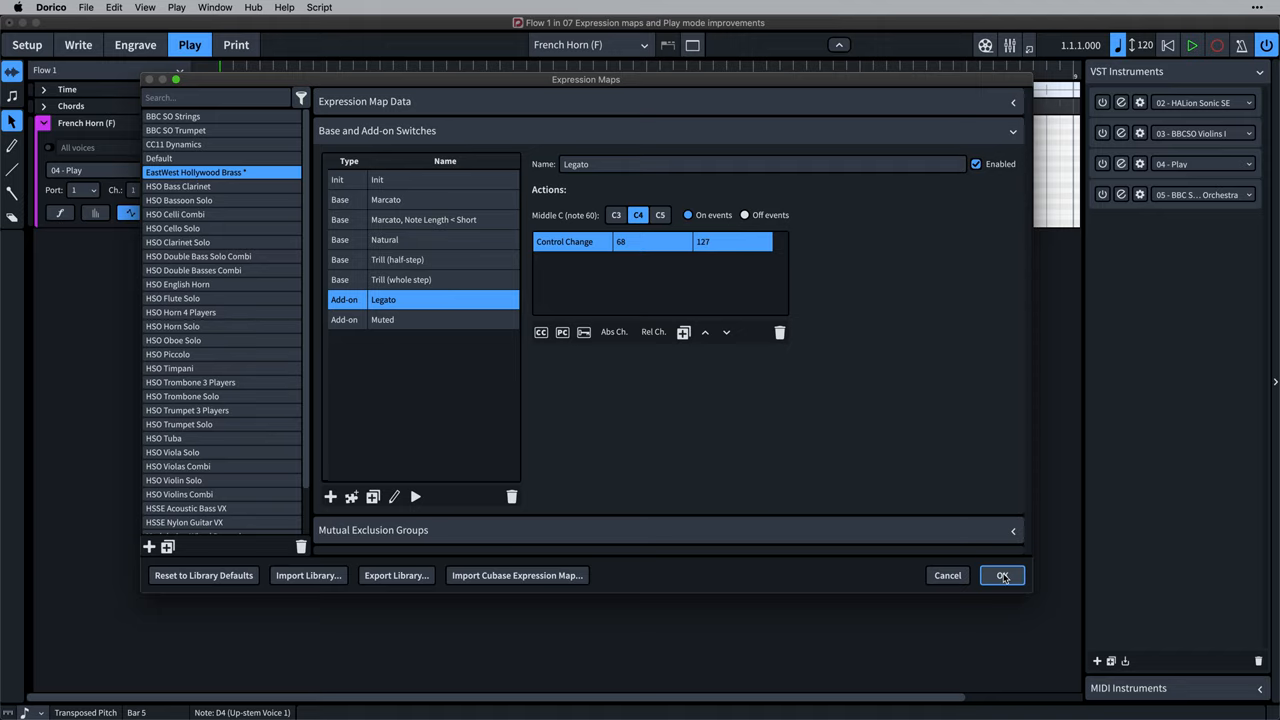
pyautogui.click(1000, 576)
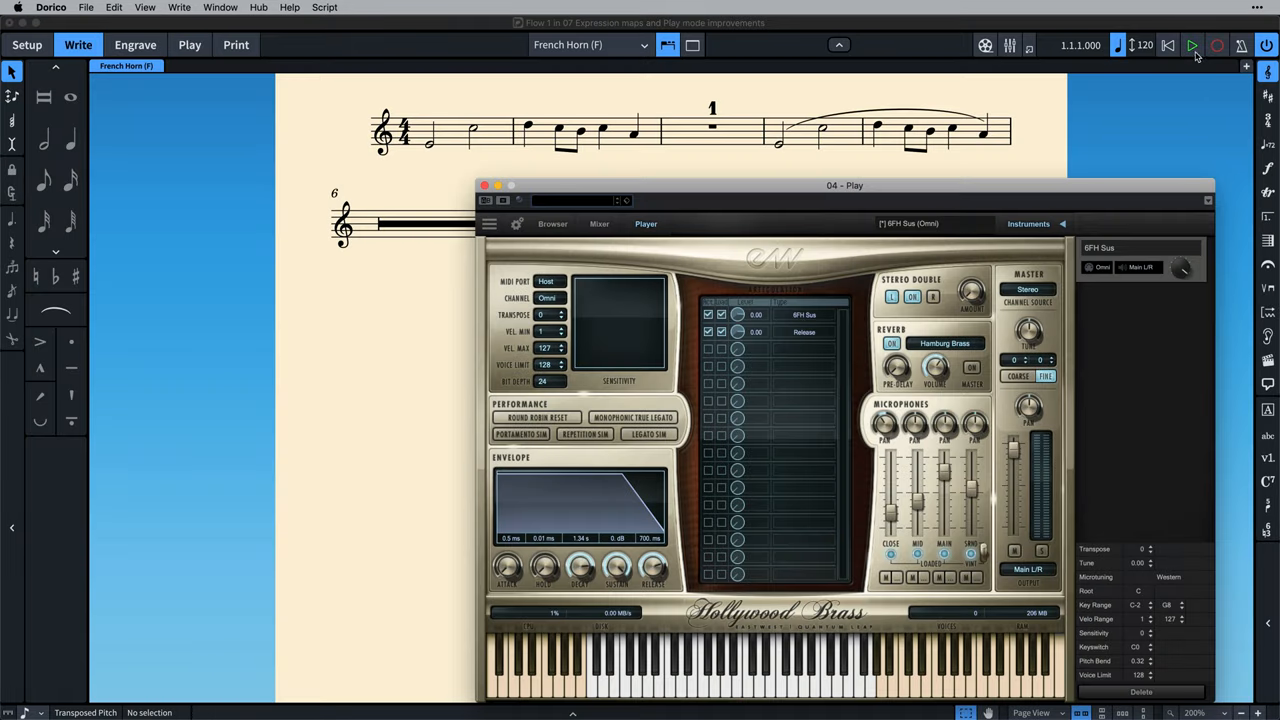
# - Audition the French Horn phrase's legato switching through Hollywood Brass
pyautogui.click(1192, 44)
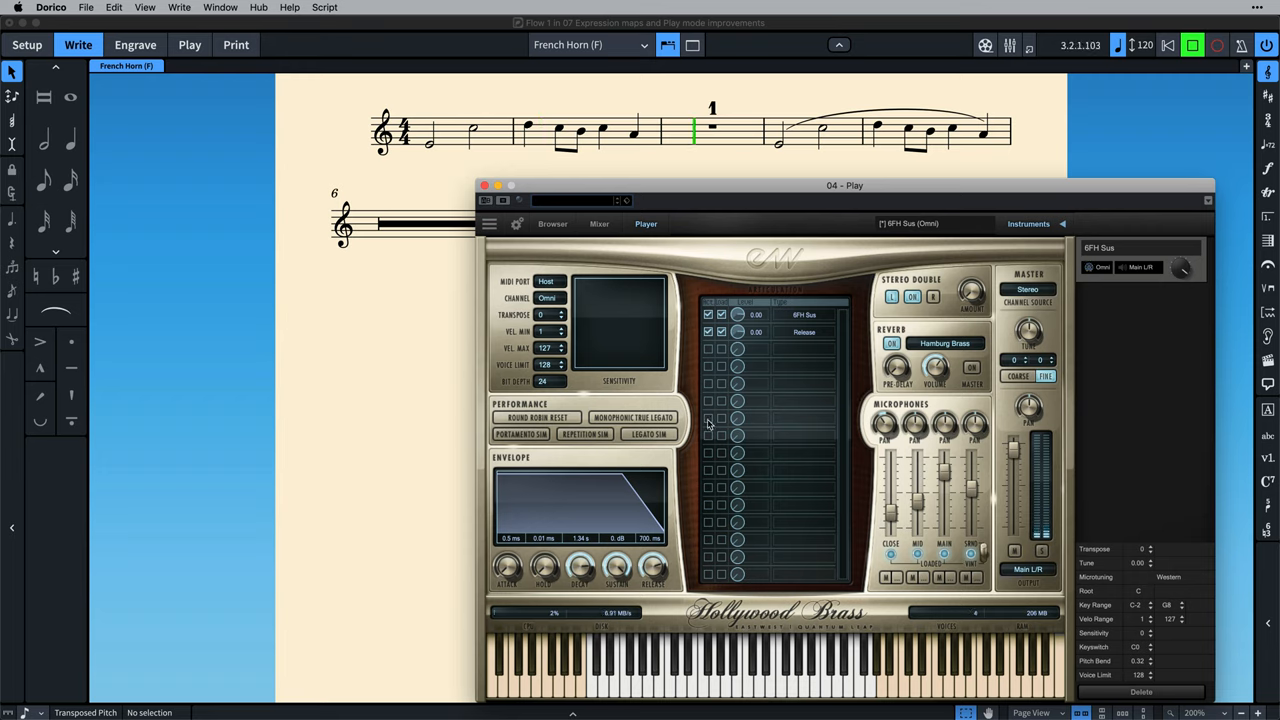
pyautogui.click(648, 434)
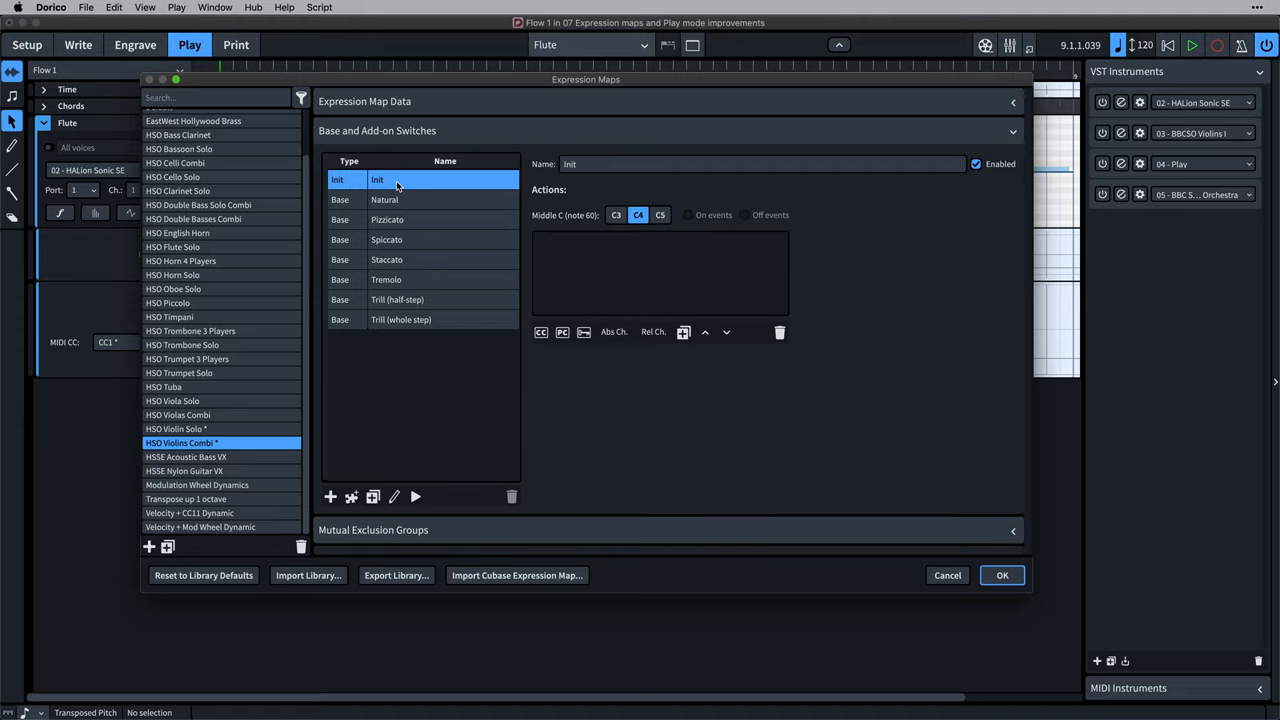
pyautogui.moveTo(532, 344)
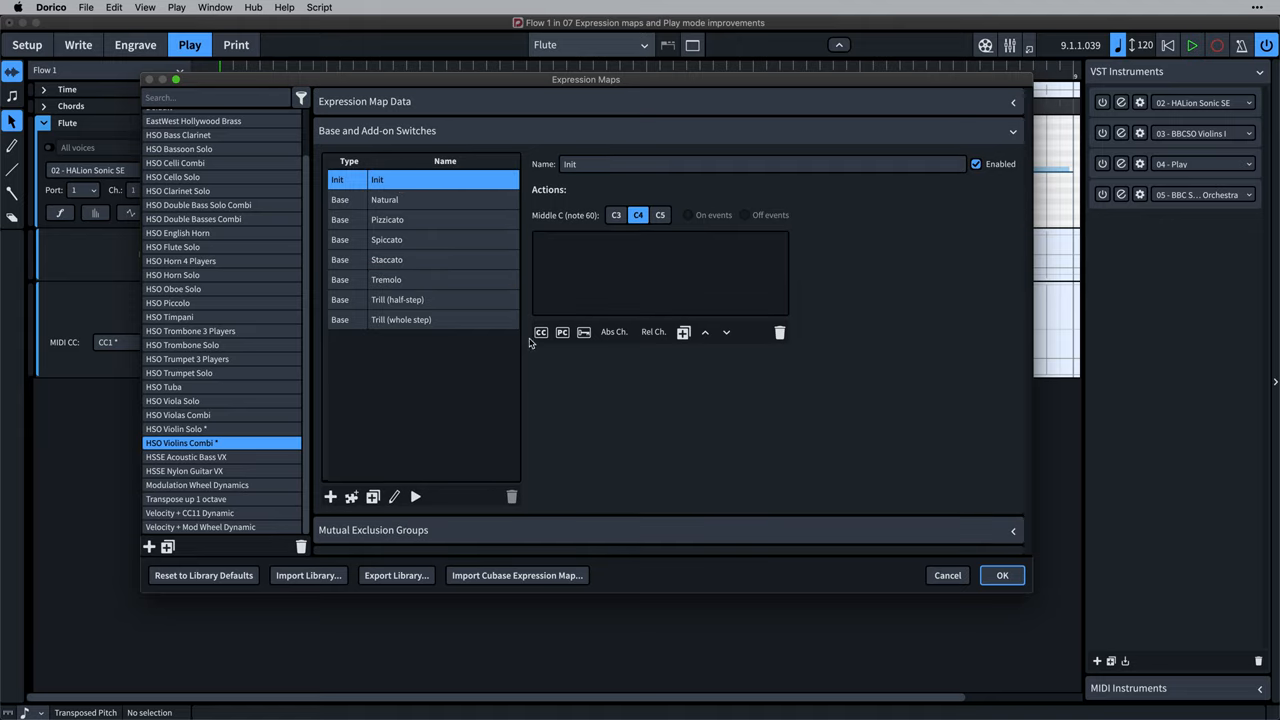
# - Give HSO Violins Combi's Init switch a C4 key switch and CC1 at 64
pyautogui.click(584, 332)
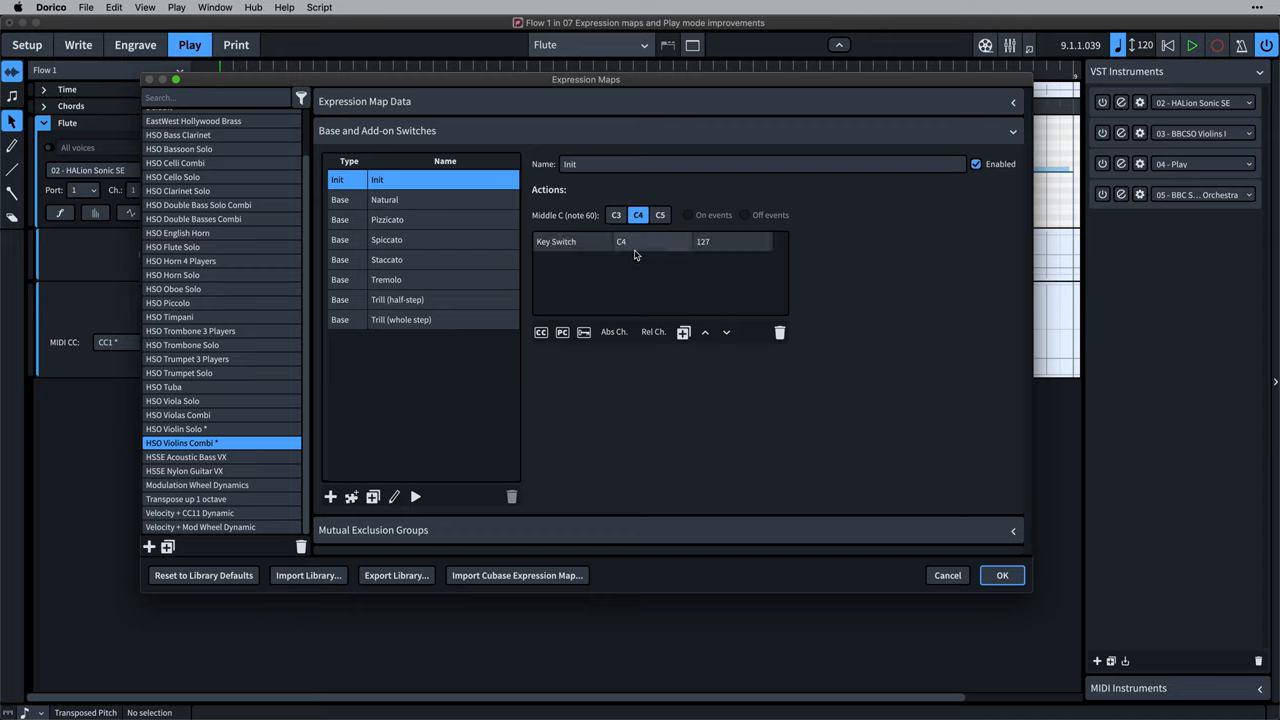
pyautogui.click(540, 332)
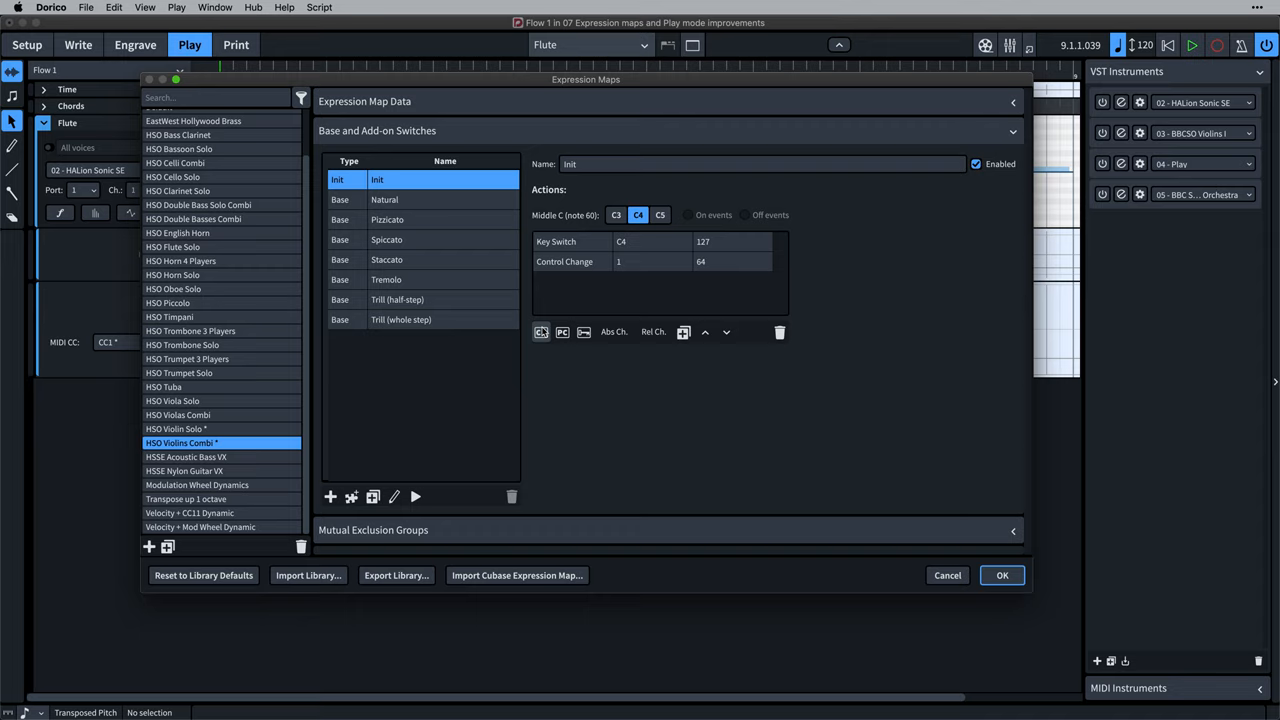
pyautogui.click(650, 260)
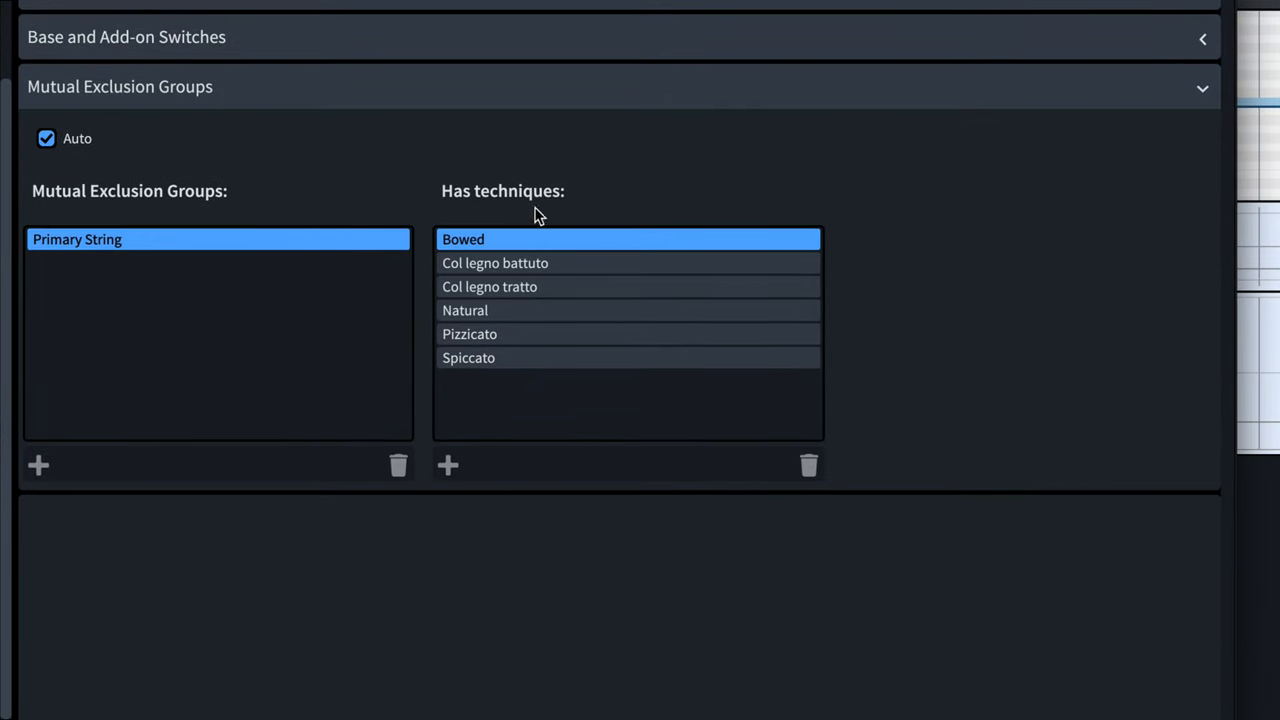
pyautogui.moveTo(480, 268)
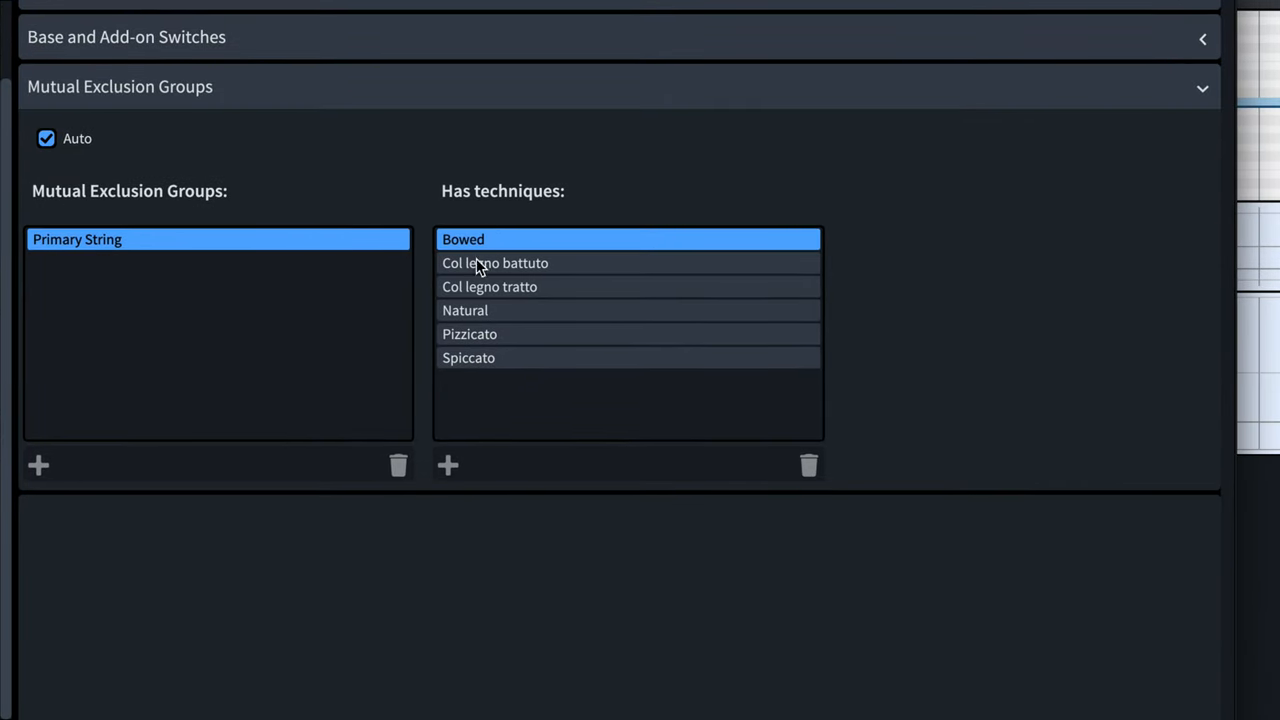
pyautogui.moveTo(528, 346)
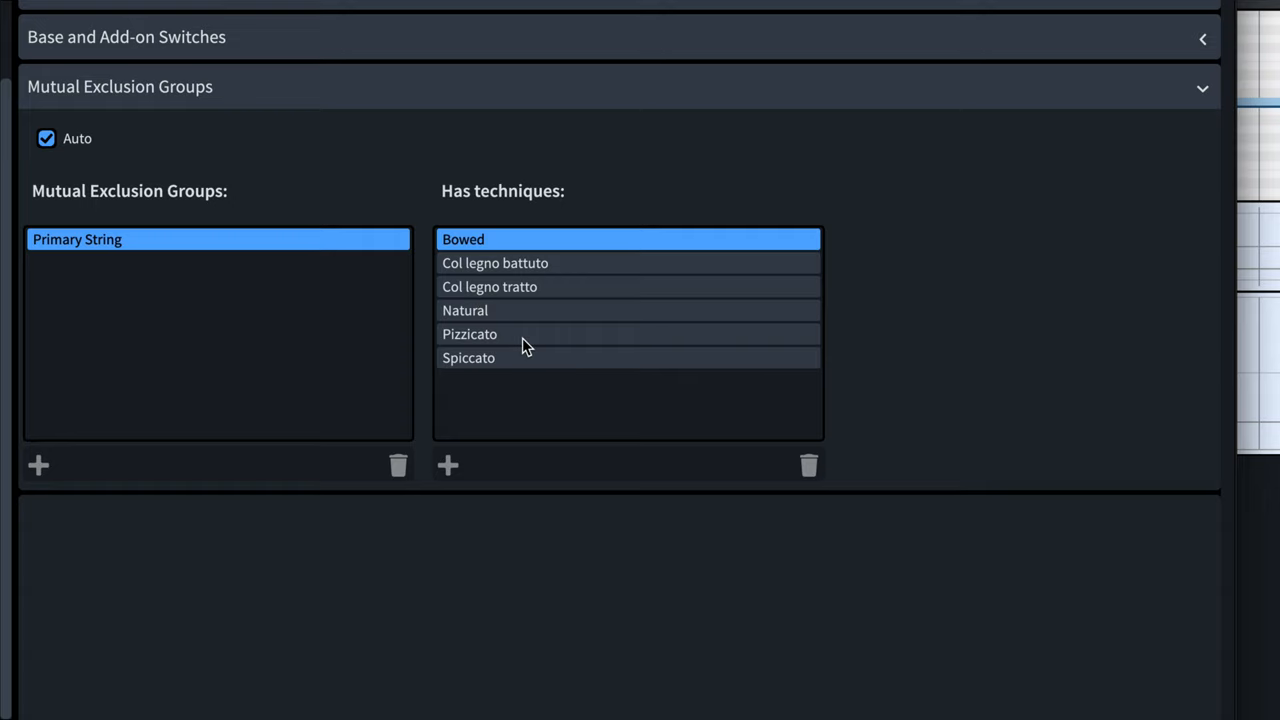
pyautogui.click(216, 240)
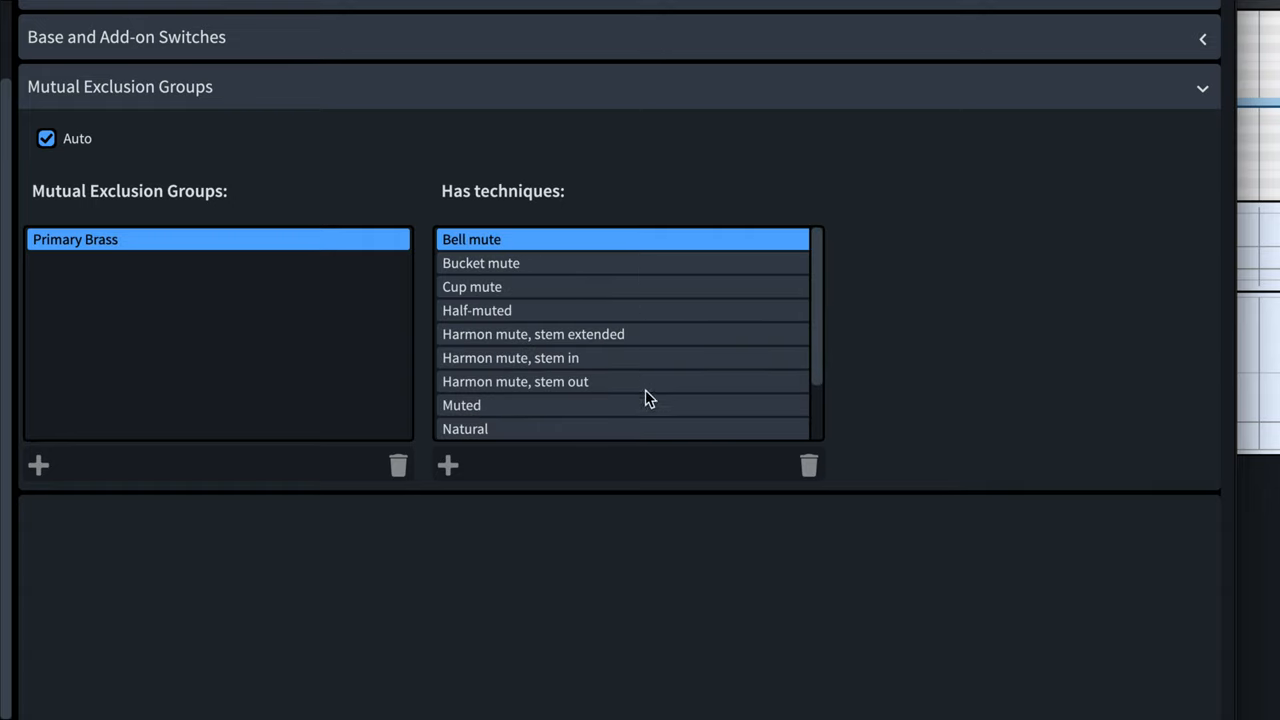
pyautogui.moveTo(304, 234)
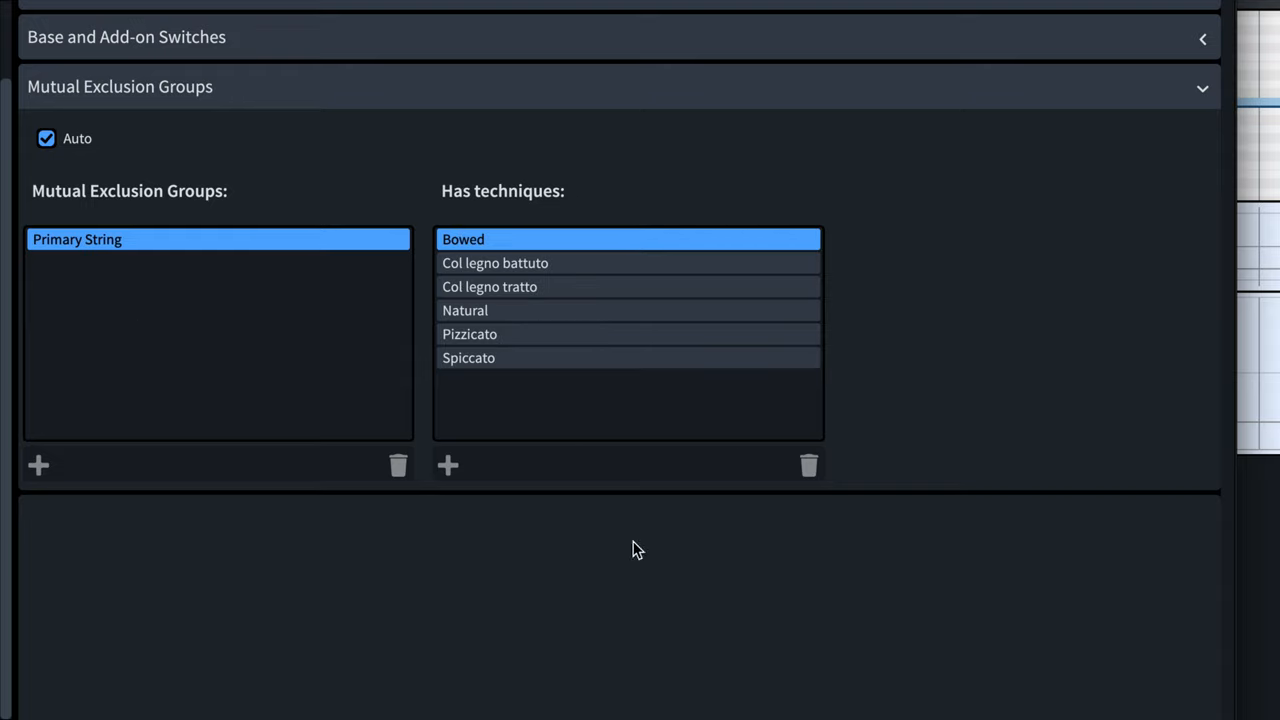
pyautogui.moveTo(544, 290)
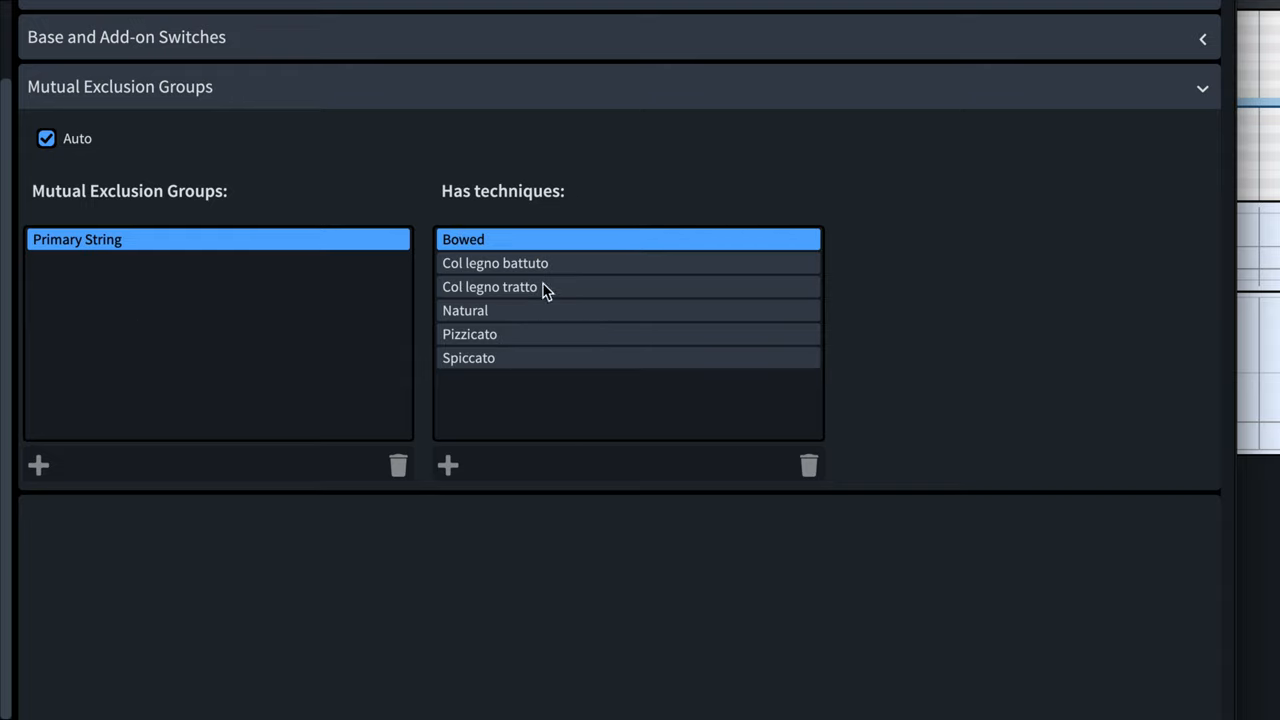
pyautogui.moveTo(552, 258)
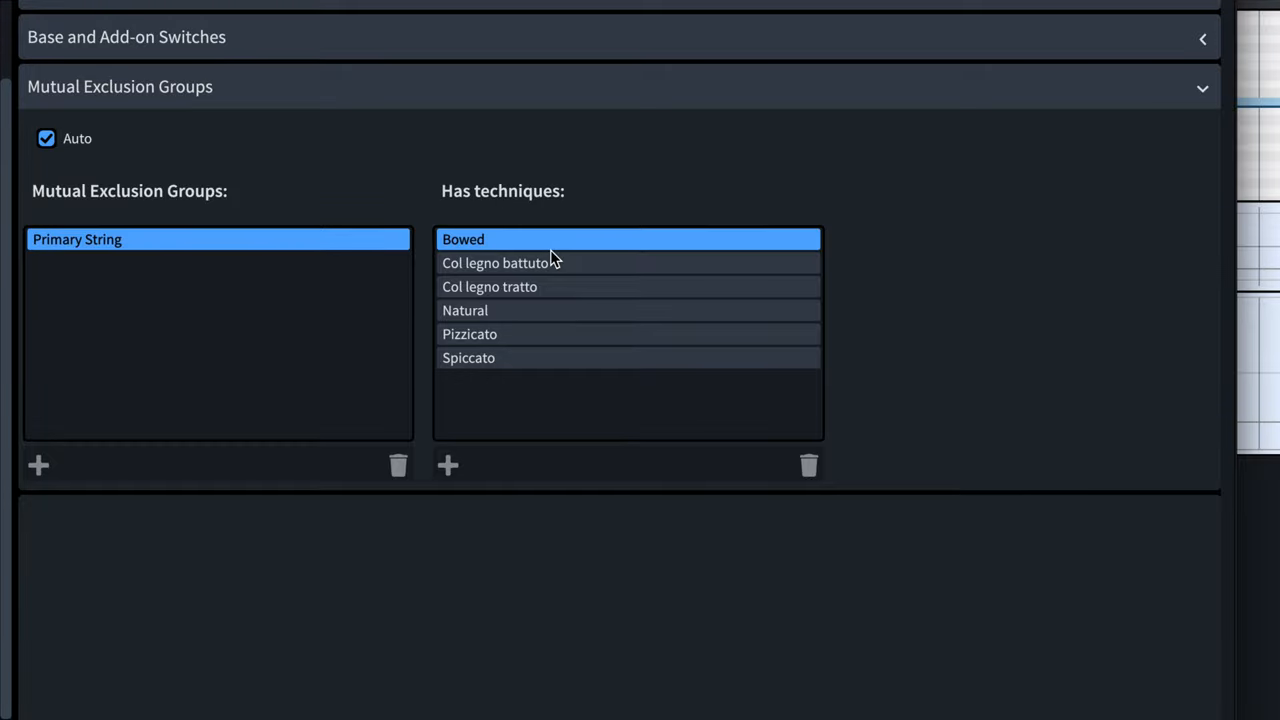
pyautogui.scroll(3)
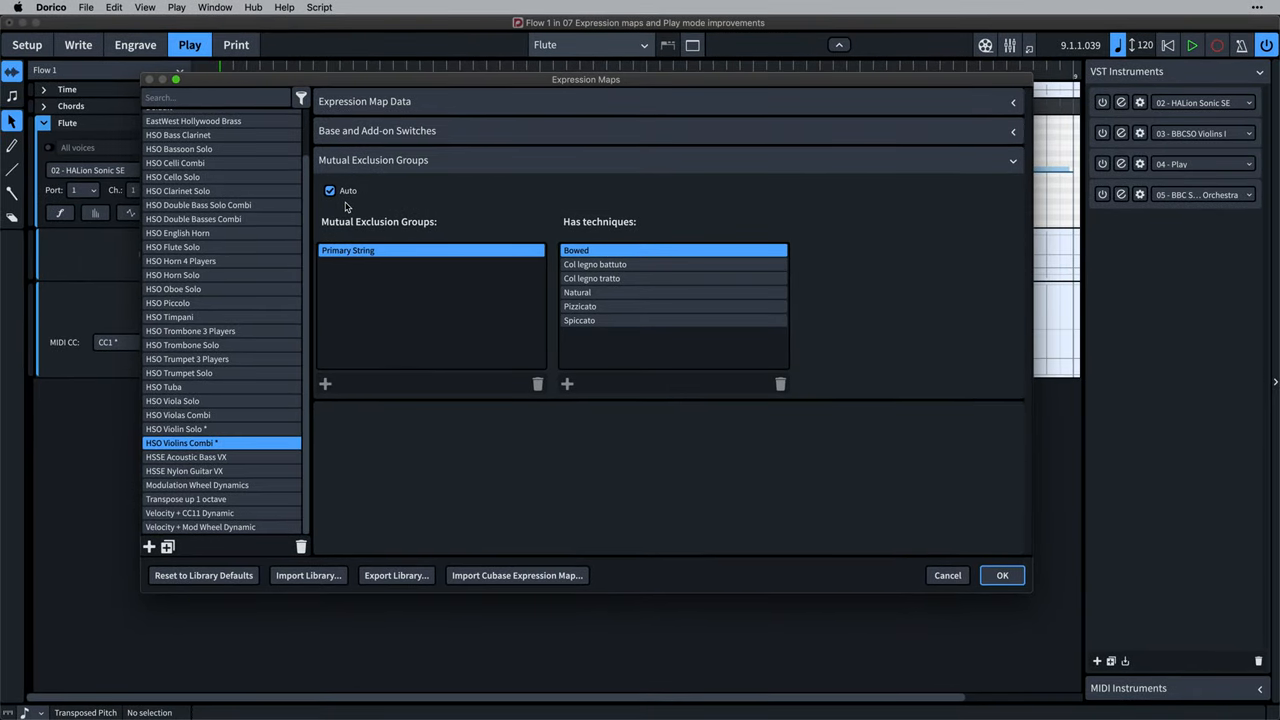
pyautogui.moveTo(234, 428)
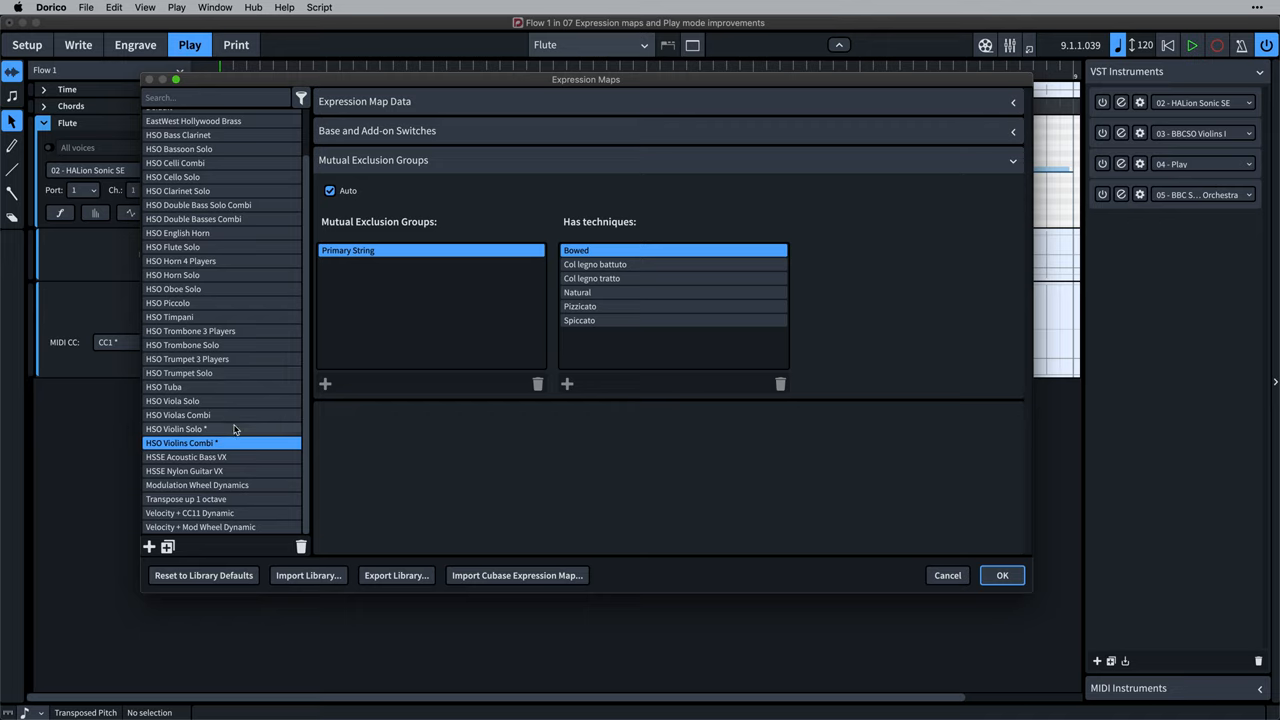
# - Review HSO Violin Solo's base and add-on switches, then leave Expression Maps for the Flute track
pyautogui.click(176, 428)
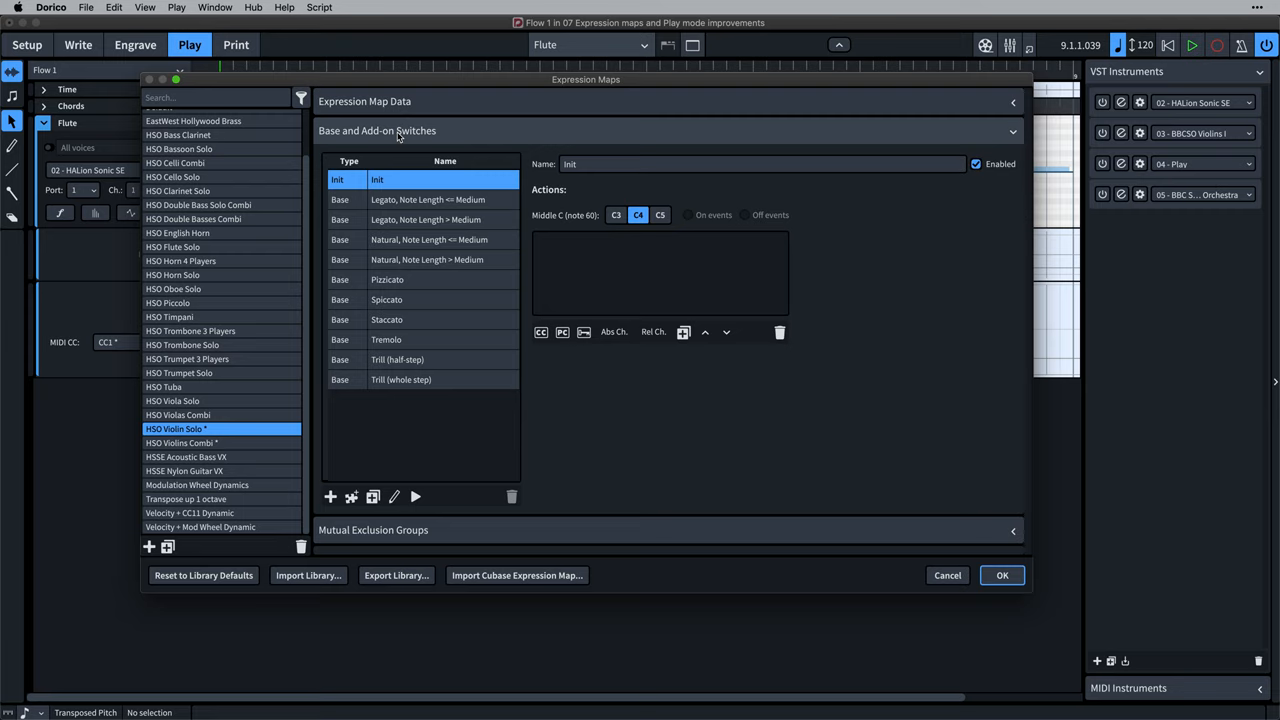
pyautogui.click(1000, 576)
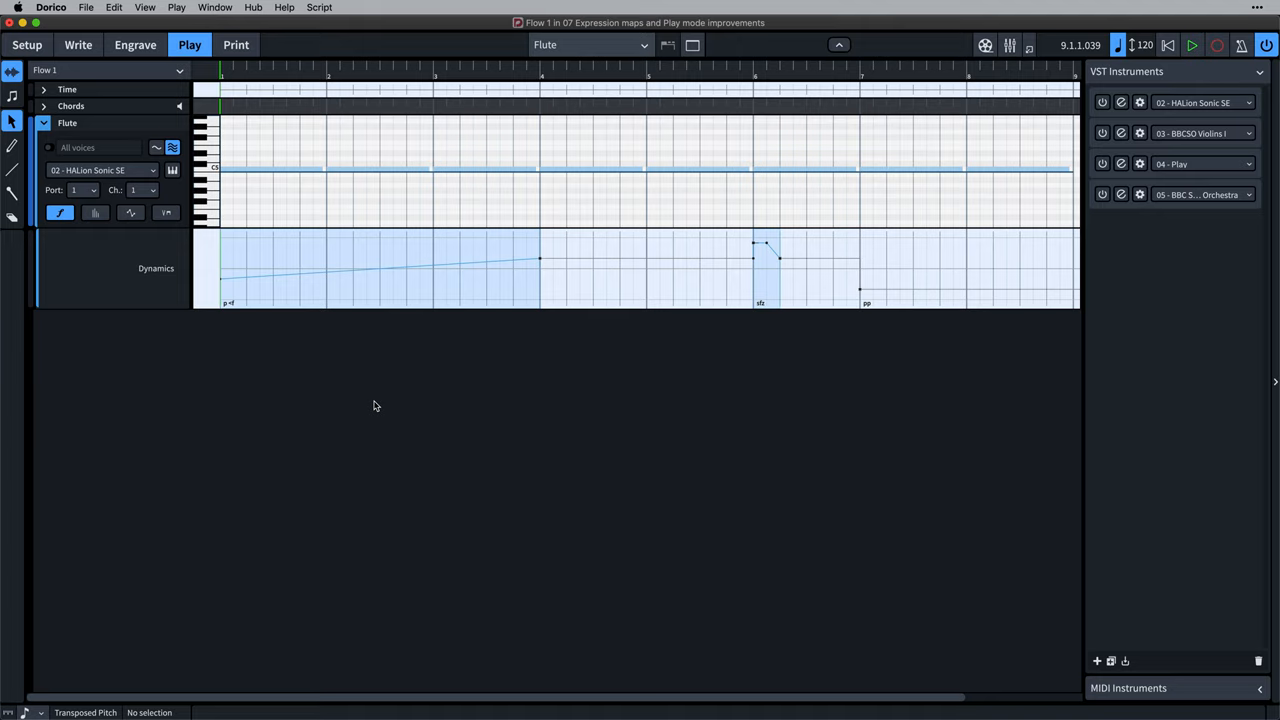
pyautogui.moveTo(332, 384)
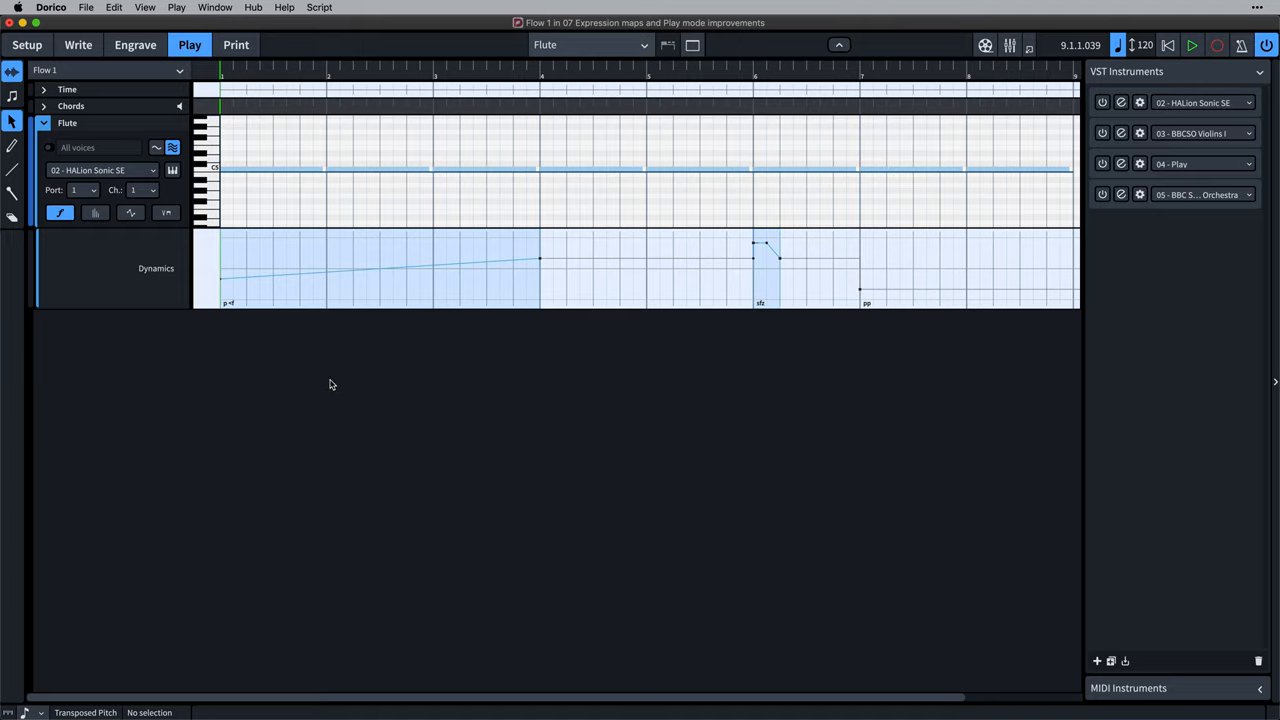
# - View the Flute score in Write mode and select its opening p dynamic
pyautogui.click(78, 44)
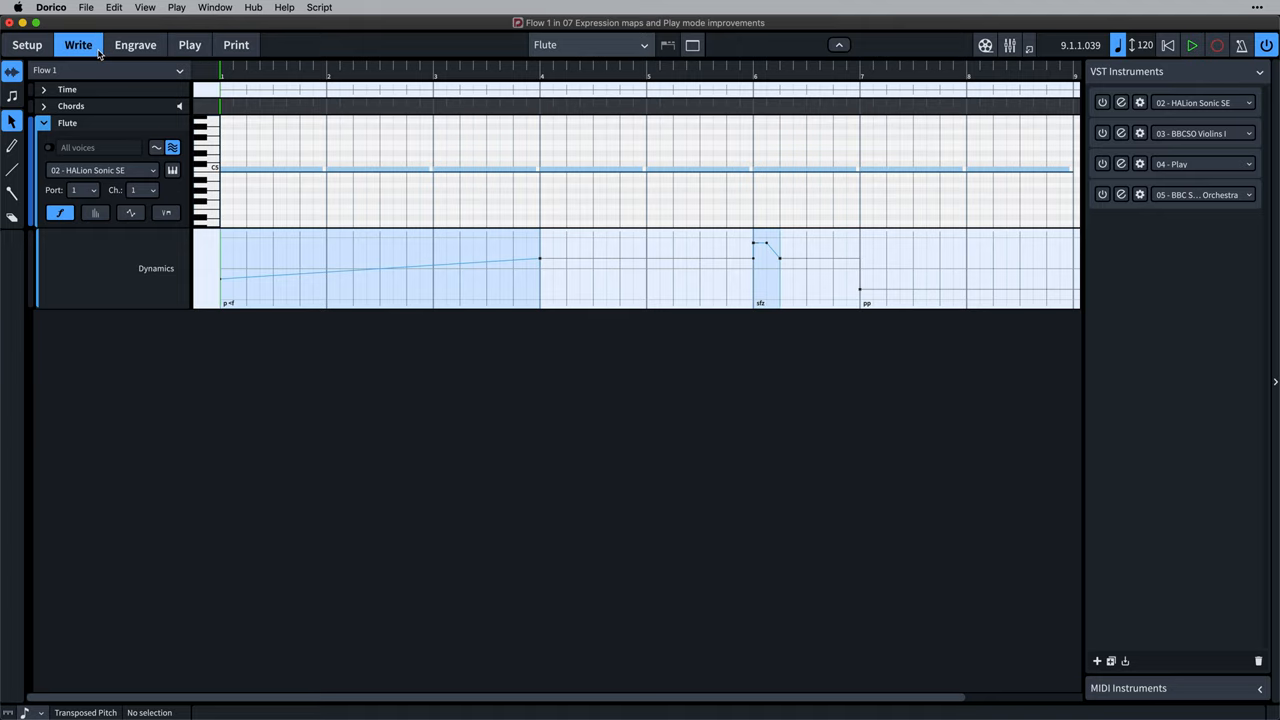
pyautogui.click(692, 44)
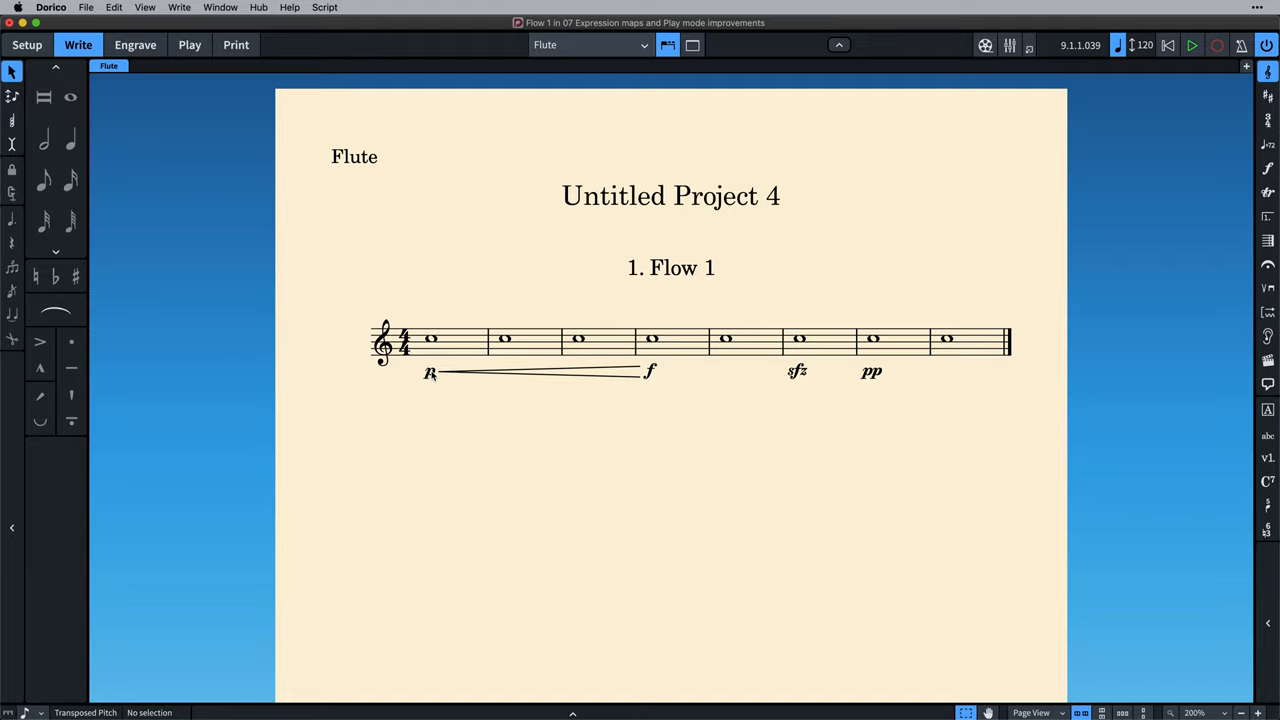
pyautogui.click(540, 372)
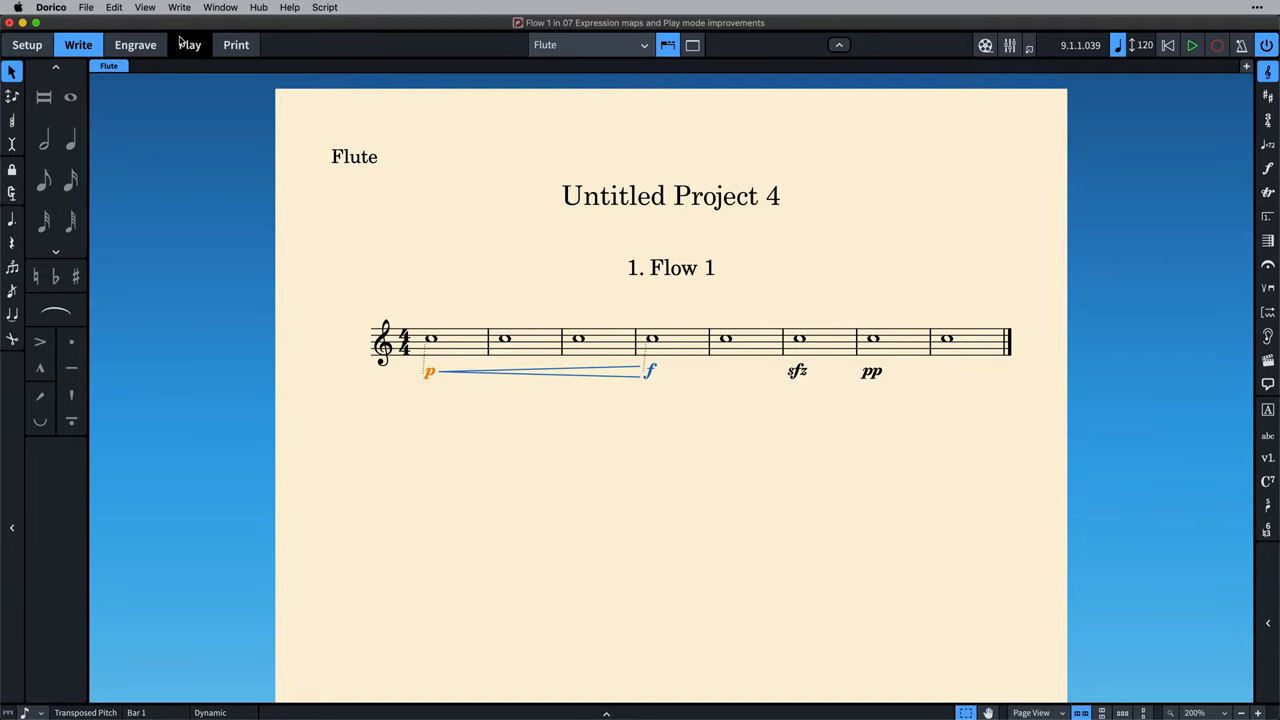
# - In Play mode add a CC1 lane for the Flute and draw controller values into it
pyautogui.click(188, 44)
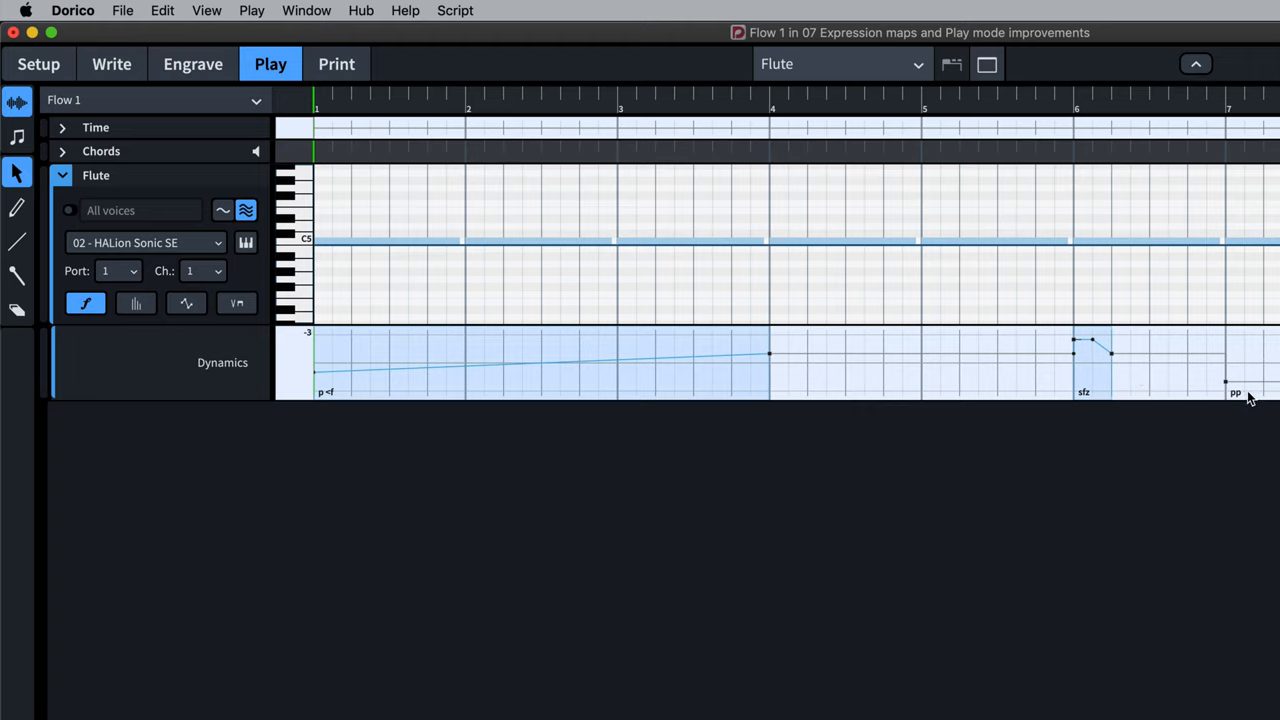
pyautogui.moveTo(392, 448)
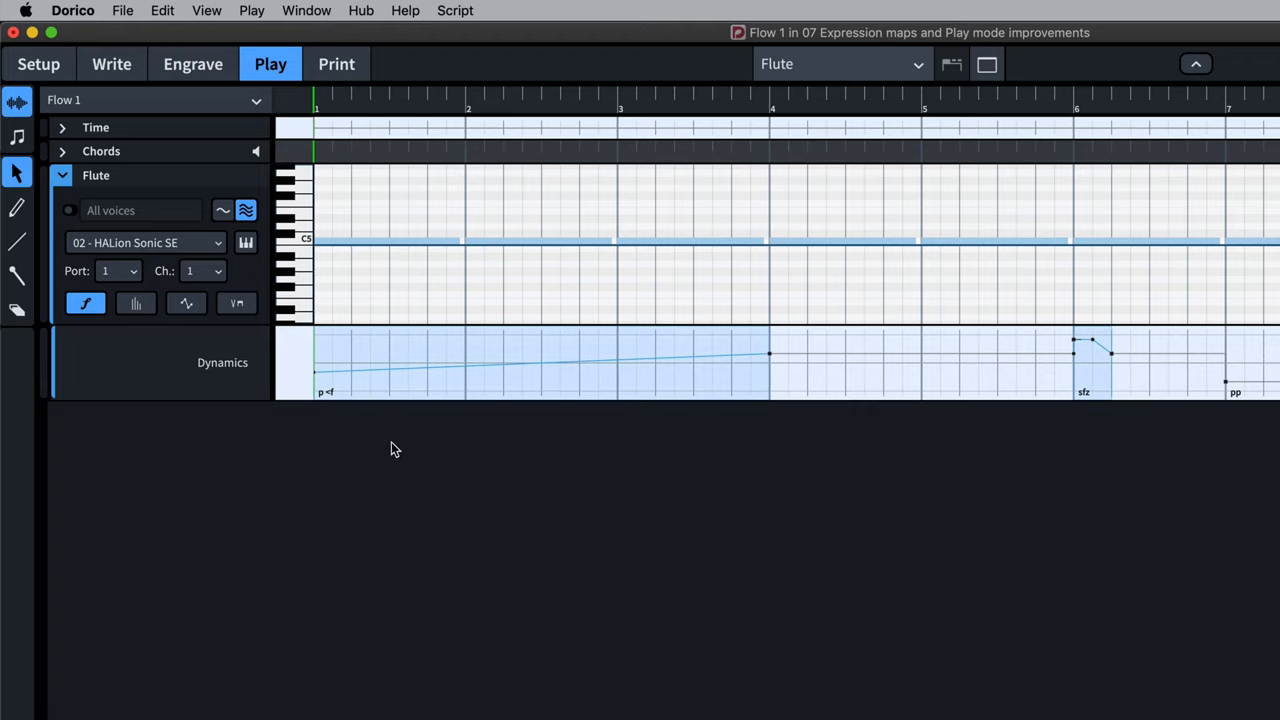
pyautogui.click(186, 304)
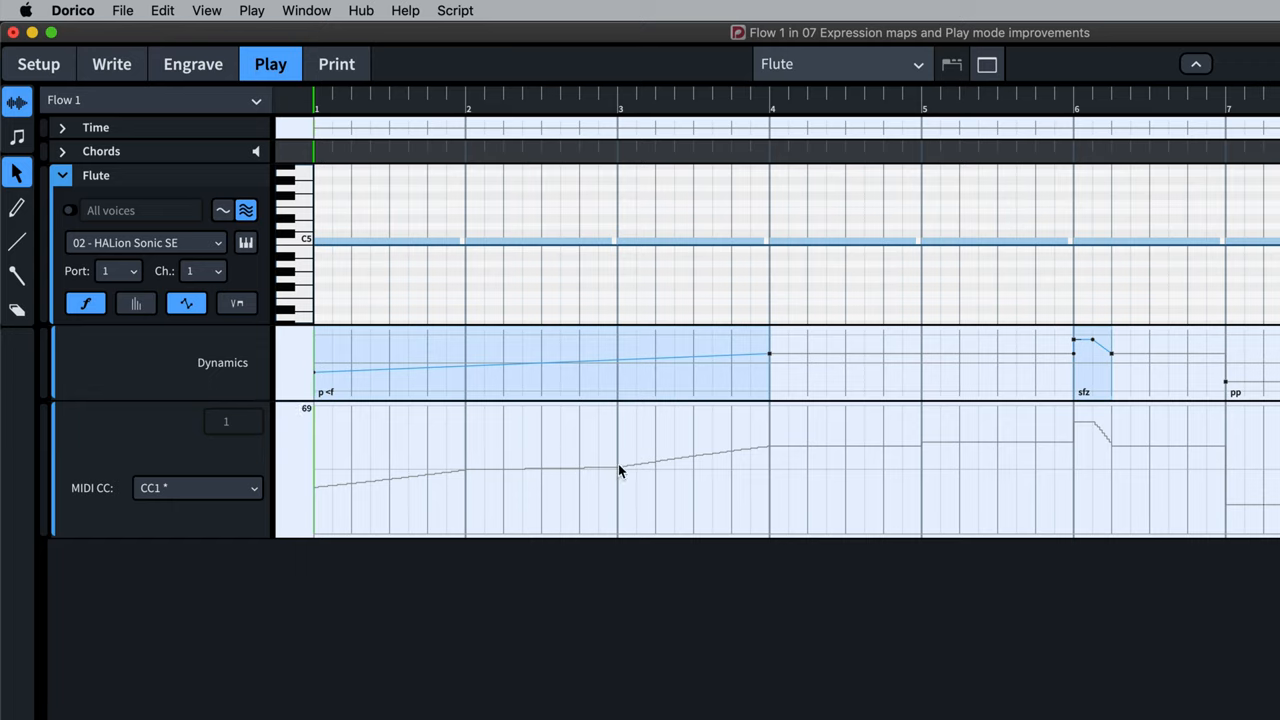
pyautogui.click(16, 206)
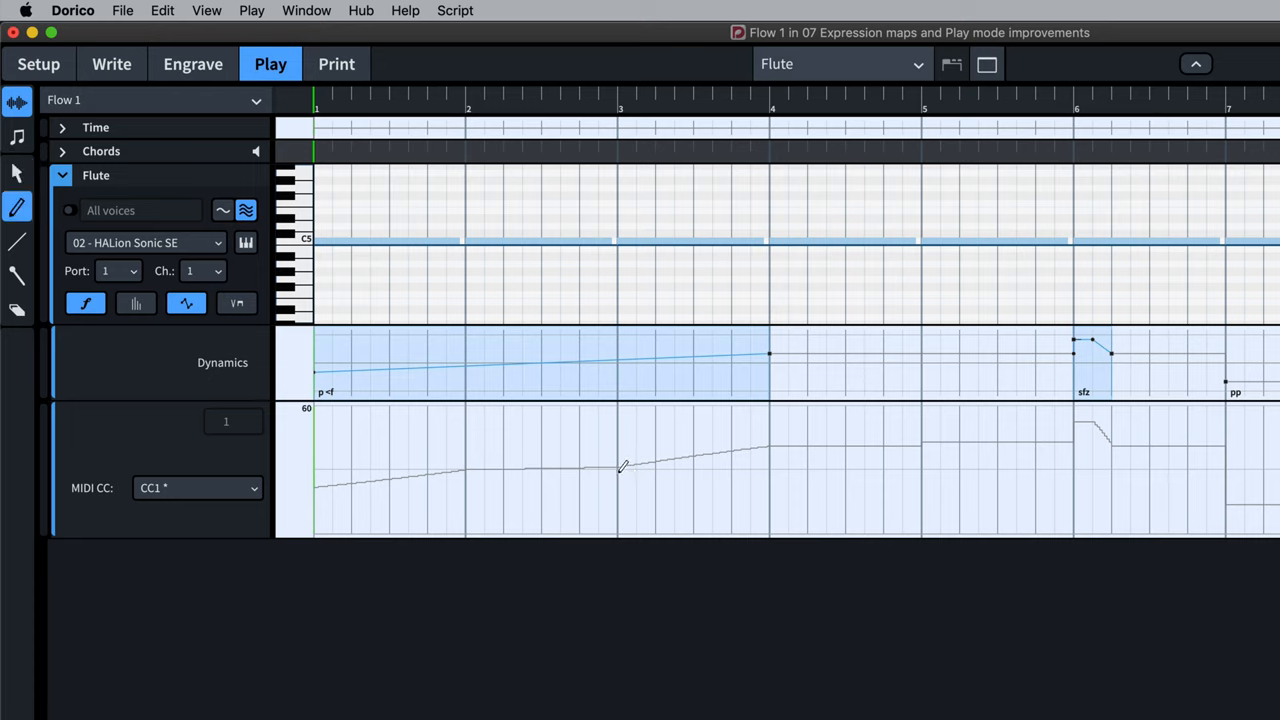
pyautogui.moveTo(620, 470); pyautogui.dragTo(776, 436)
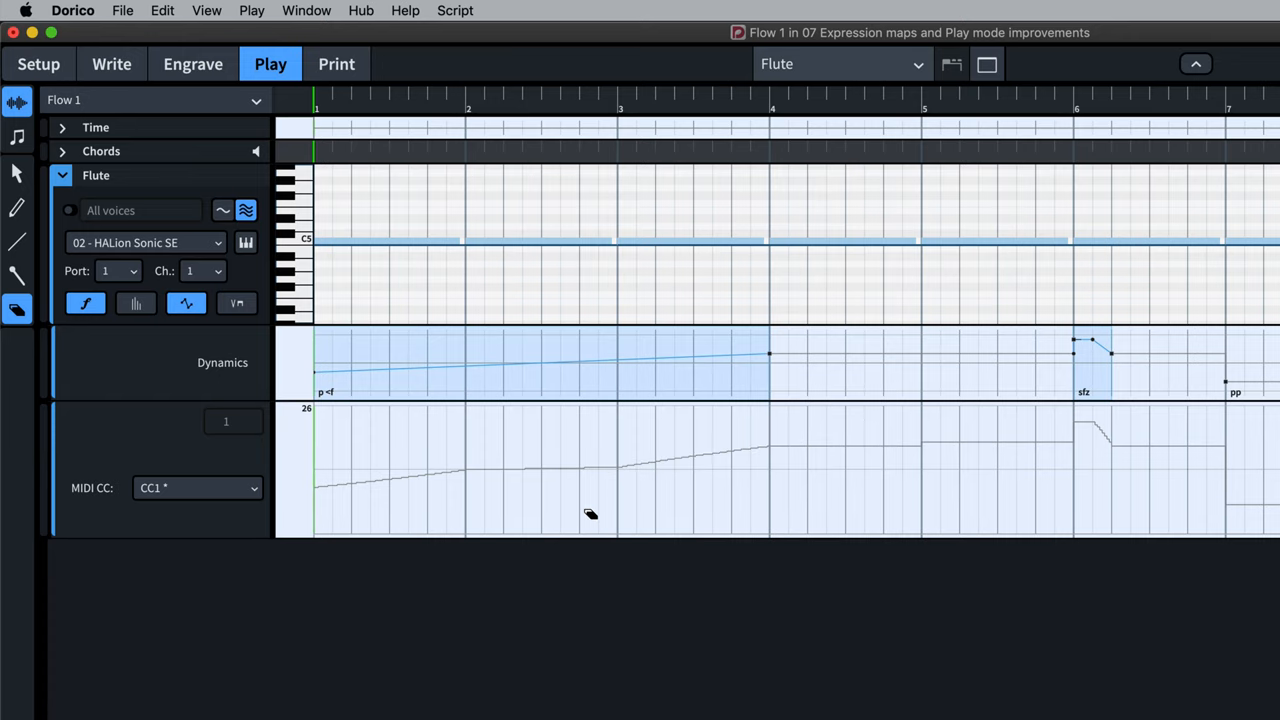
# - Show the Violin I track with its Natural, Pizzicato and Staccato technique lane
pyautogui.click(840, 62)
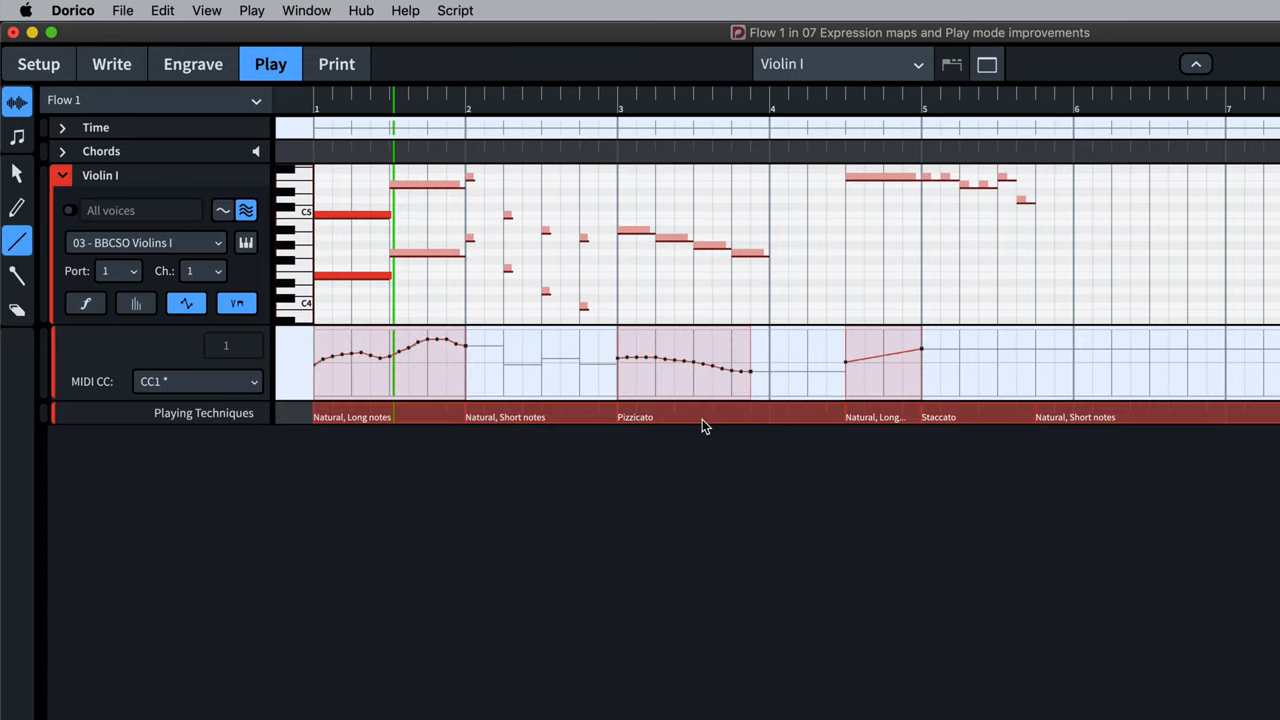
pyautogui.moveTo(702, 420)
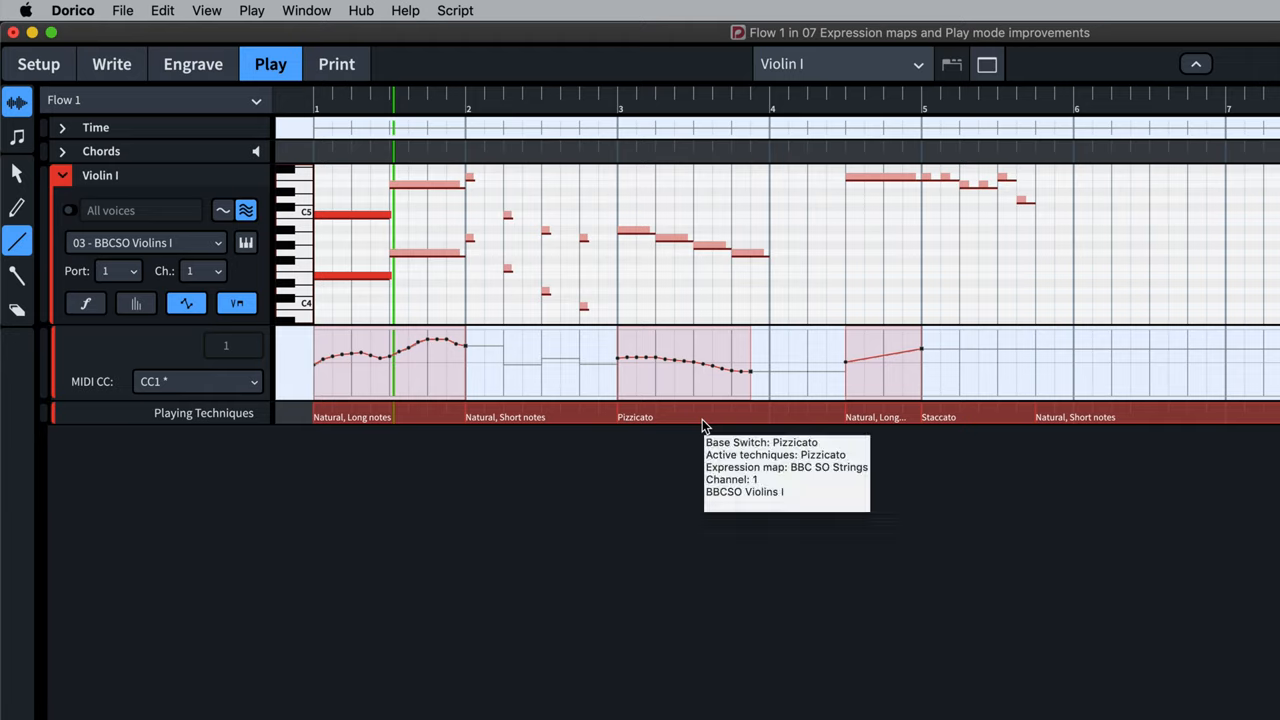
pyautogui.moveTo(862, 424)
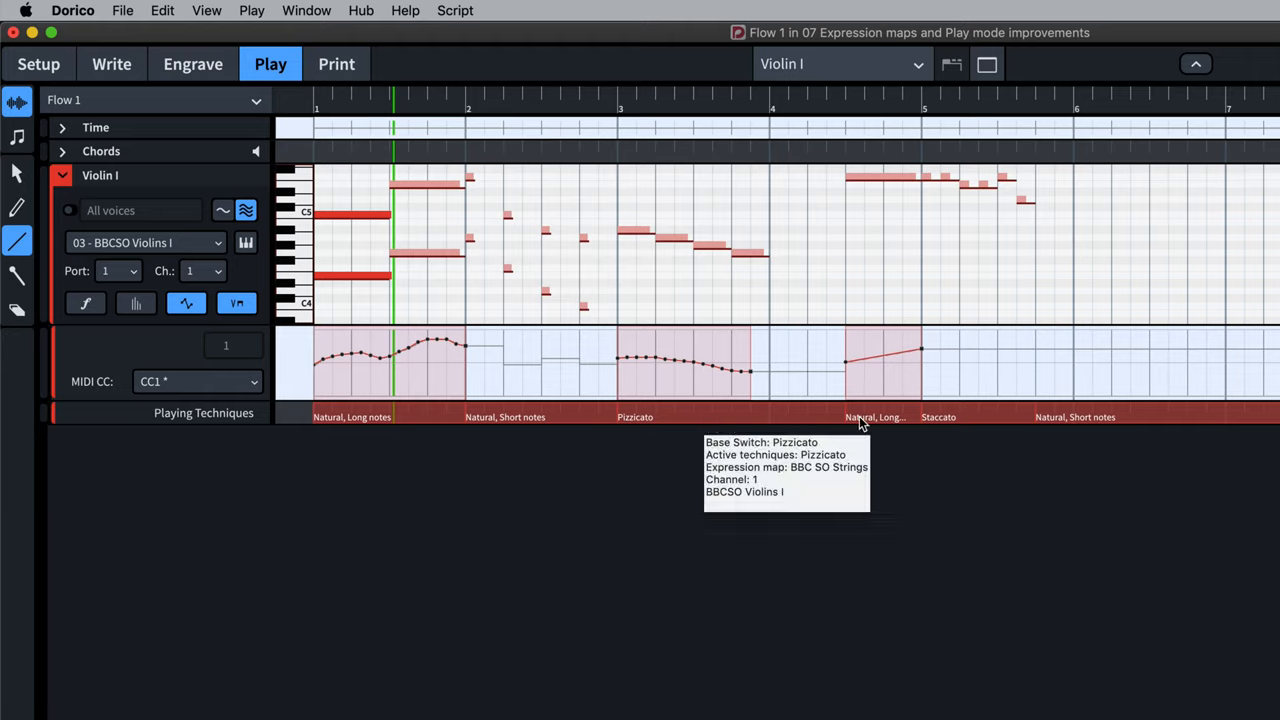
pyautogui.moveTo(910, 420)
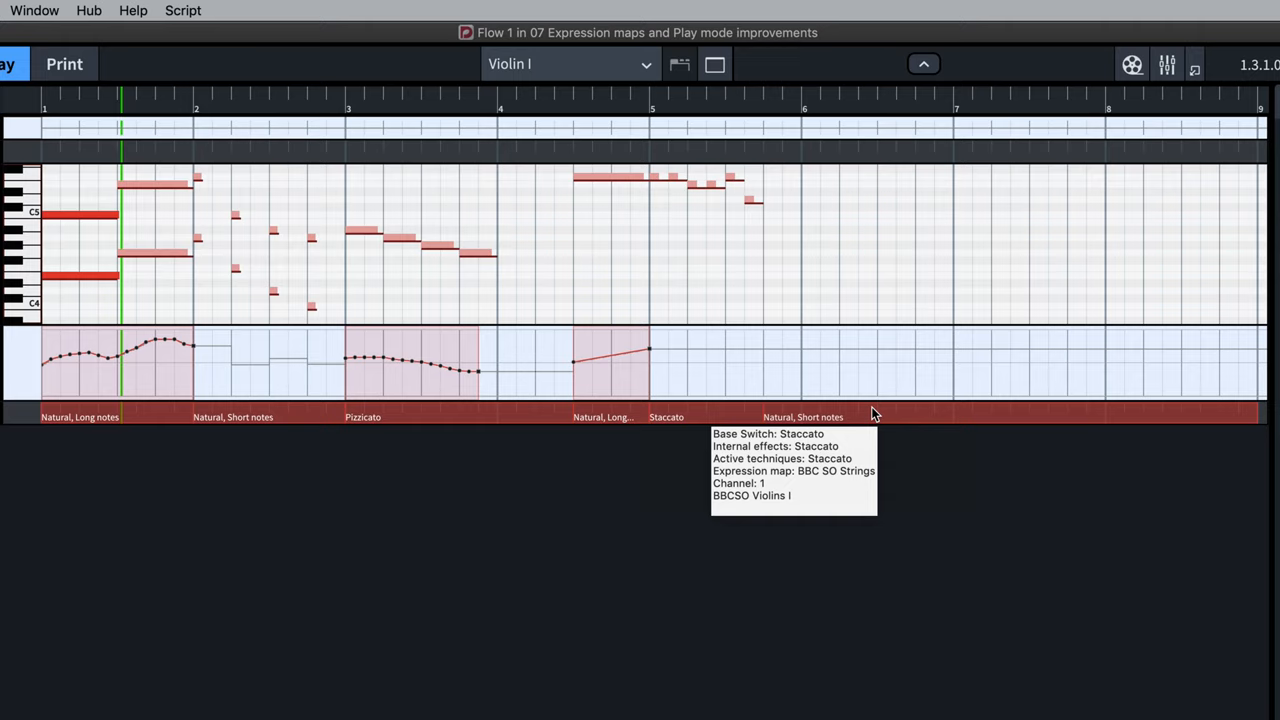
pyautogui.moveTo(872, 414)
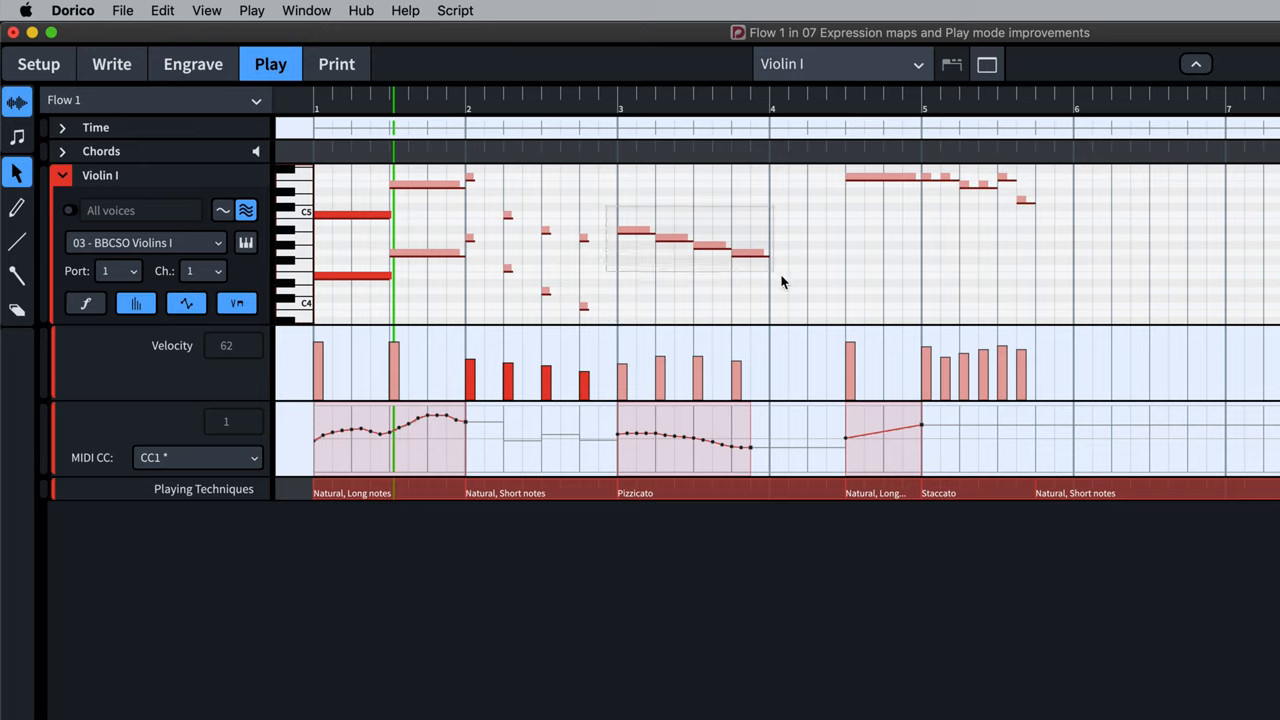
# - Select Violin I's bar 3 notes and raise their velocities together to 87
pyautogui.click(690, 240)
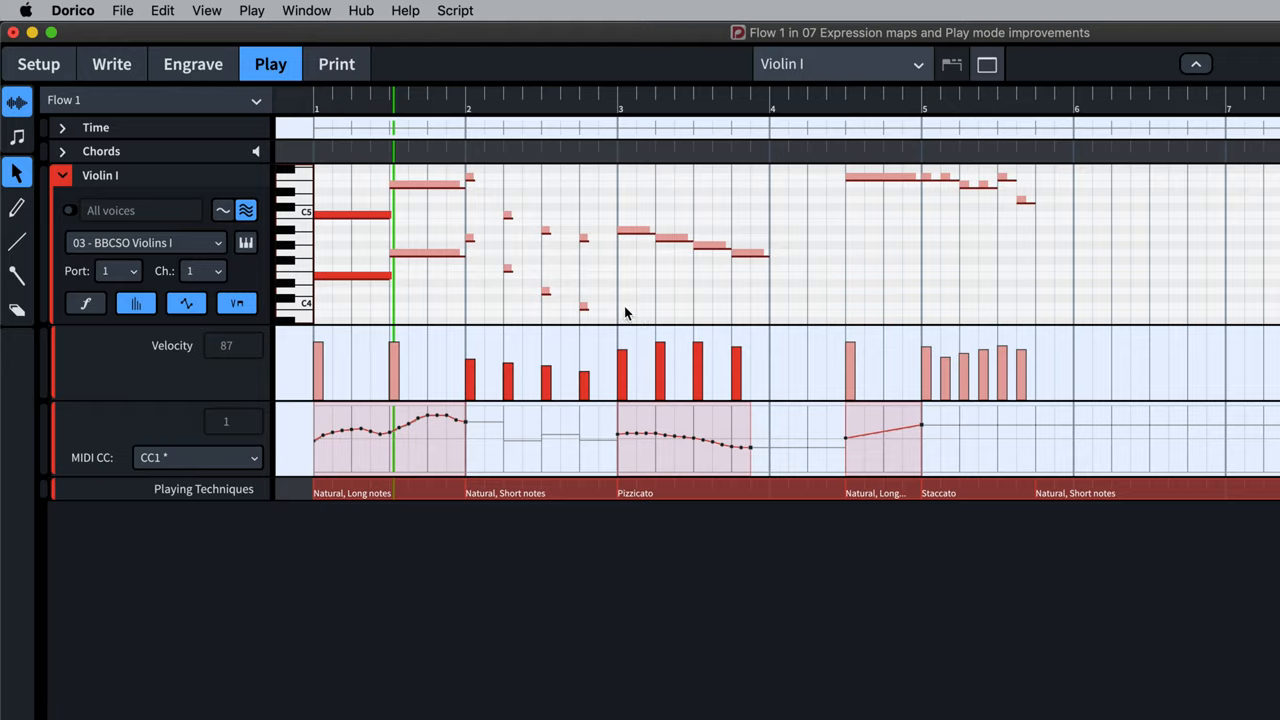
pyautogui.click(252, 10)
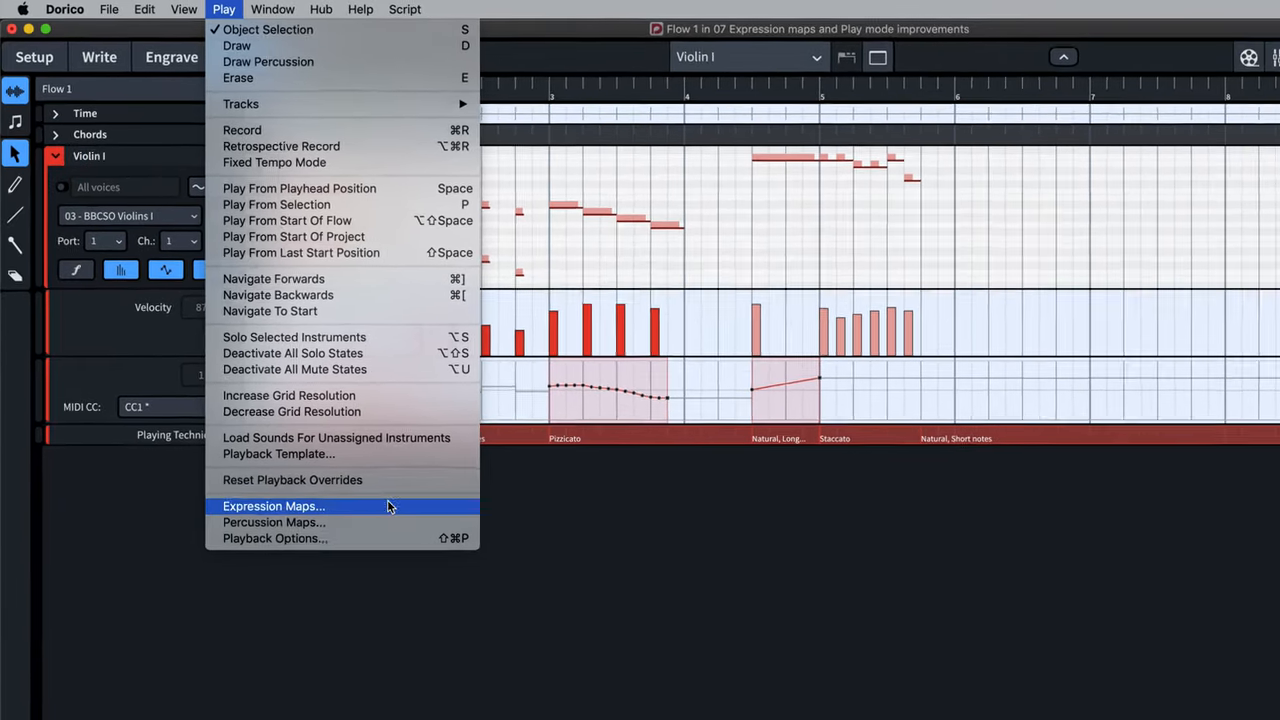
# - In BBC SO Strings, inspect the Trill (half-step) switch's Bb-1 key switch
pyautogui.click(272, 504)
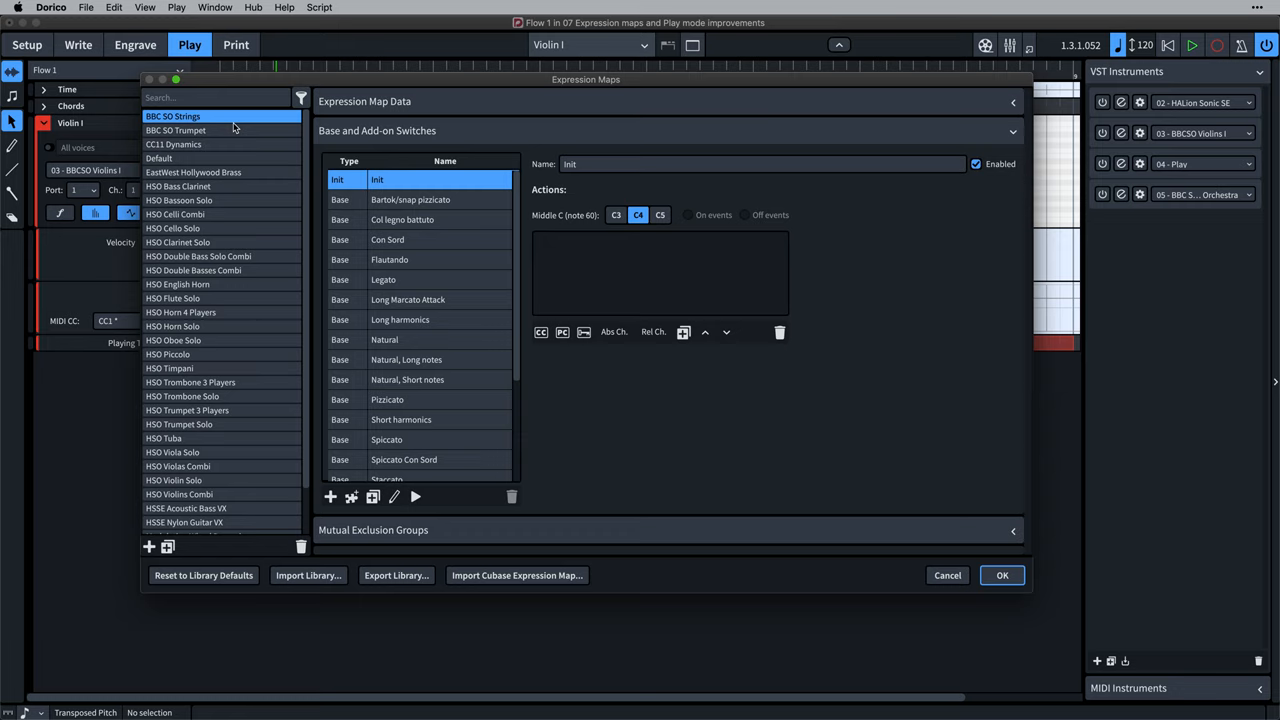
pyautogui.scroll(-3)
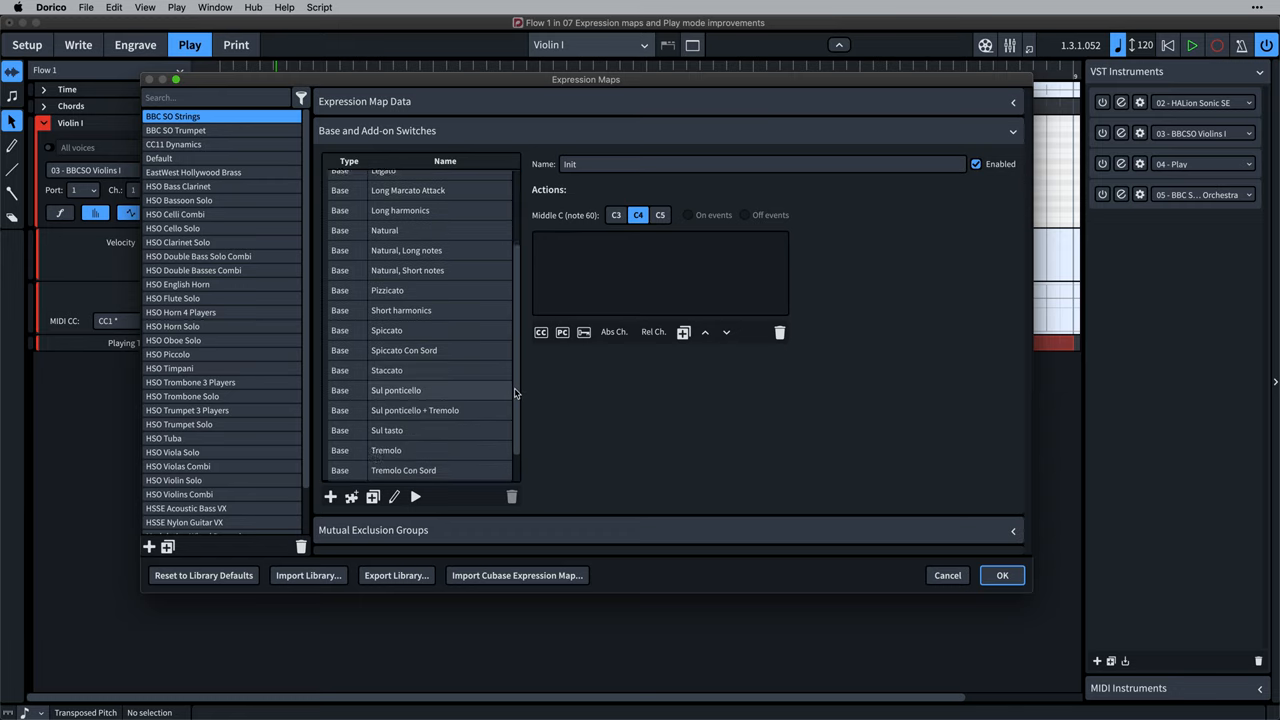
pyautogui.scroll(-3)
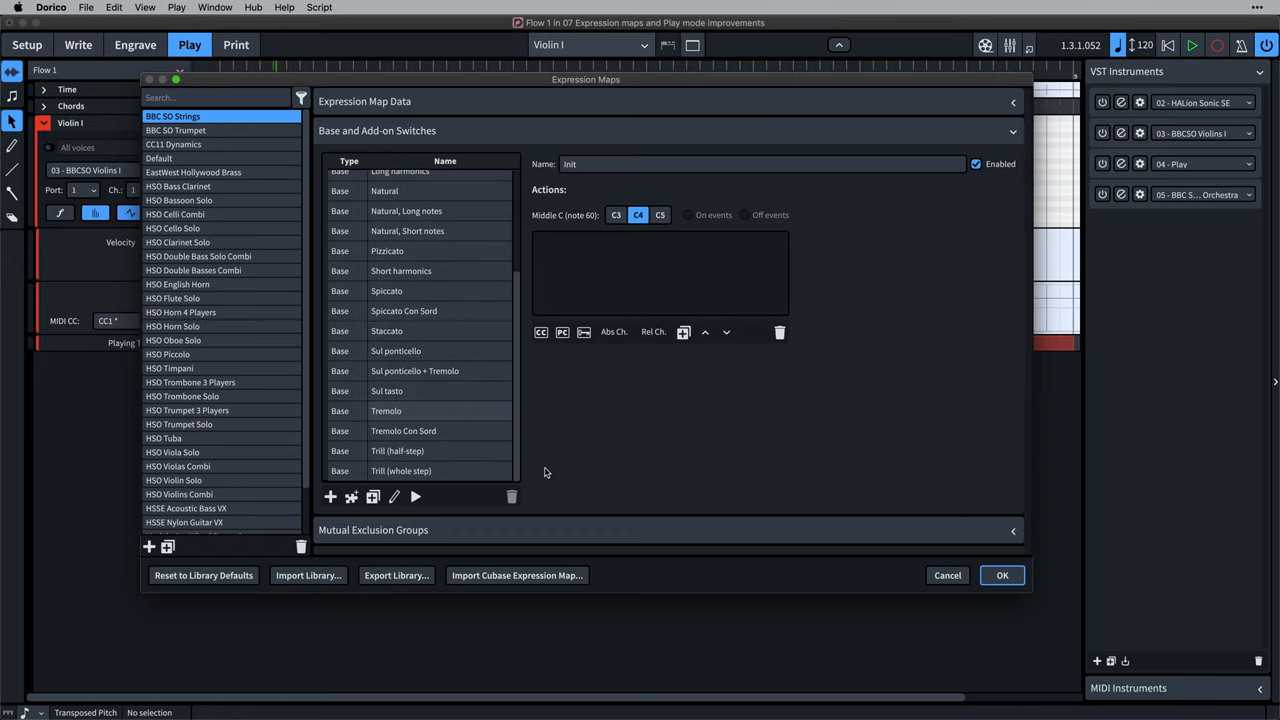
pyautogui.click(396, 454)
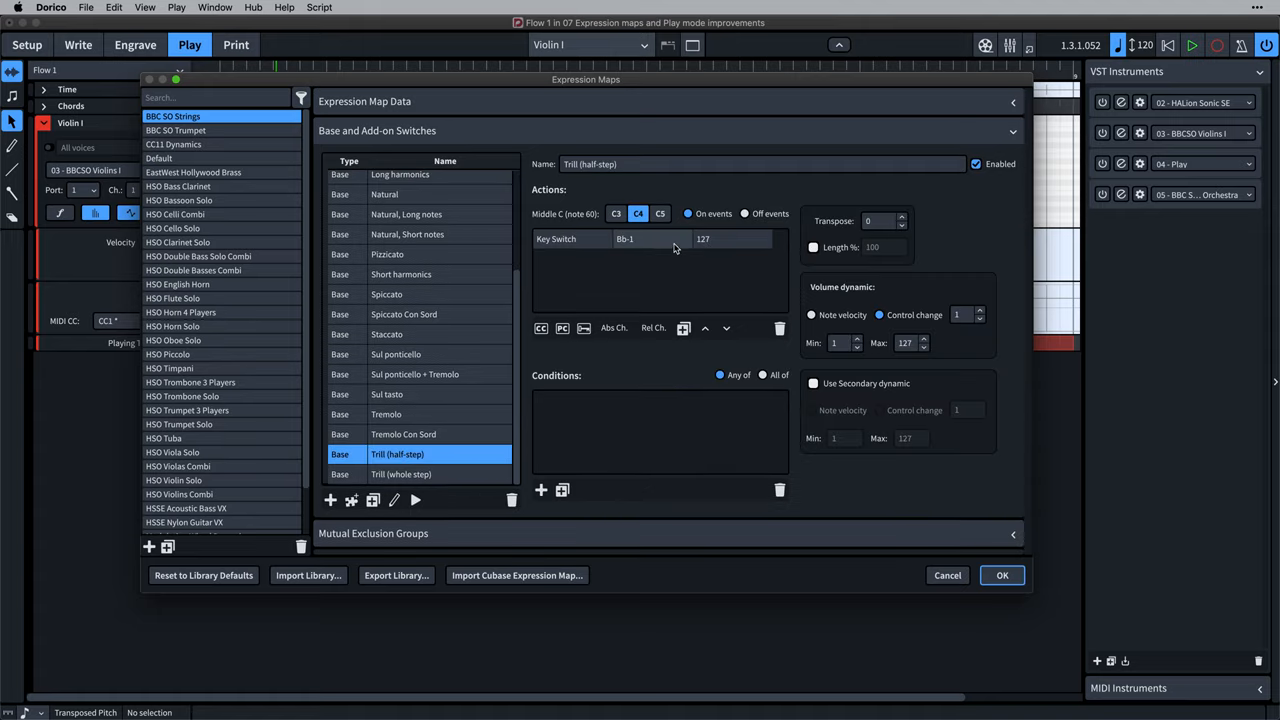